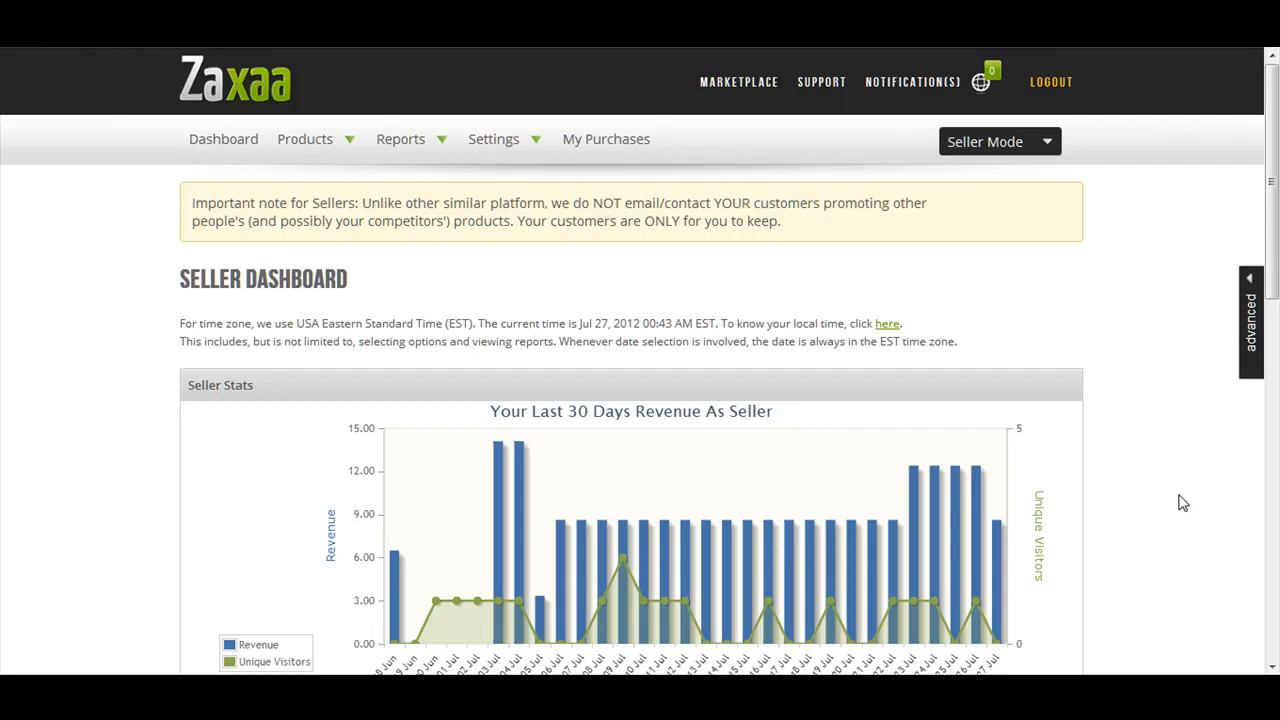
- Start a new OTO product via Products > Add > New OTO
click(305, 138)
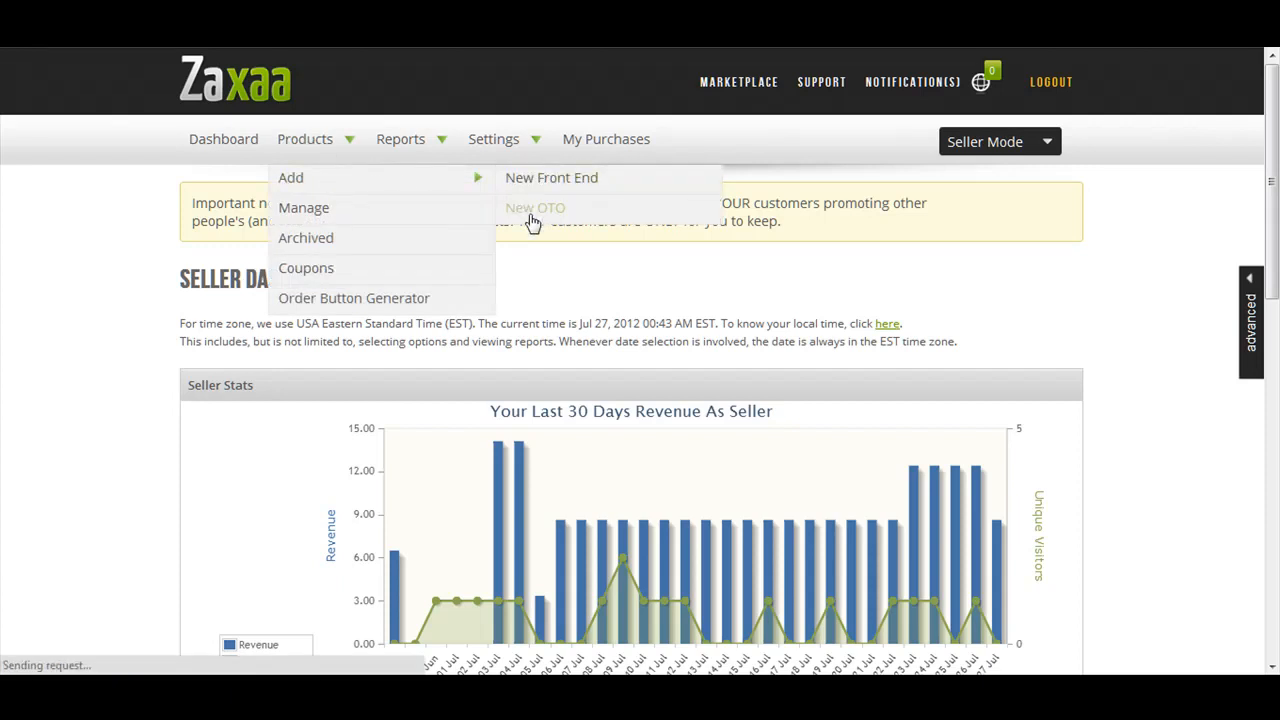
click(535, 207)
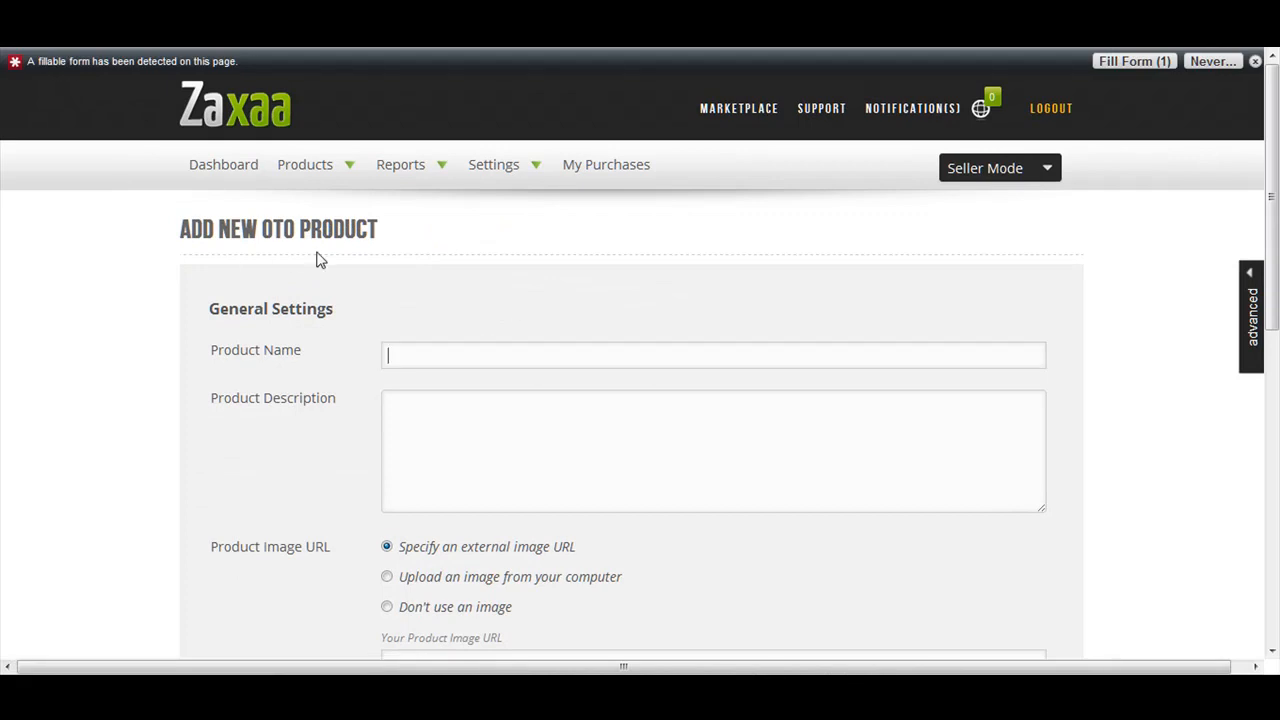
- Enter 'July 27 oto 1' as the product name and 'description goes here...' as its description
text(Jyul)
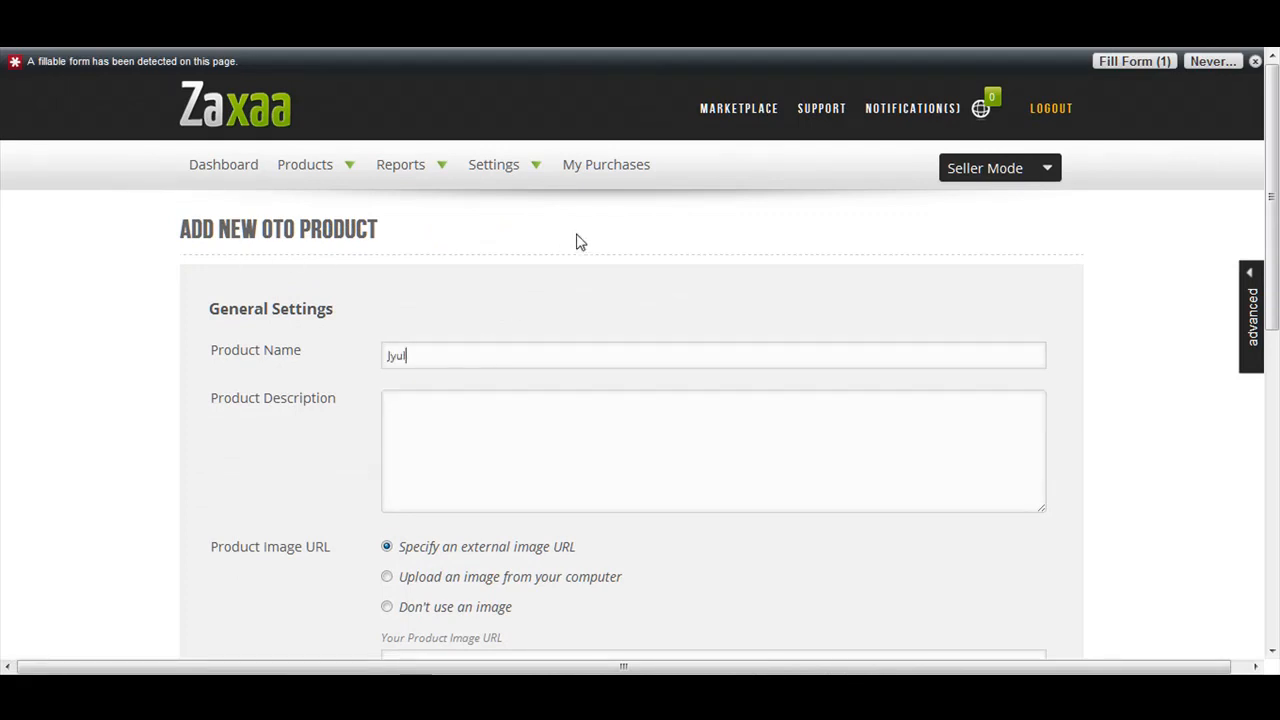
text(July 27 oto)
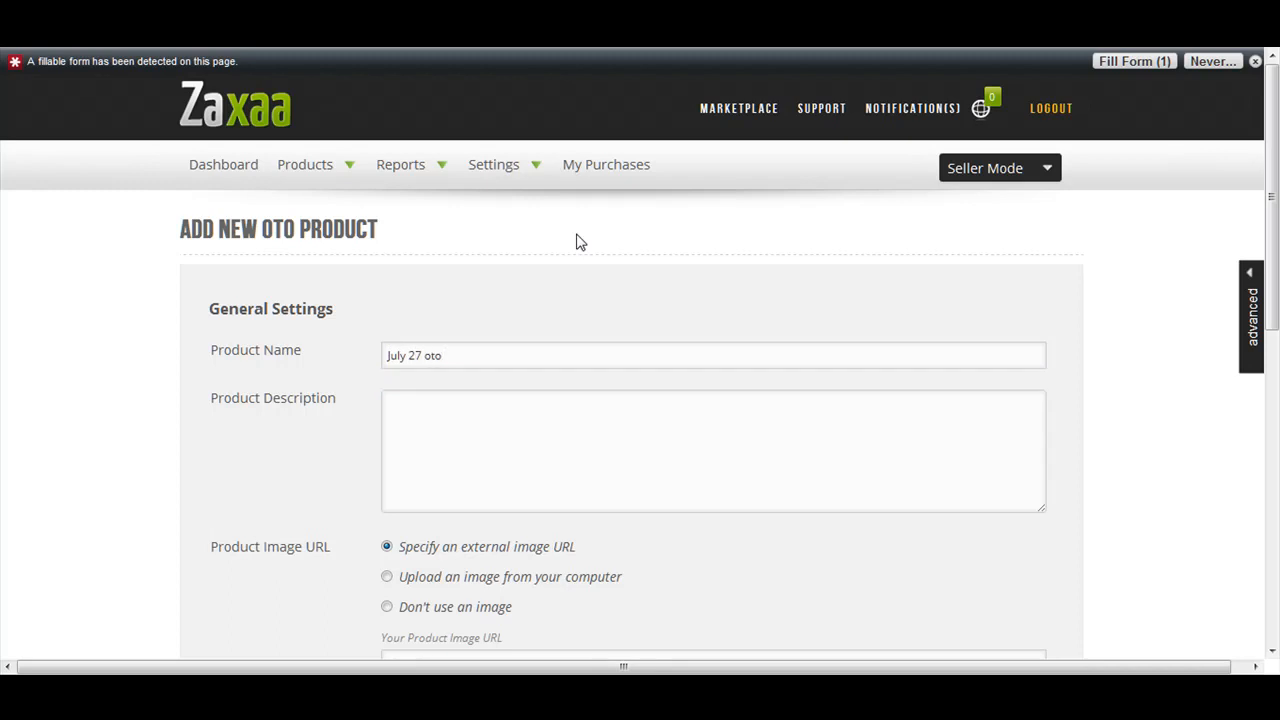
text(1)
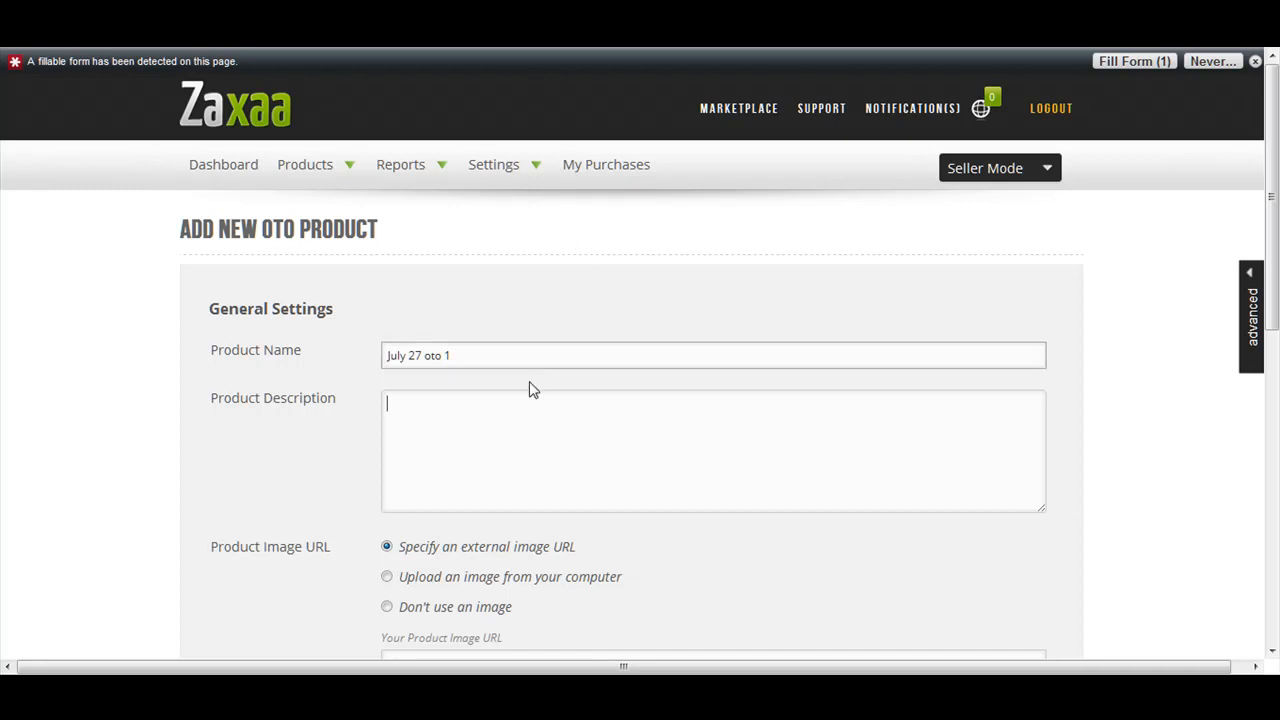
text(description goes)
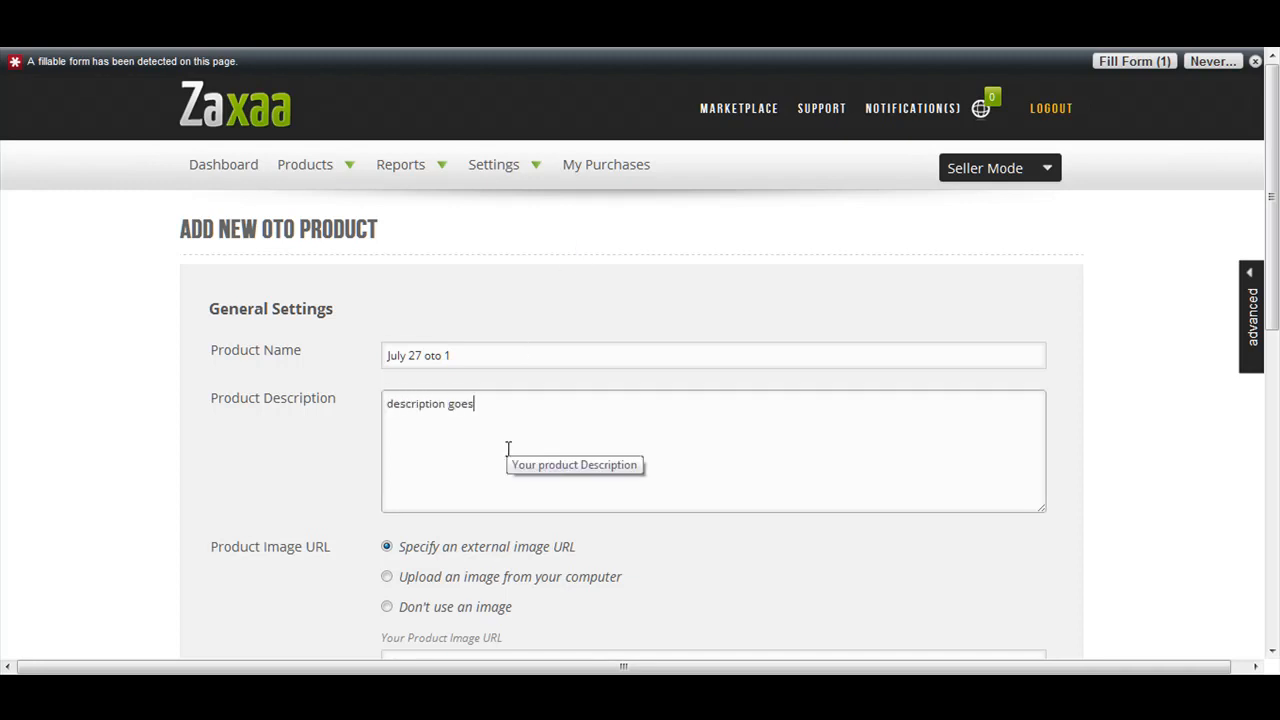
text(here.)
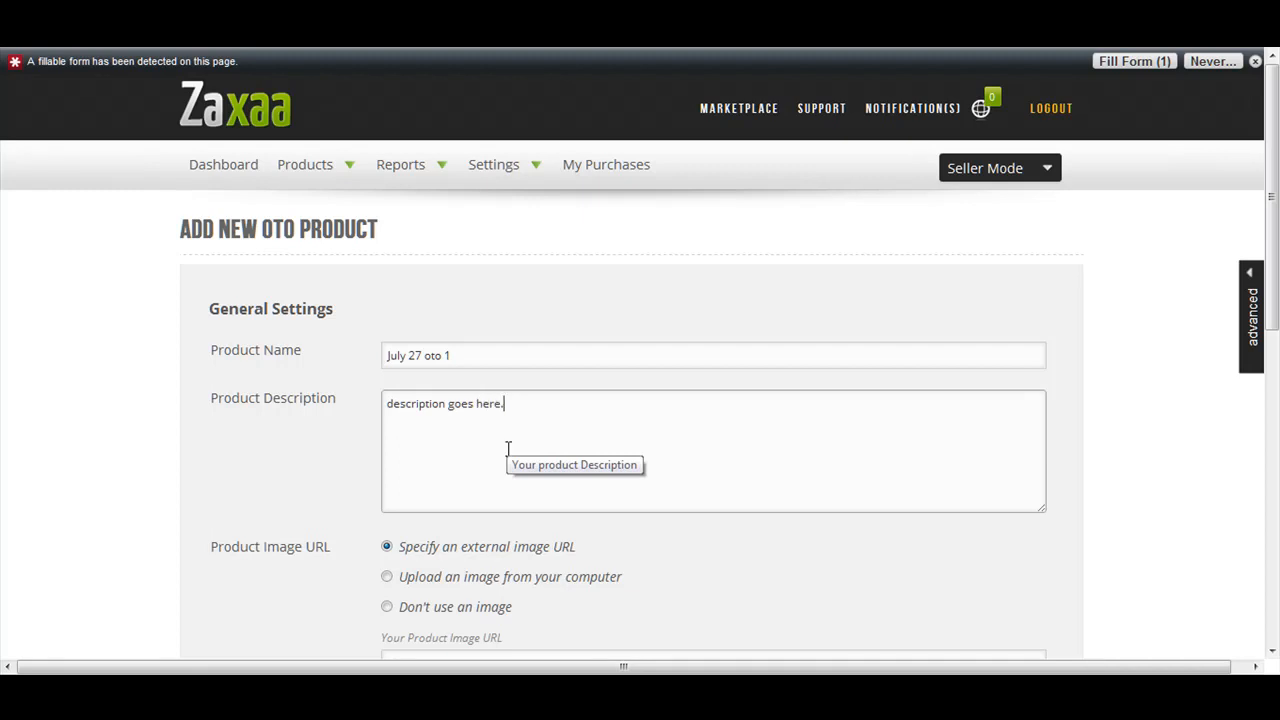
scroll(down, 3)
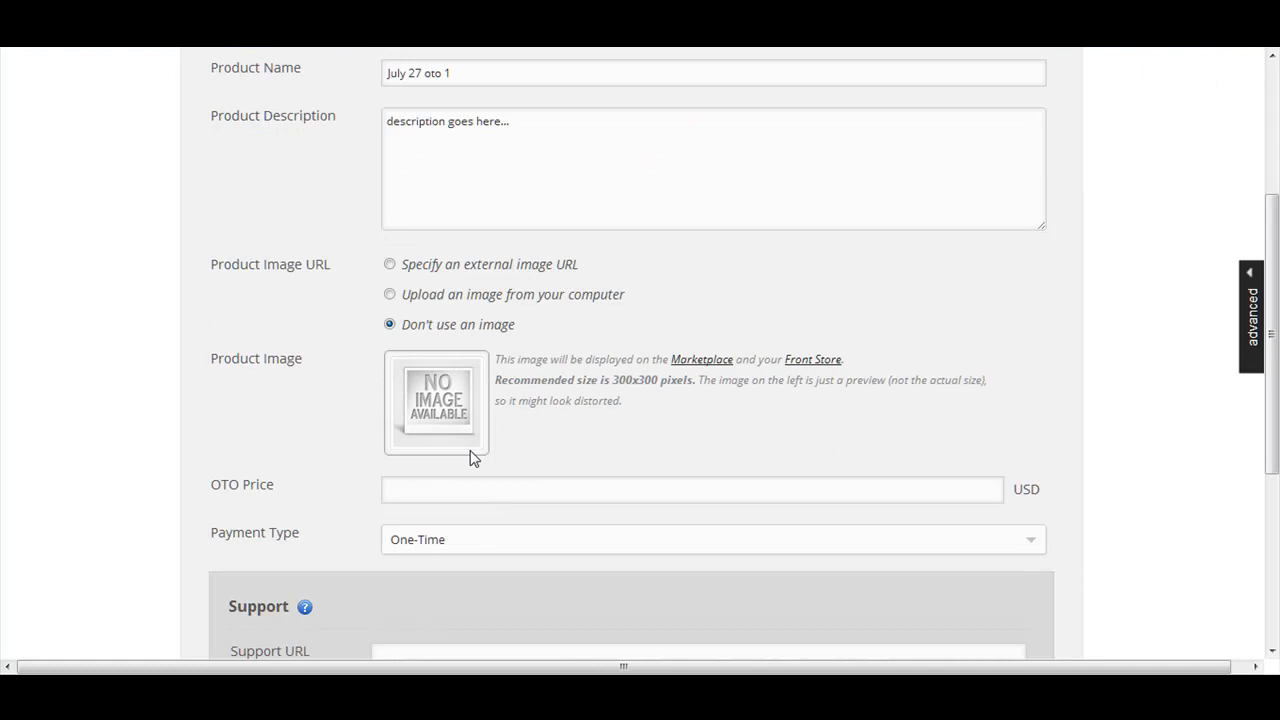
click(692, 489)
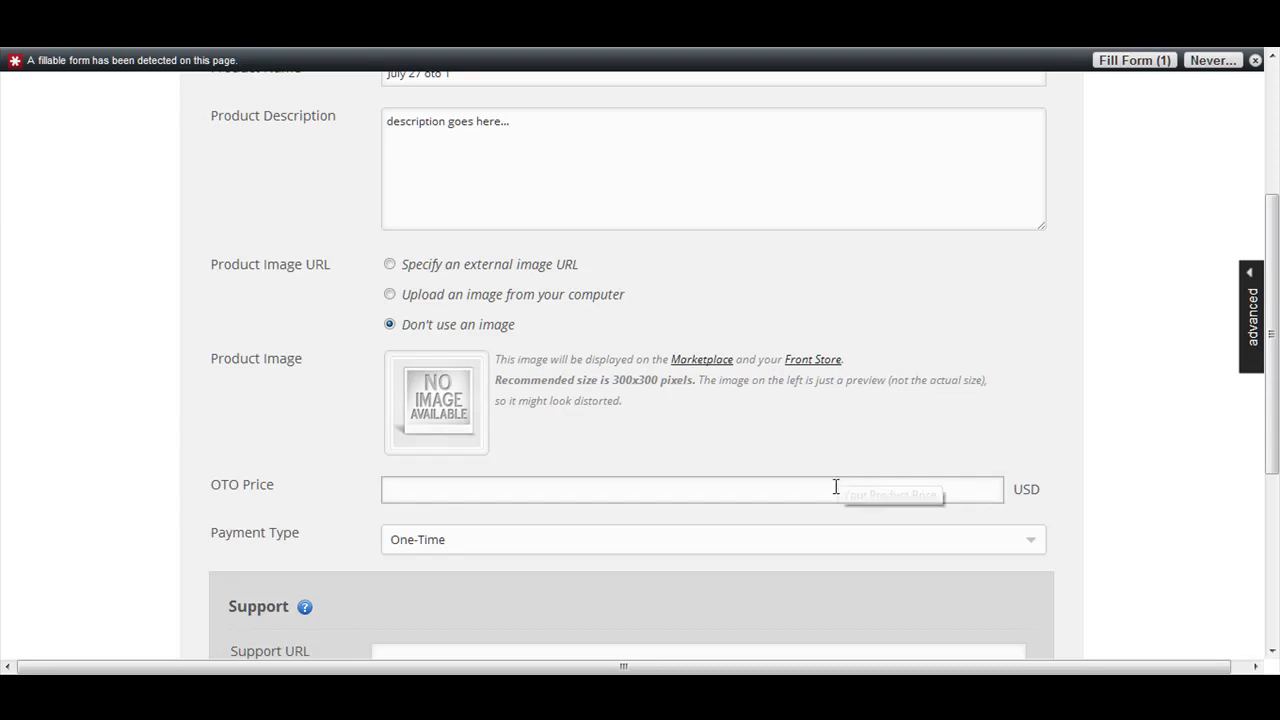
mouse_move(818, 489)
text(50)
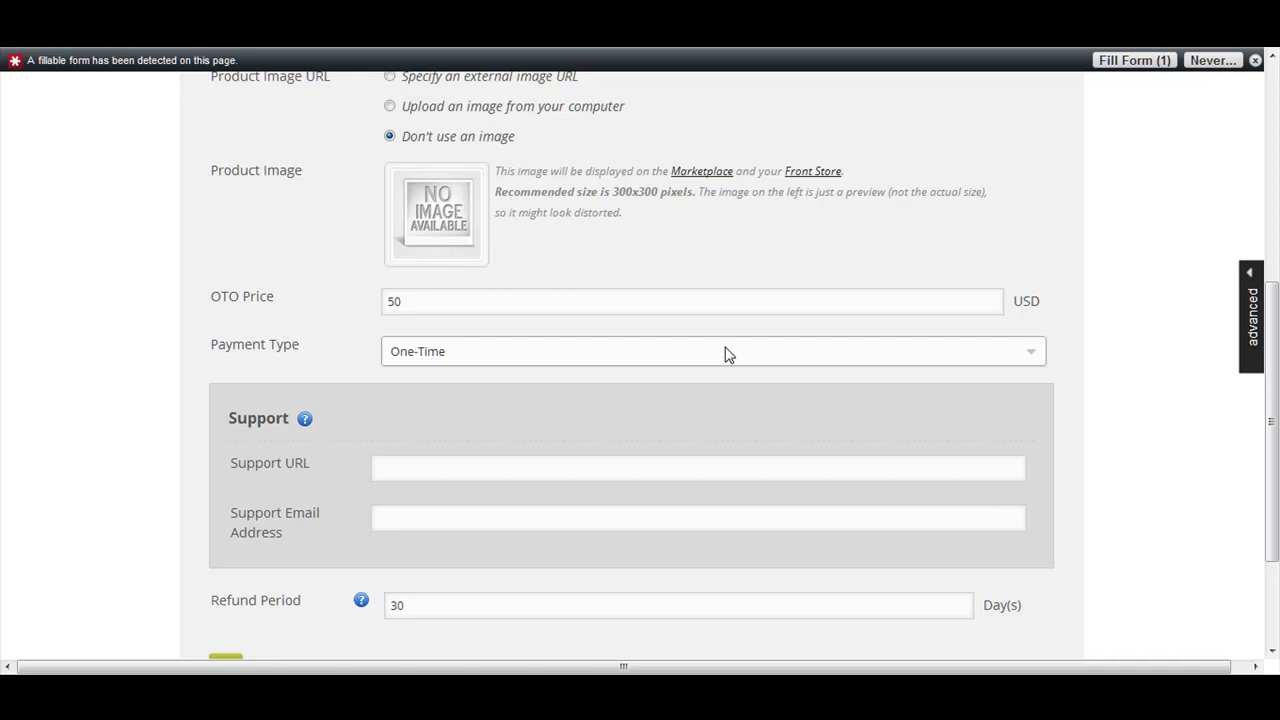
click(712, 351)
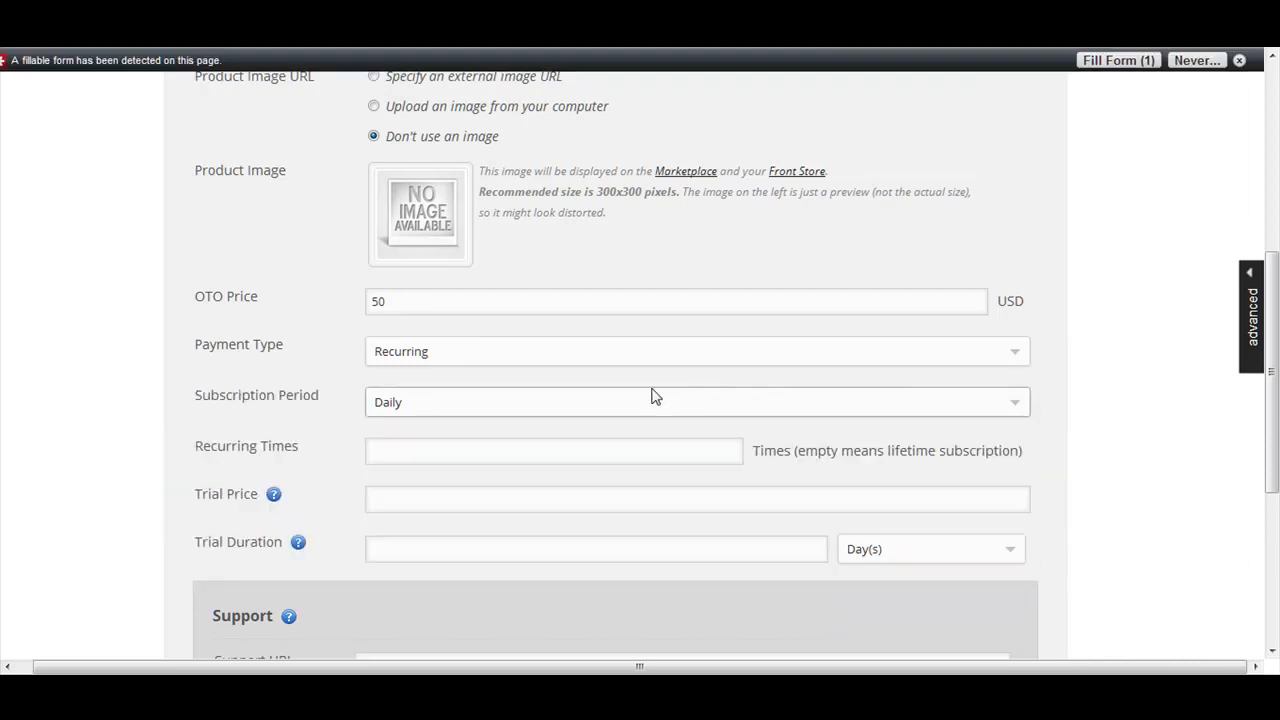
click(695, 351)
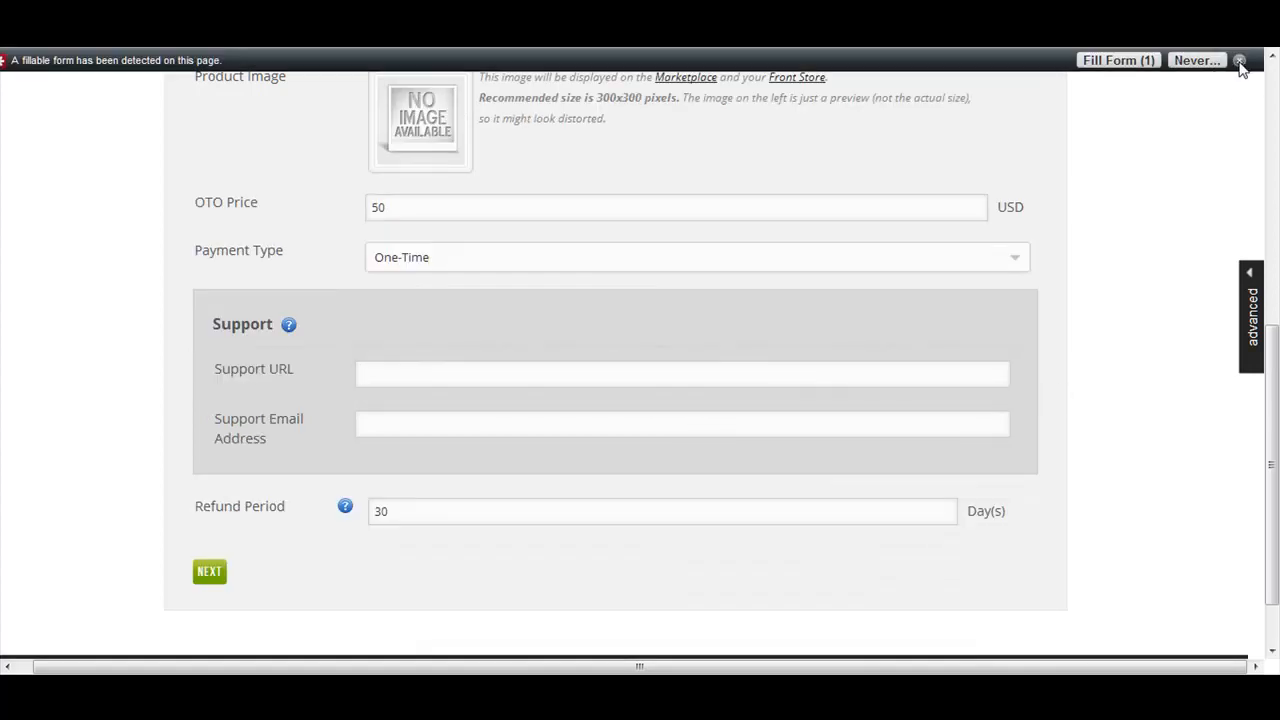
text(http)
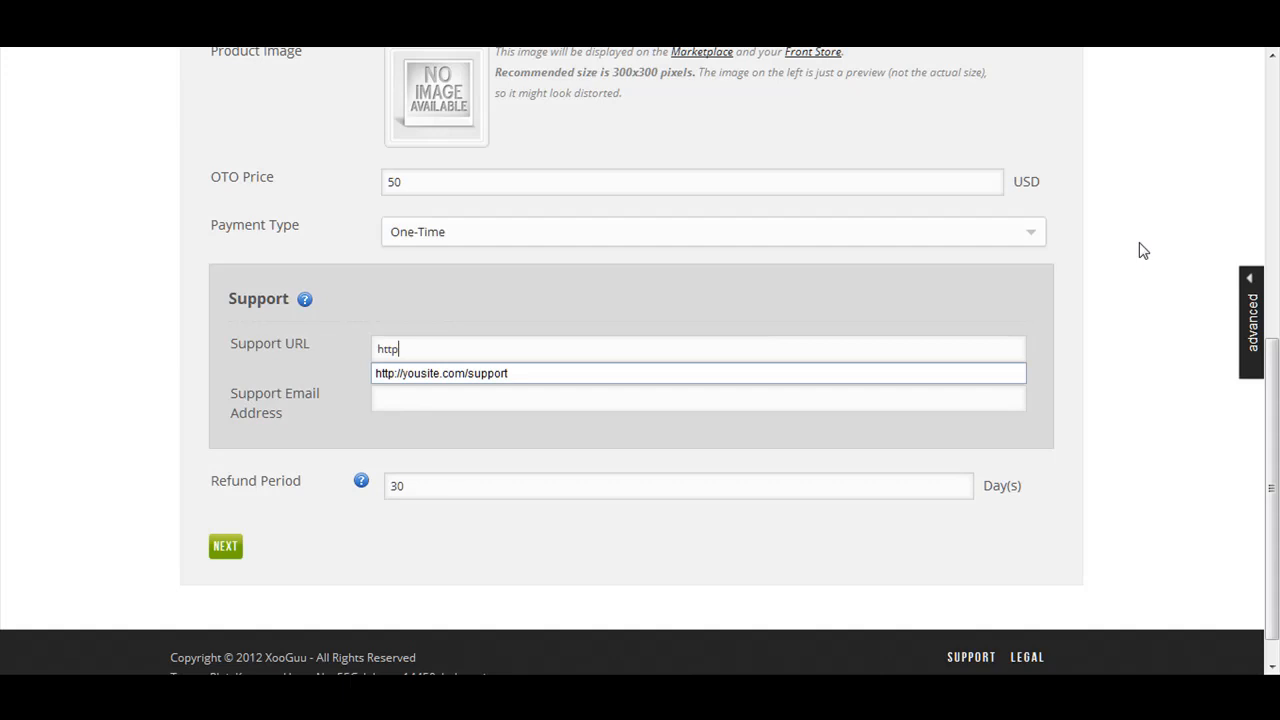
click(441, 373)
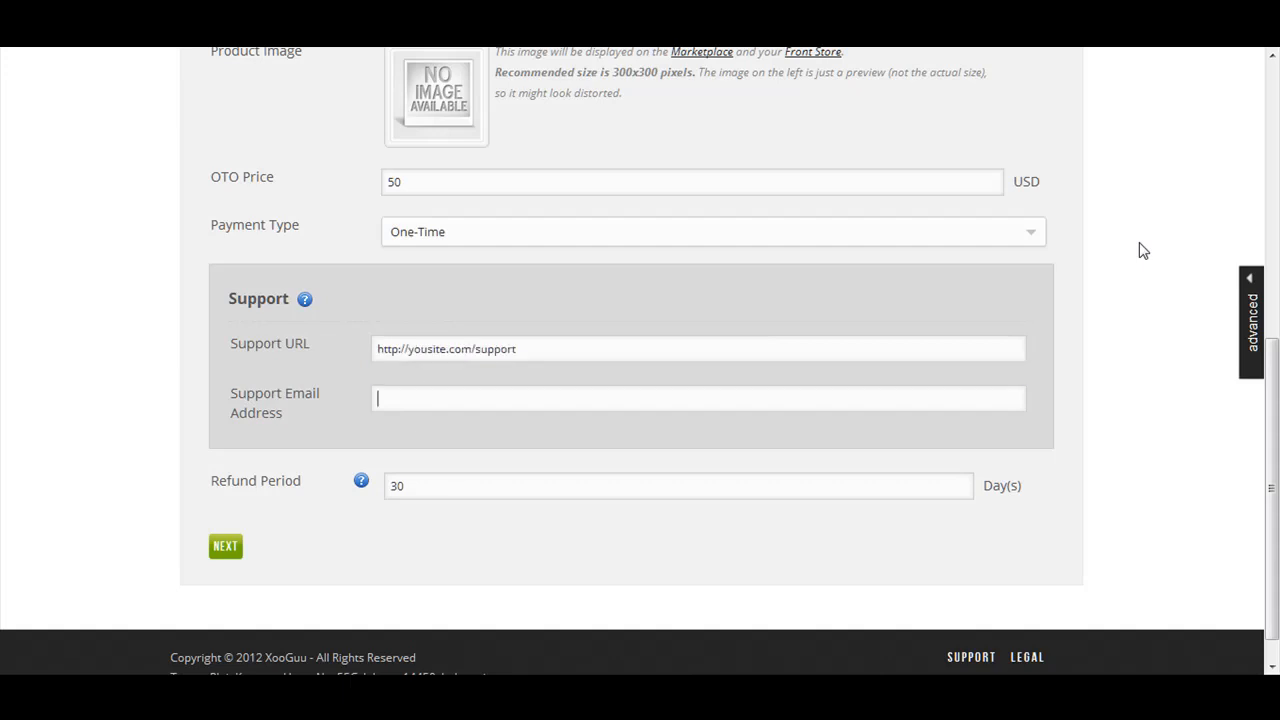
mouse_move(388, 505)
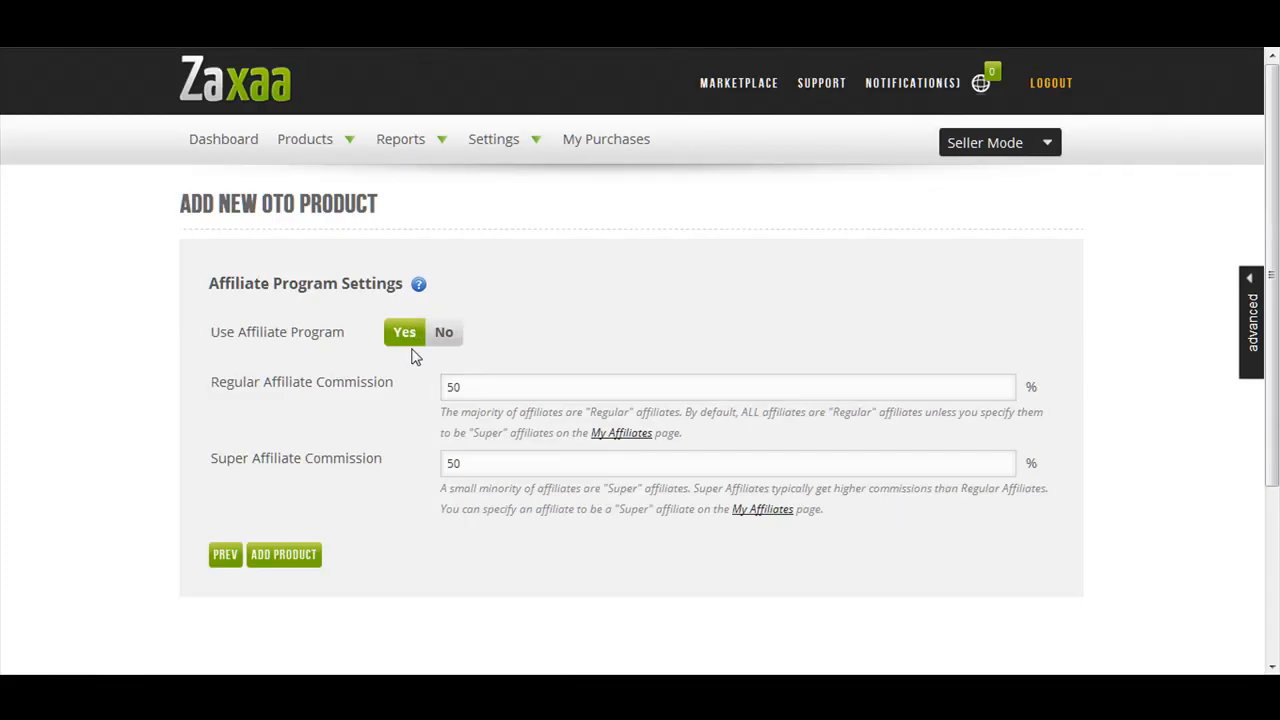
mouse_move(374, 339)
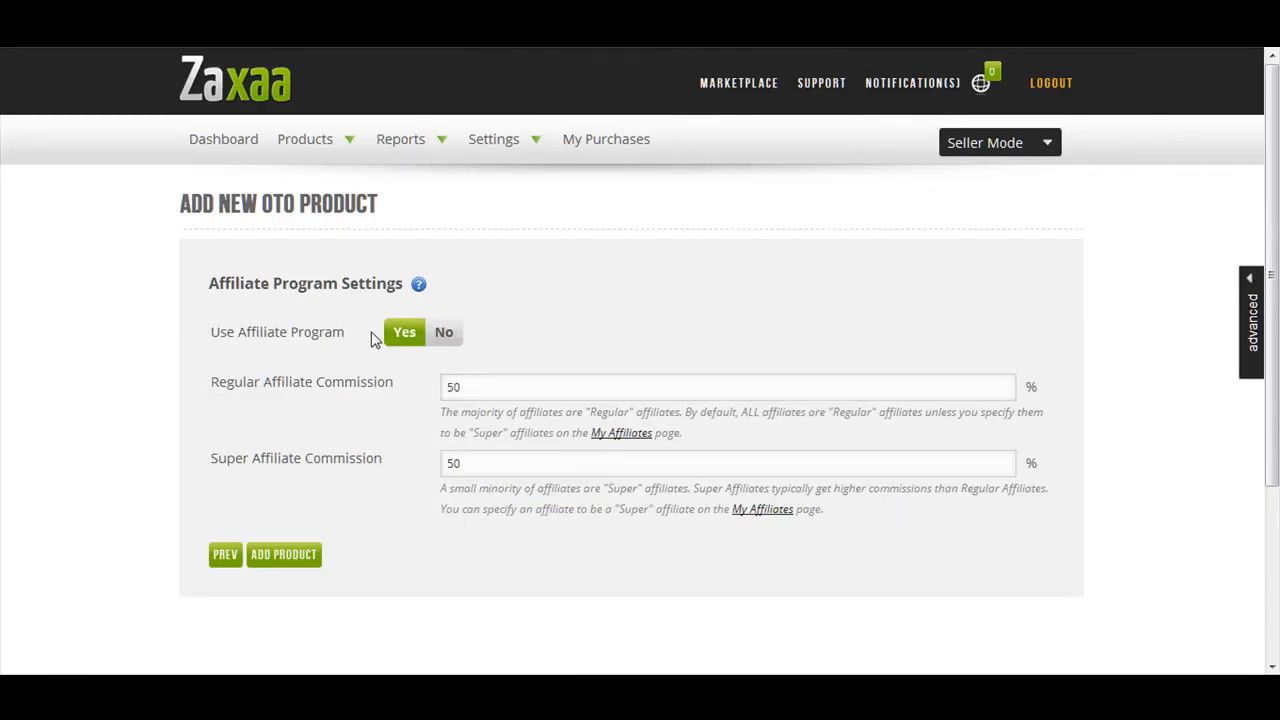
mouse_move(478, 328)
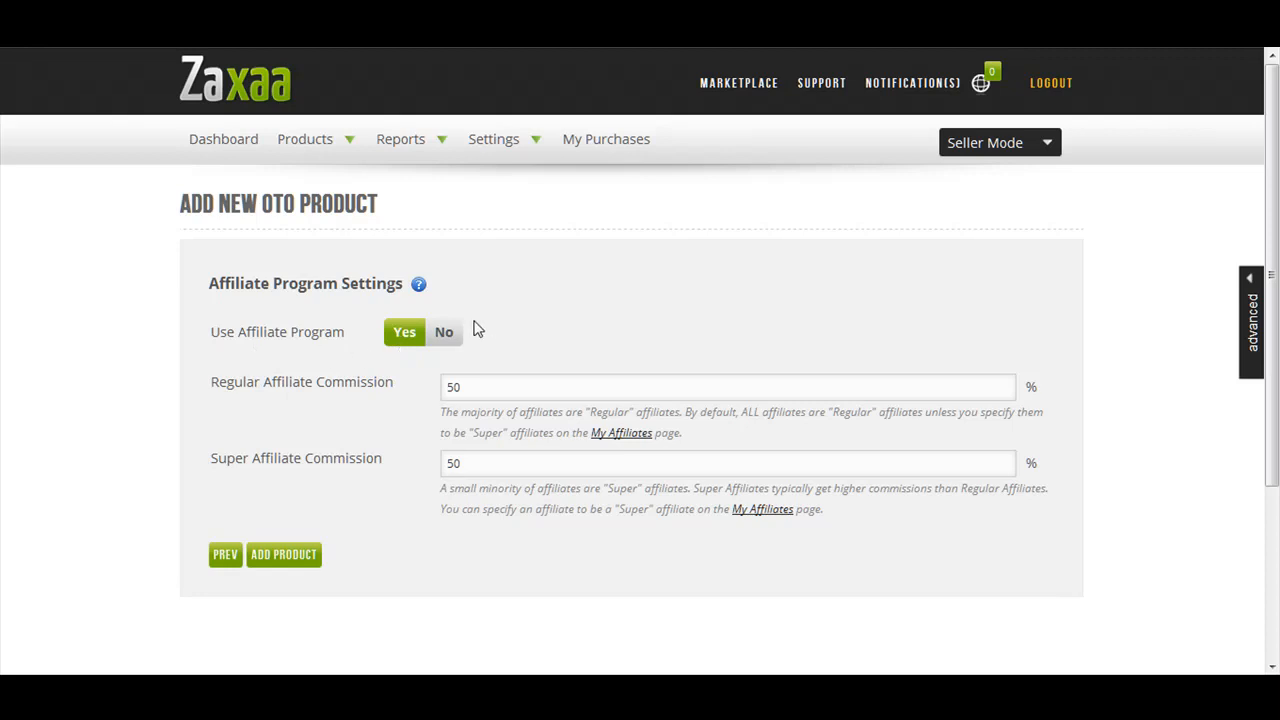
- Change the super affiliate commission to 60% and submit the OTO with Add Product
click(727, 462)
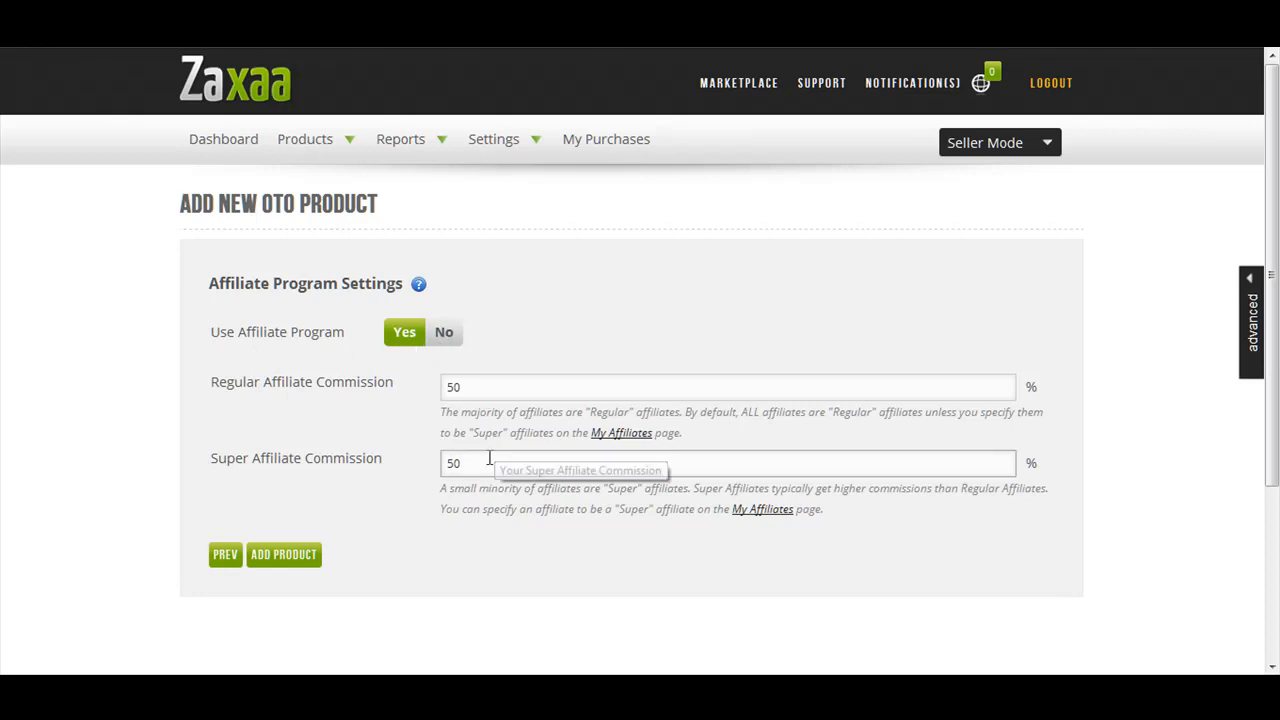
triple_click(453, 462)
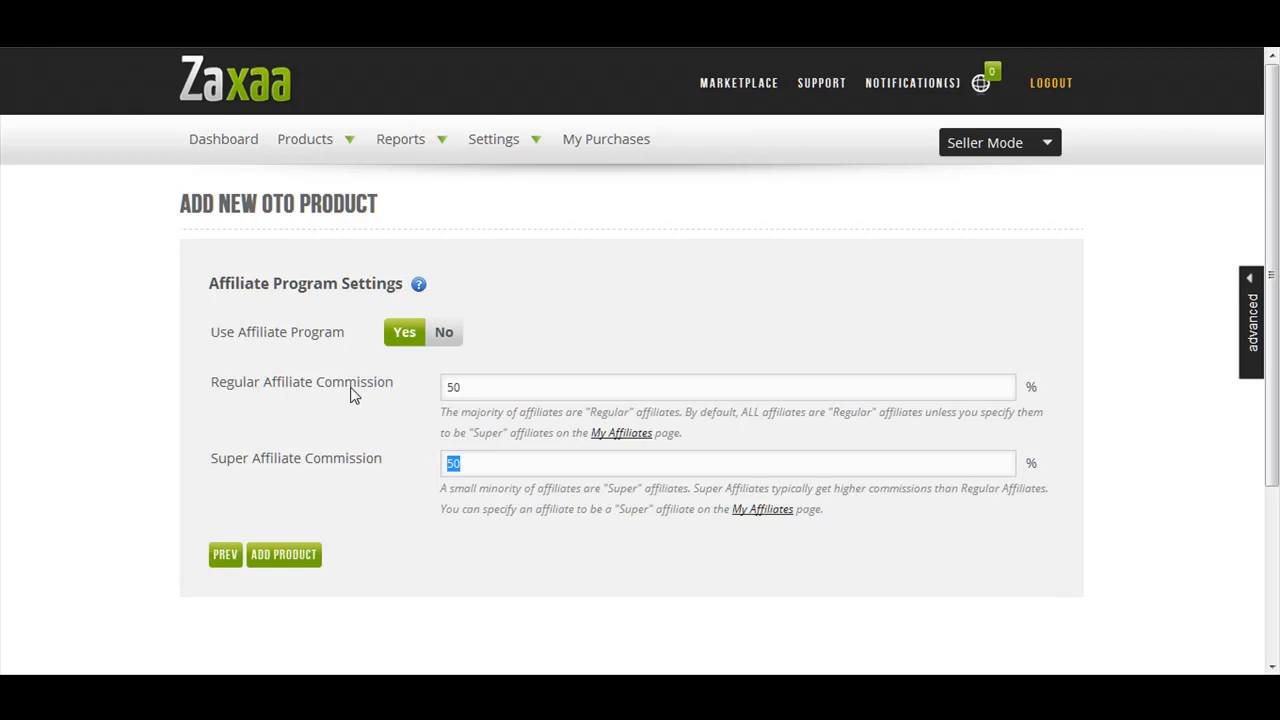
text(60)
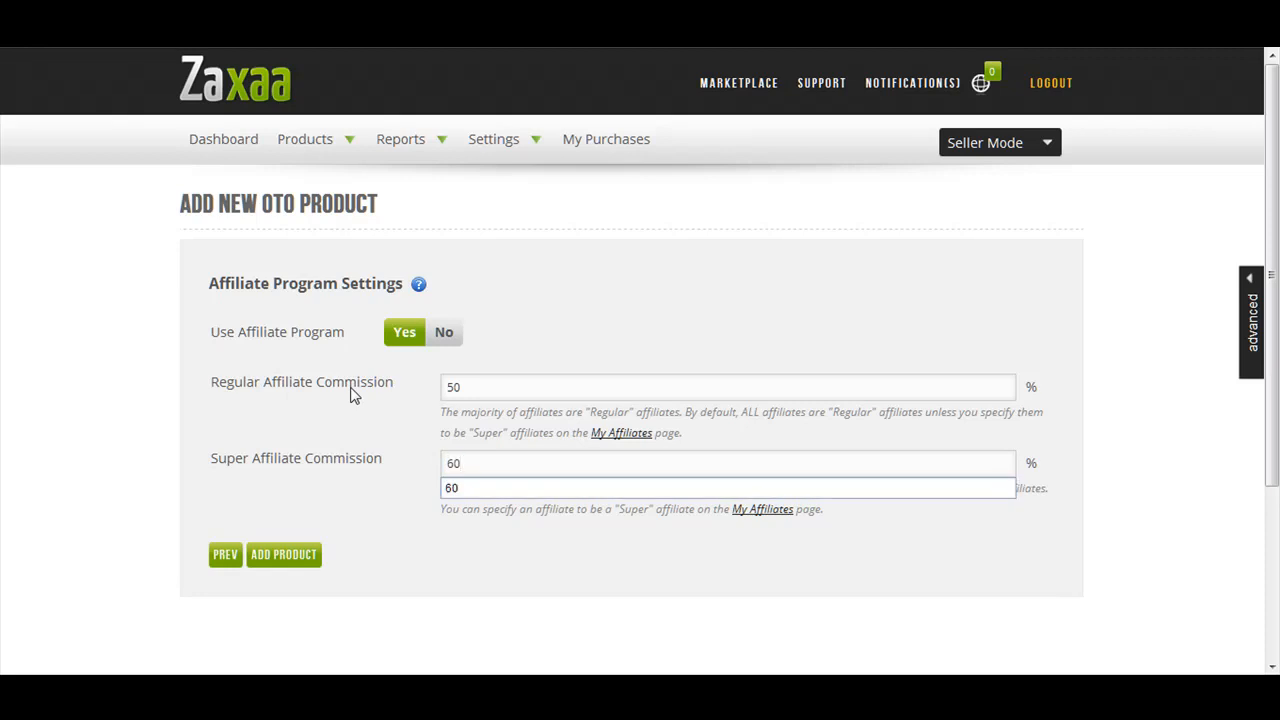
click(283, 554)
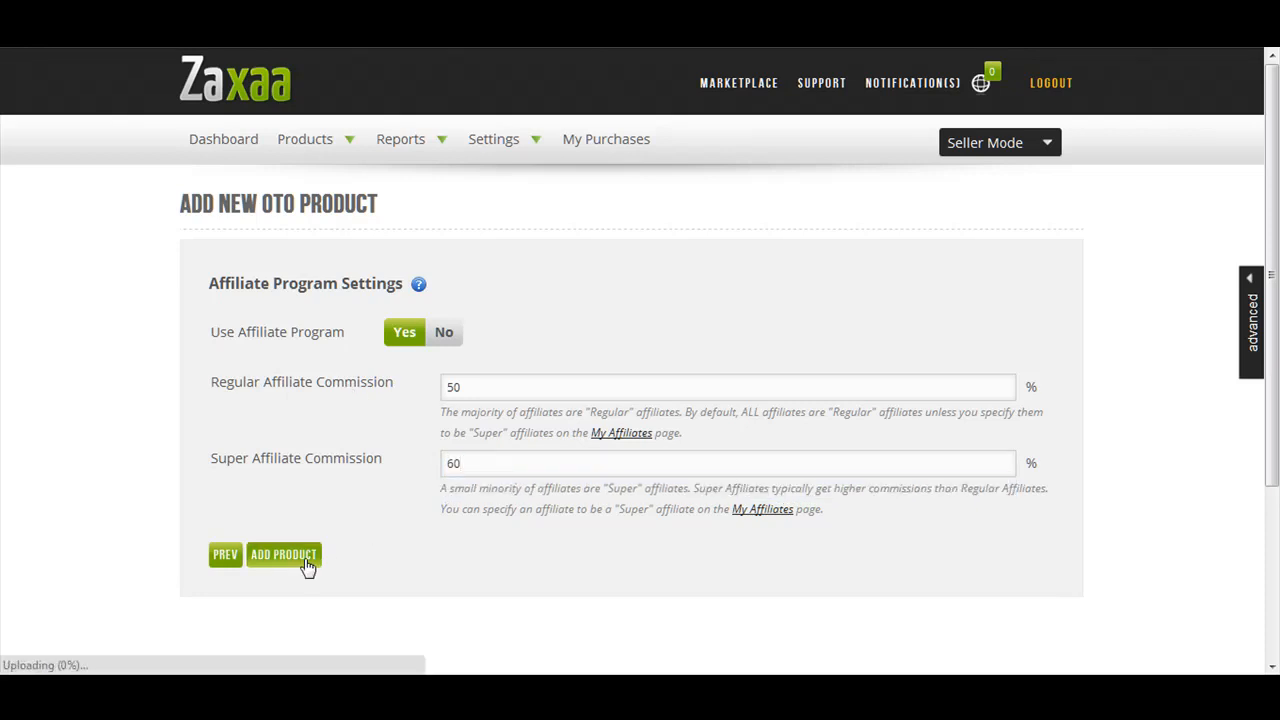
click(283, 554)
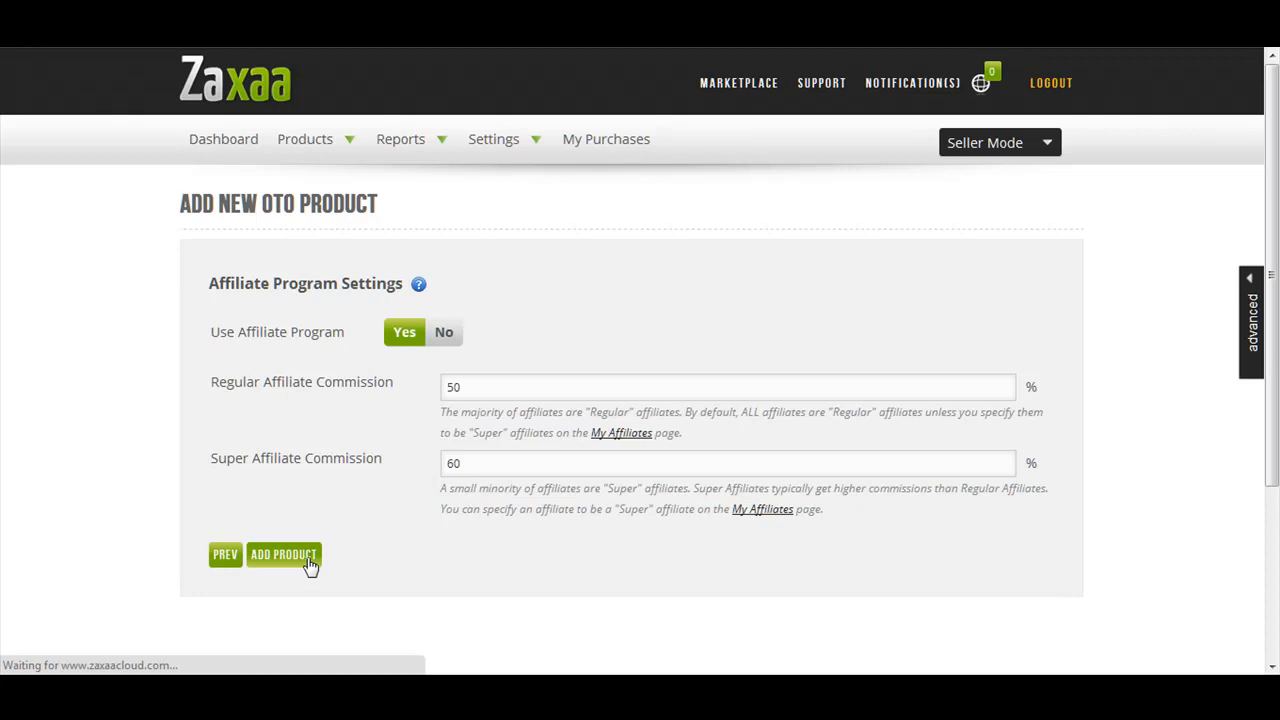
- Finish creating July 27 oto 1 and show its Page Settings on the Edit OTO Product page
click(284, 554)
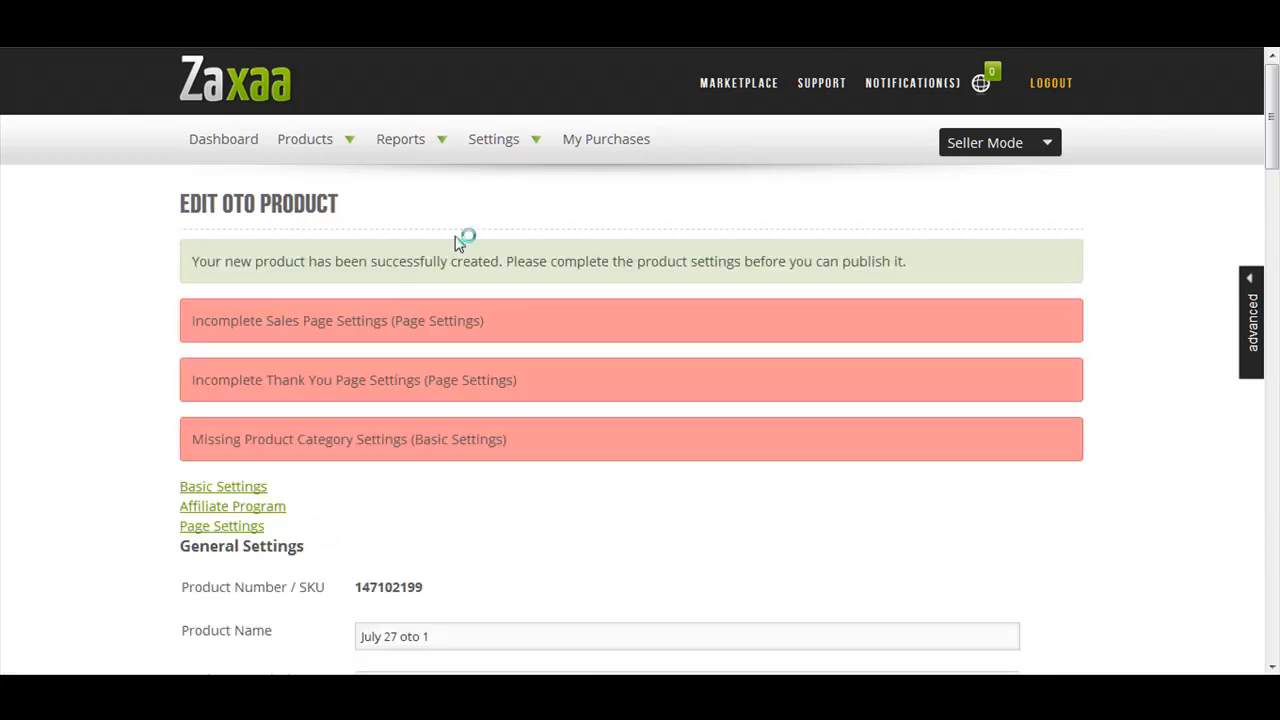
click(232, 505)
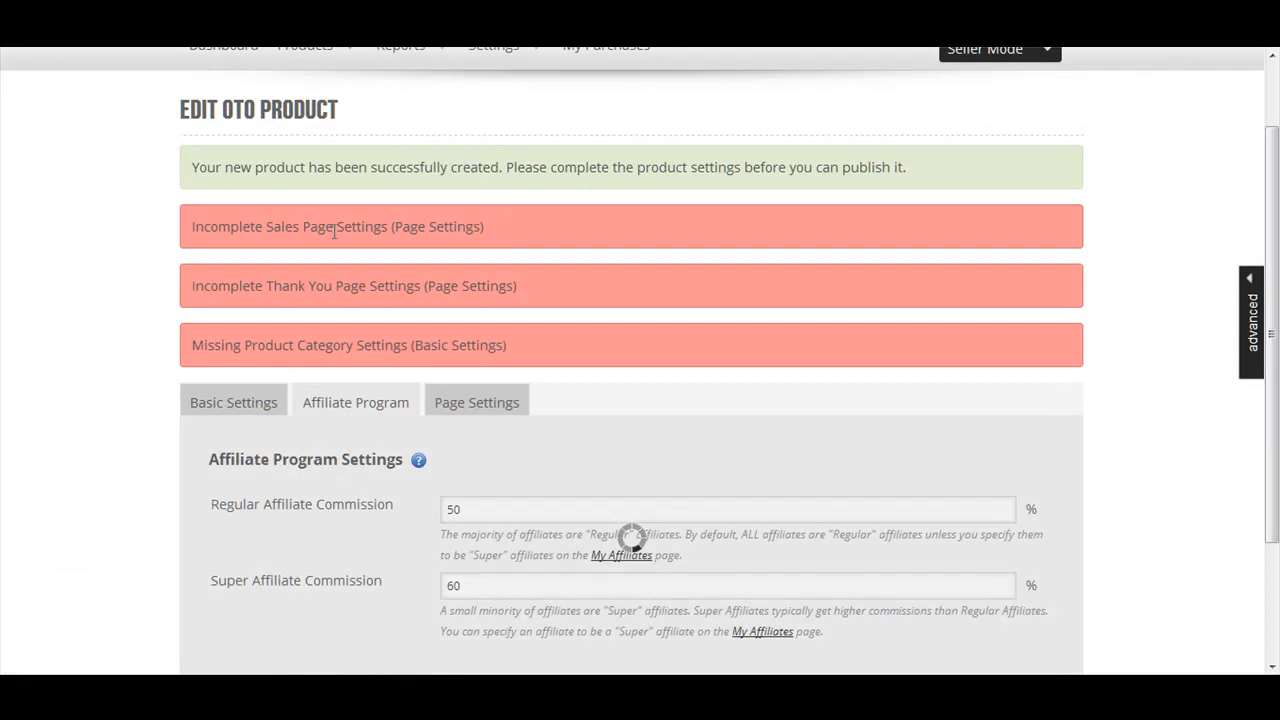
mouse_move(378, 265)
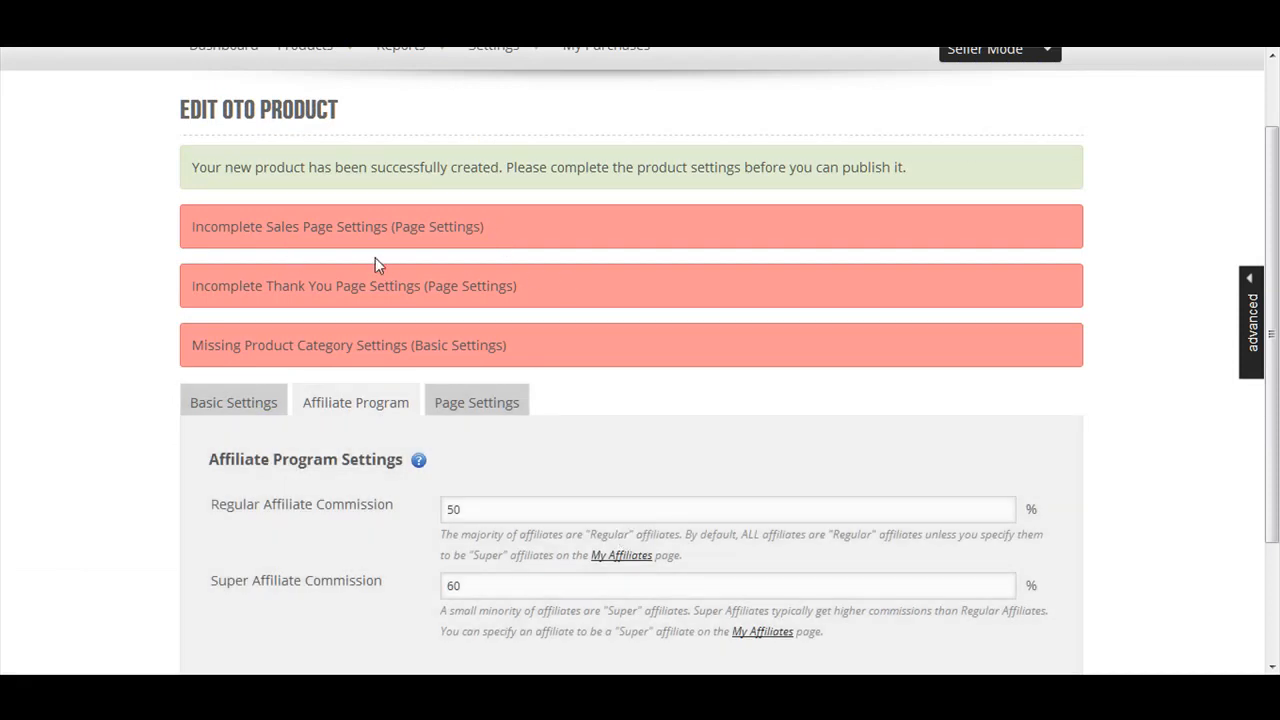
mouse_move(403, 218)
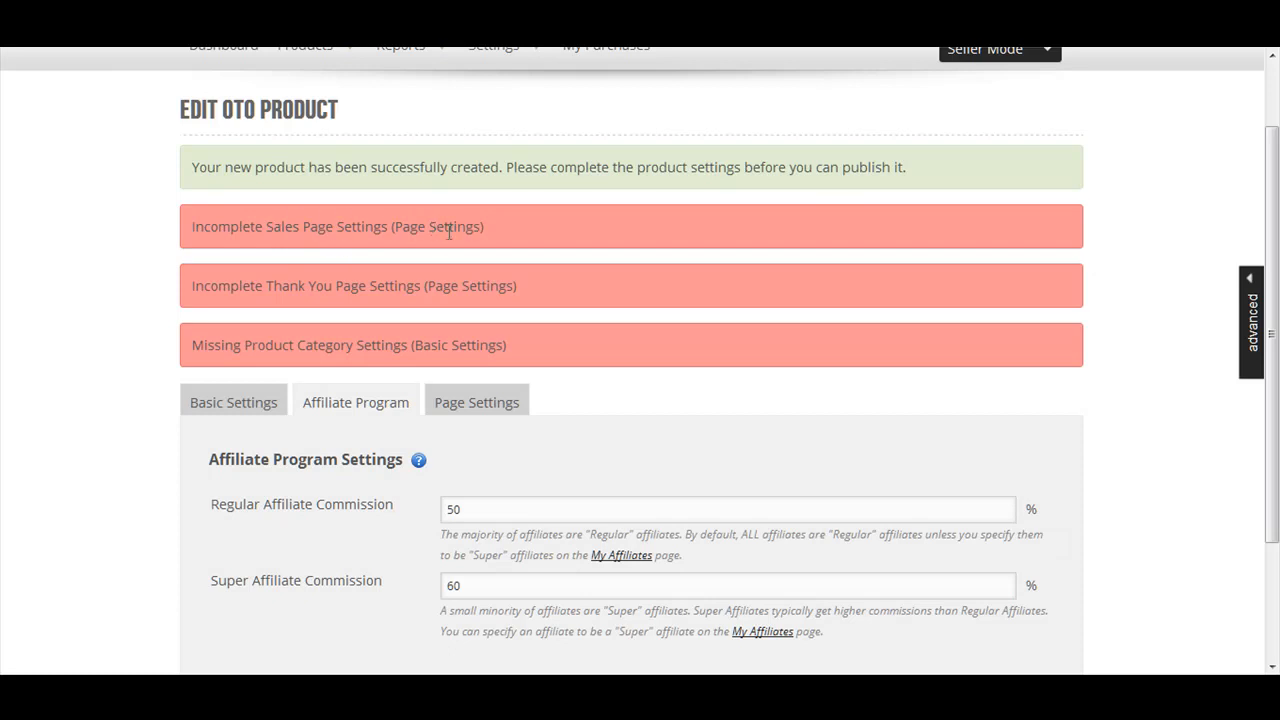
double_click(425, 226)
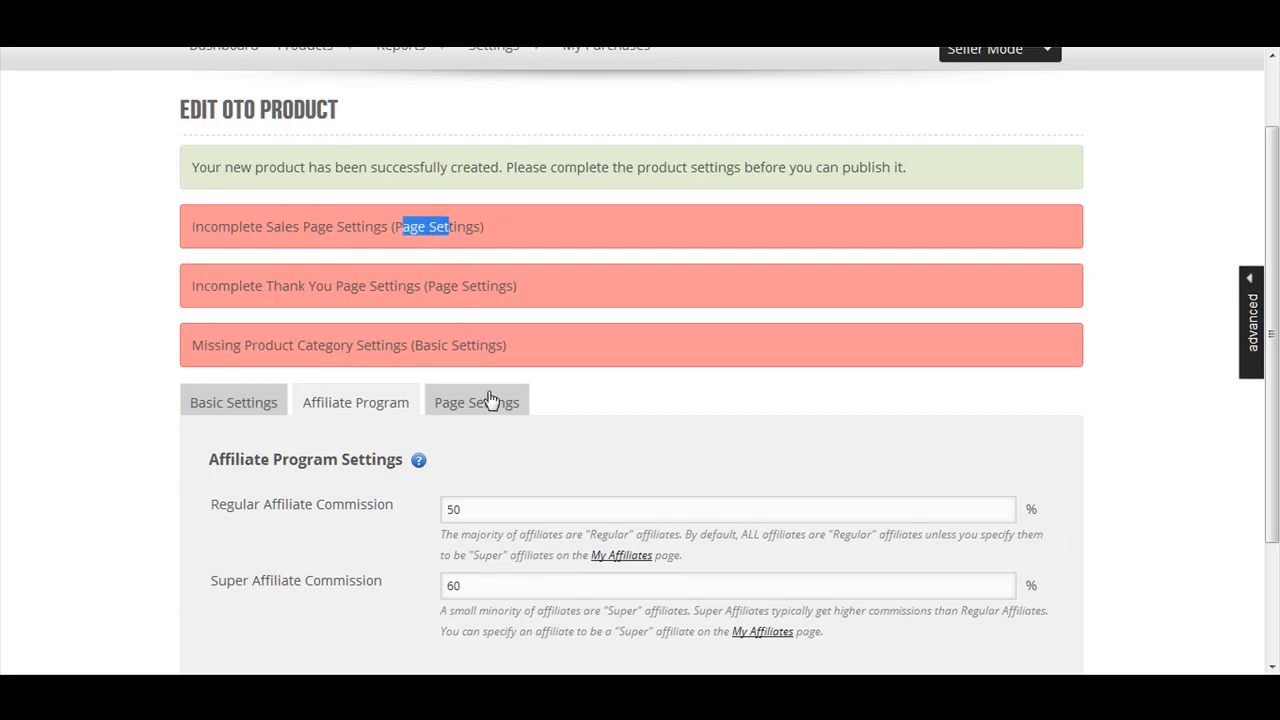
click(477, 401)
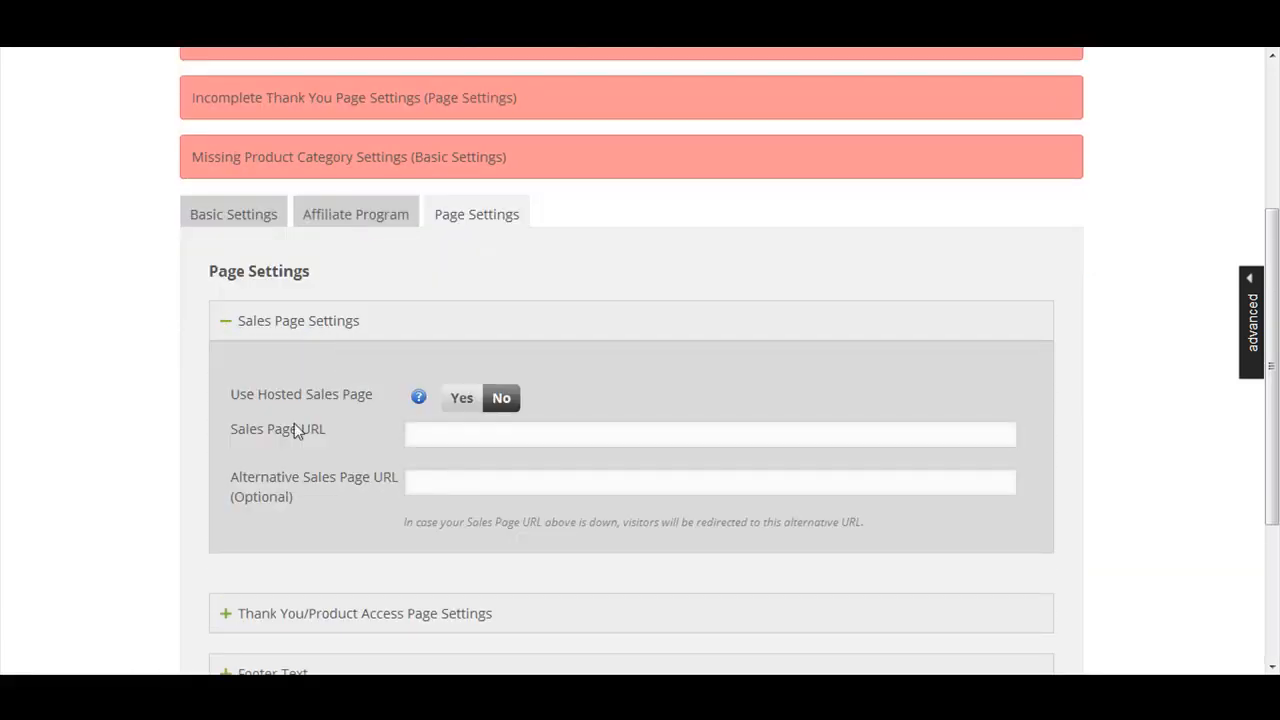
text(http)
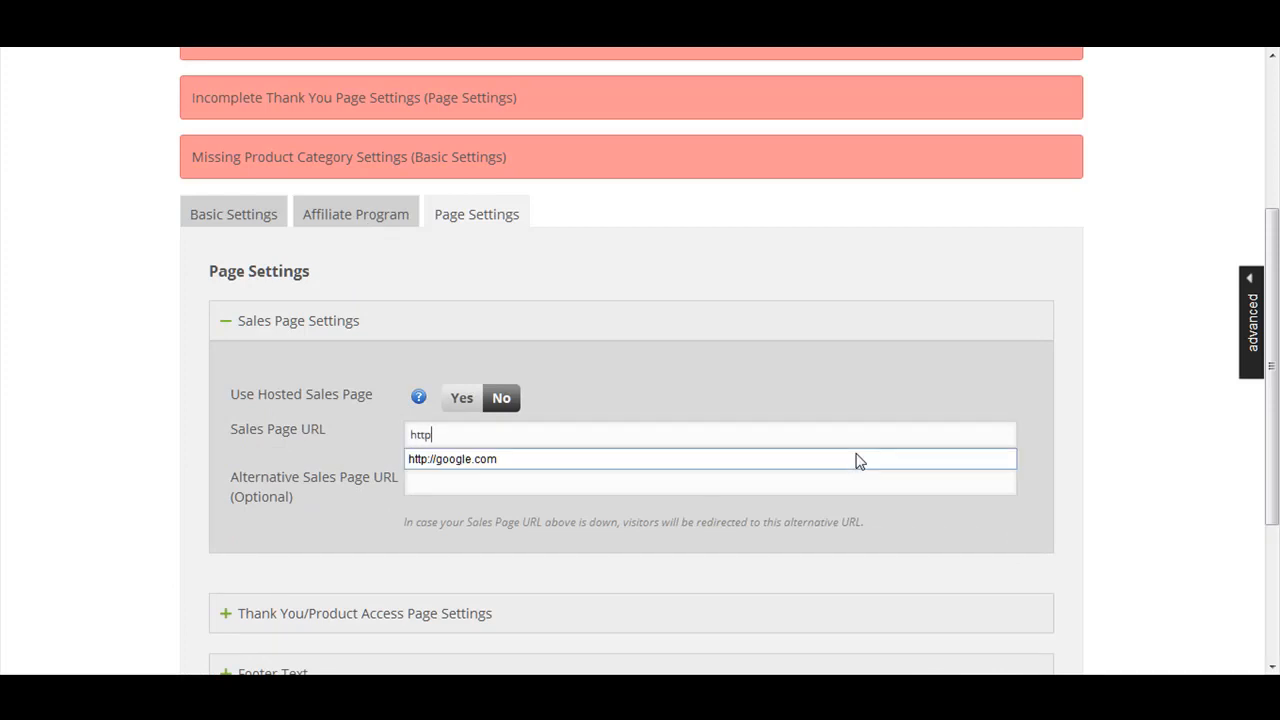
text(://www.)
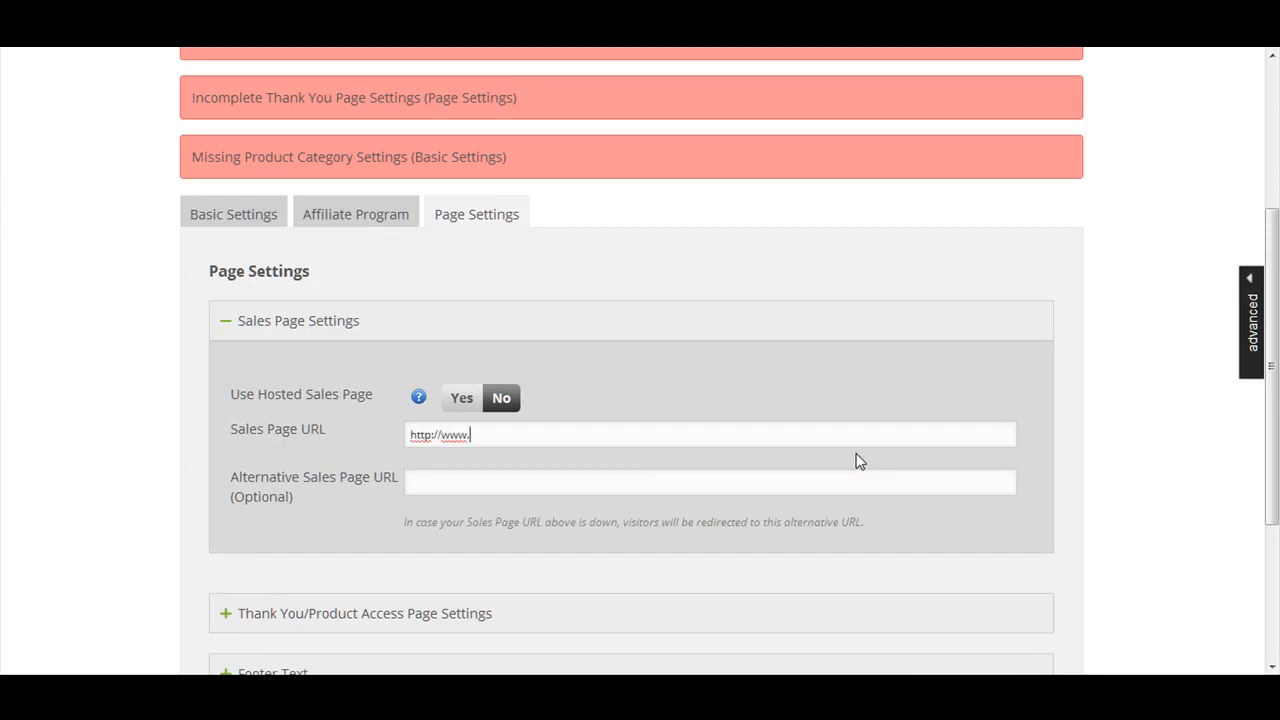
text(facebook)
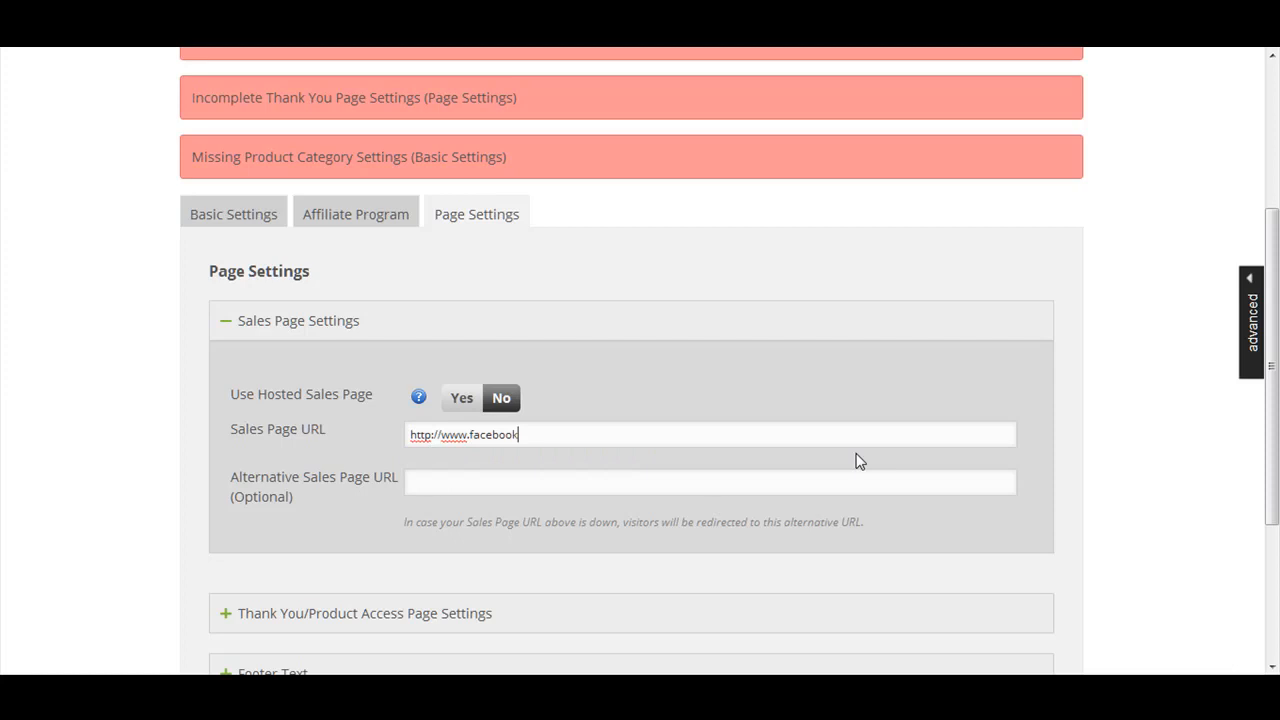
text(.com)
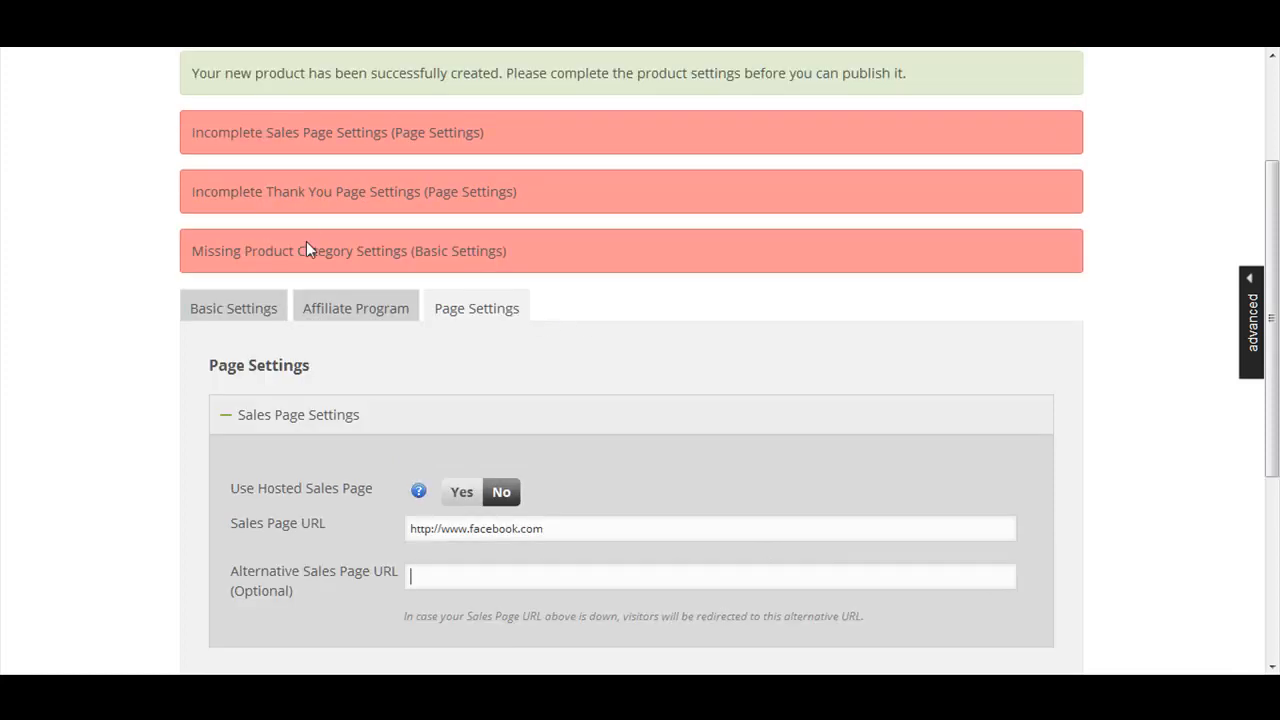
mouse_move(435, 222)
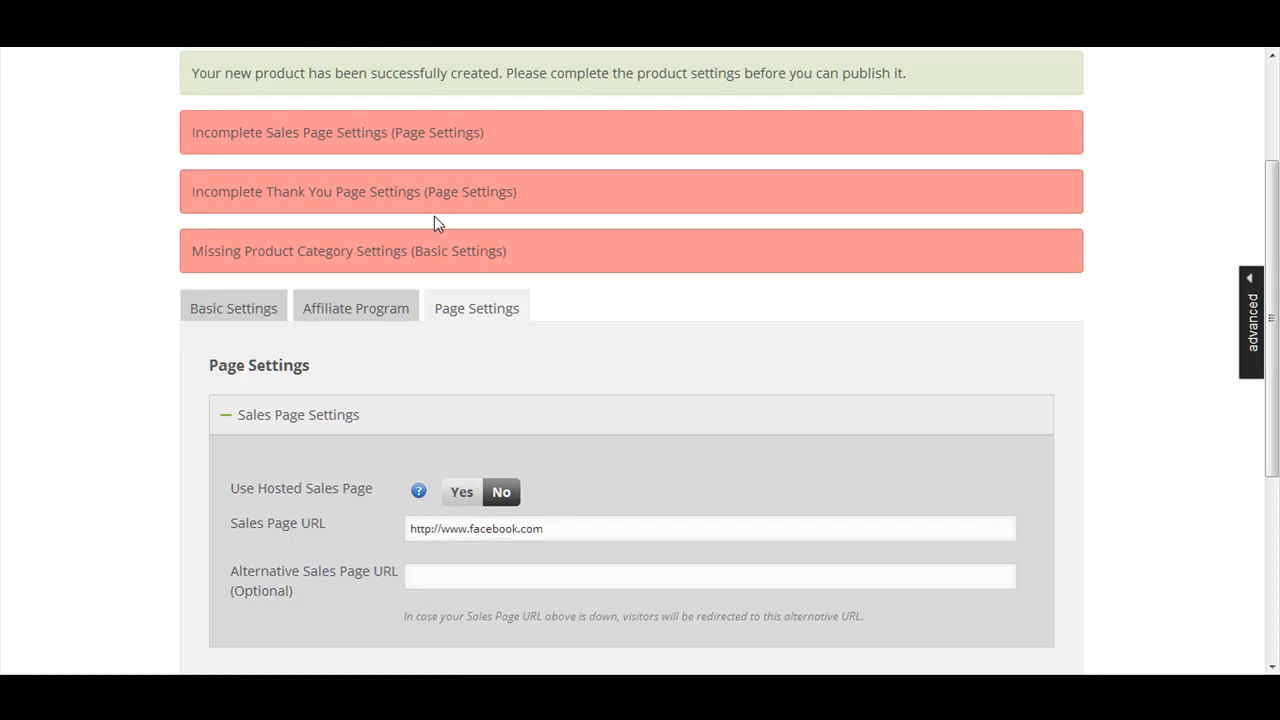
- Expand Thank You/Product Access Page Settings and enter the oto1 thank-you page address
scroll(down, 3)
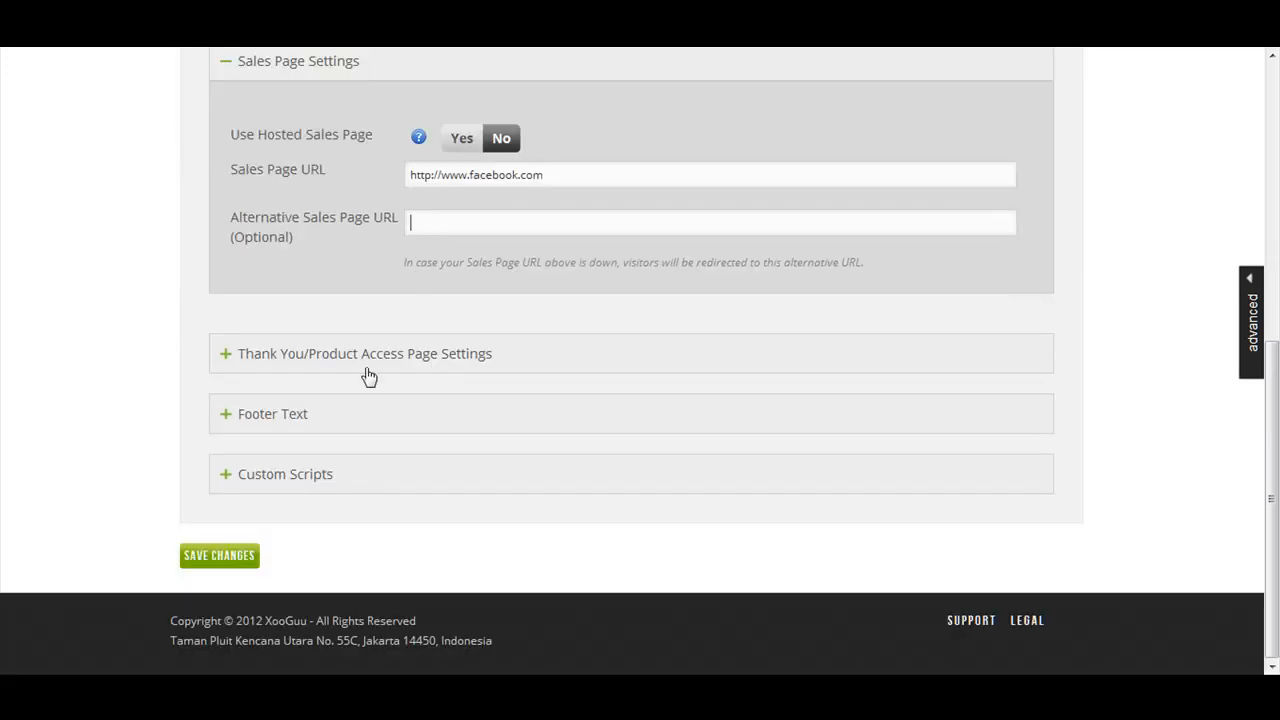
click(364, 353)
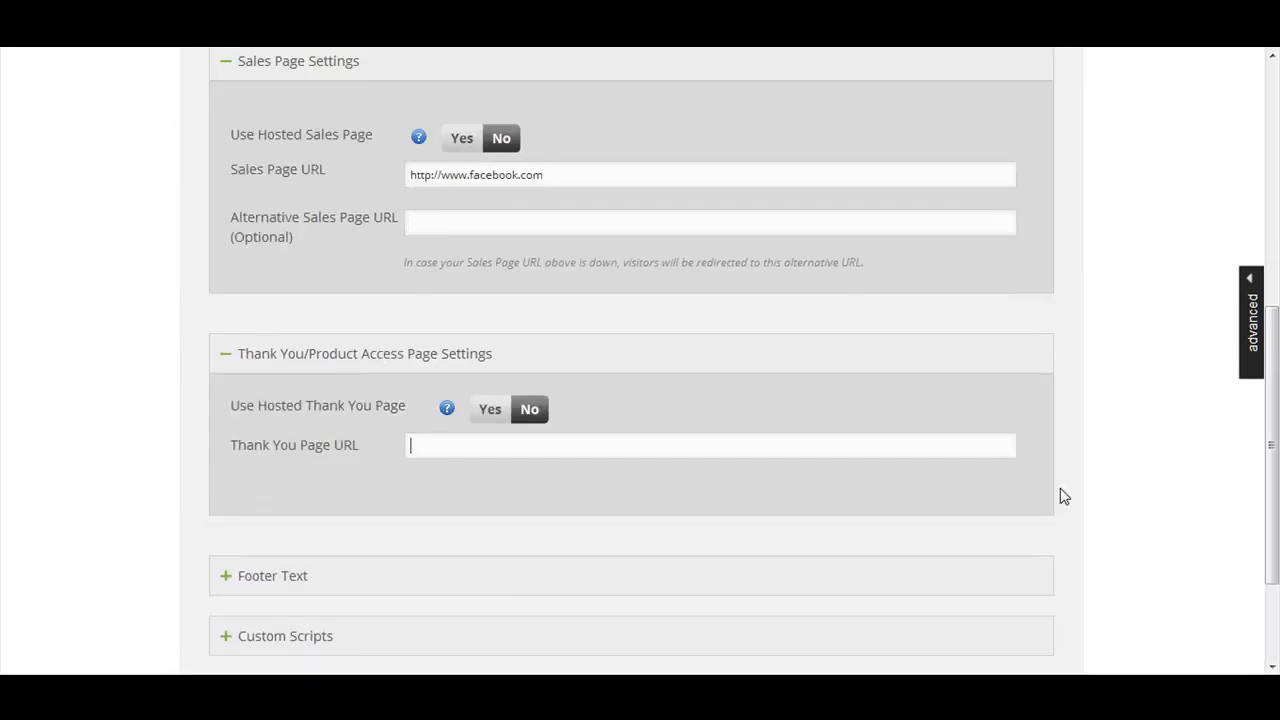
text(http://thankyou)
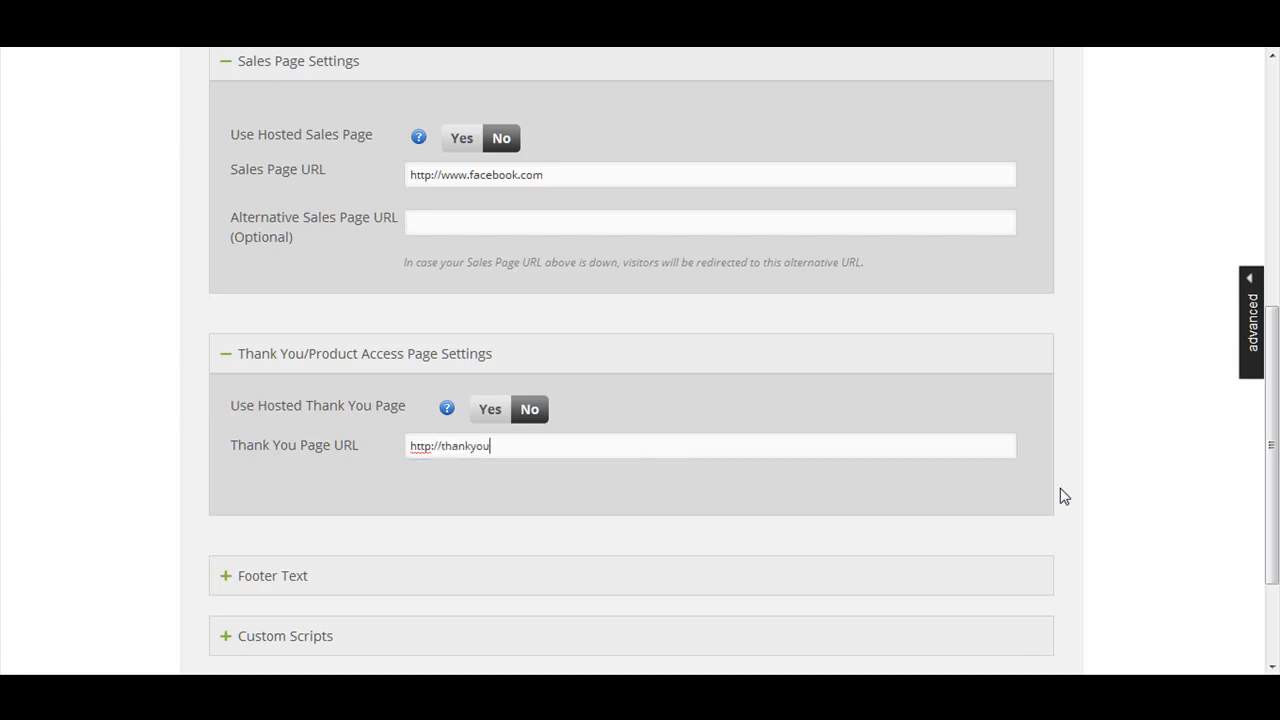
text(oto1)
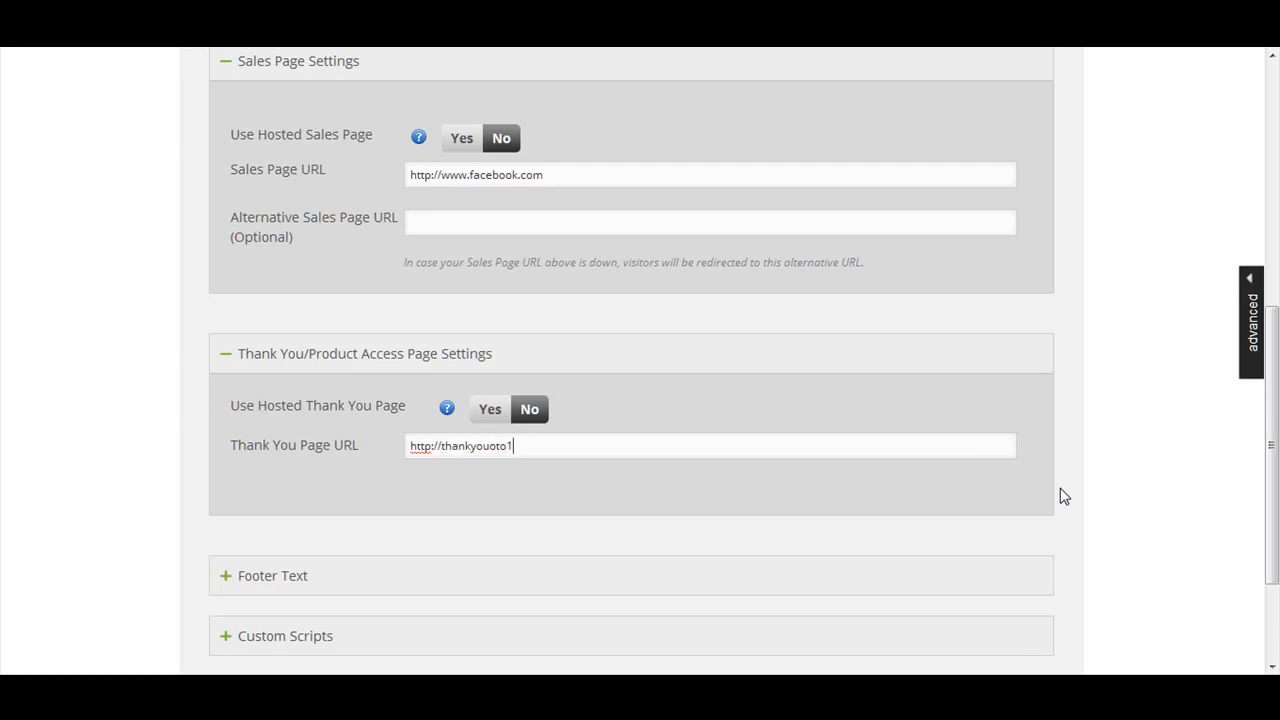
key(Backspace)
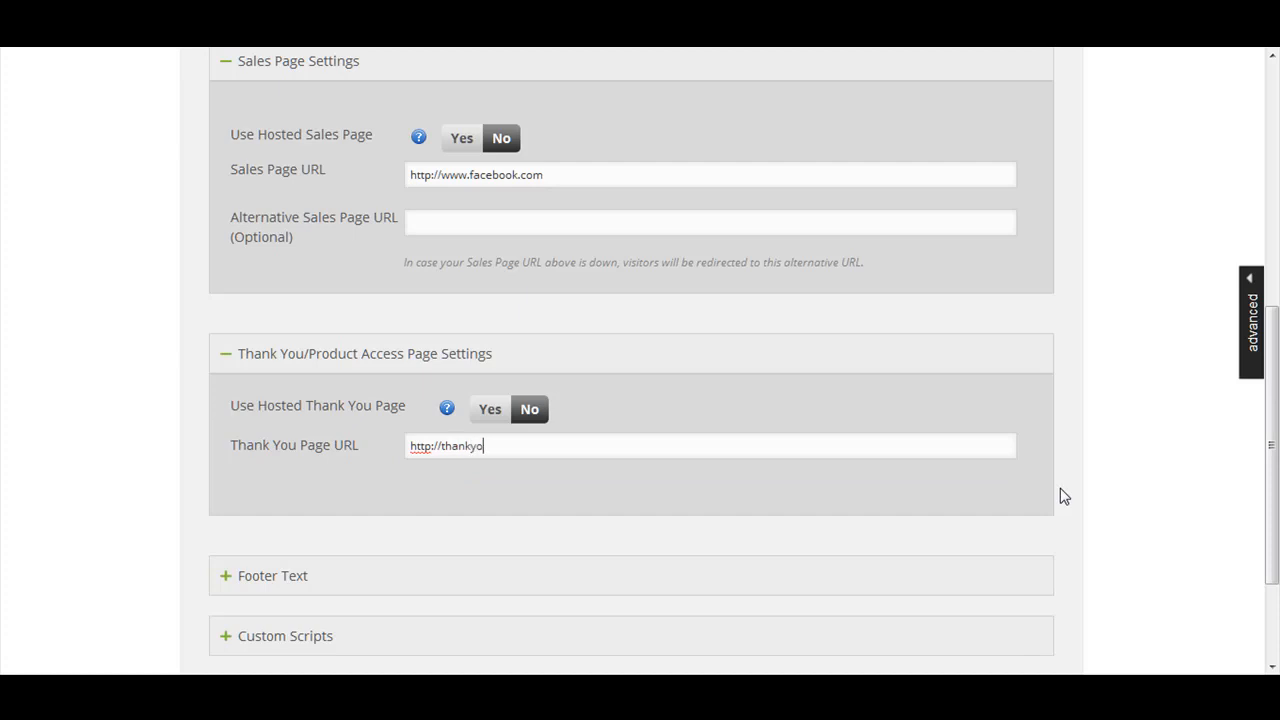
text(uoto1.com)
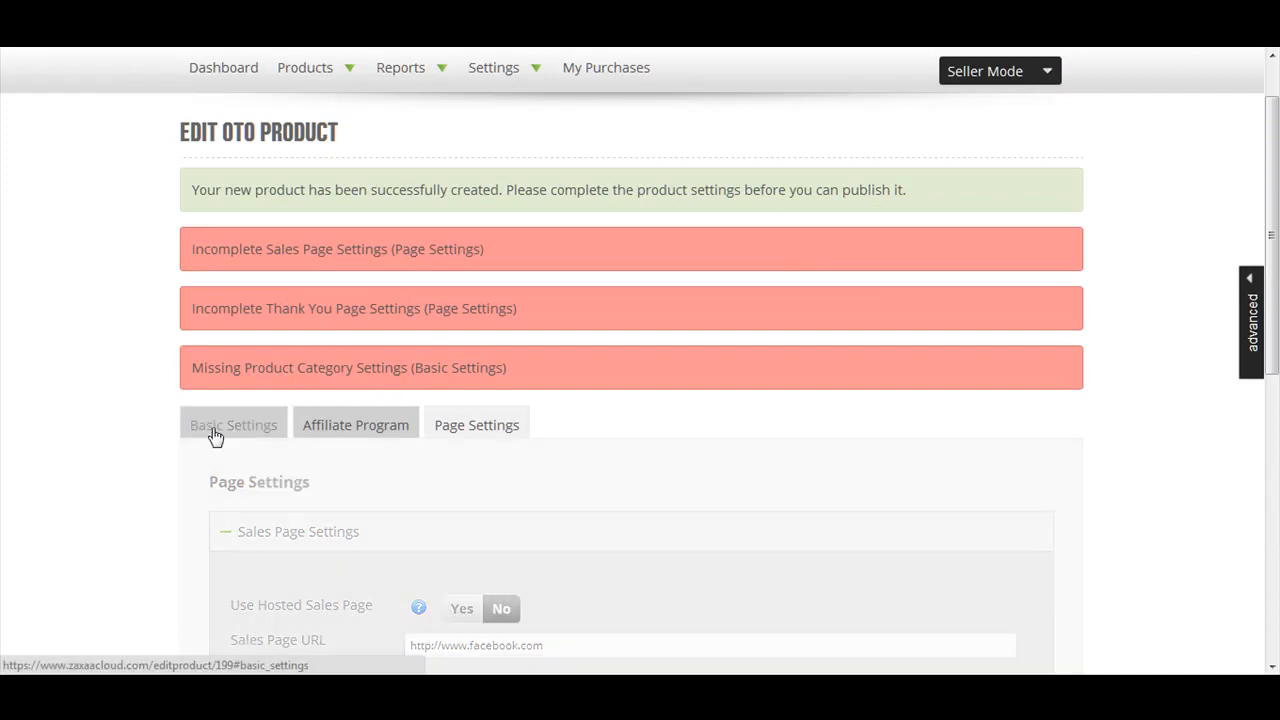
- In Basic Settings, pick Internet Marketing / E-Business and add Article Marketing, Keyword Research, Driving Traffic subcategories
click(233, 424)
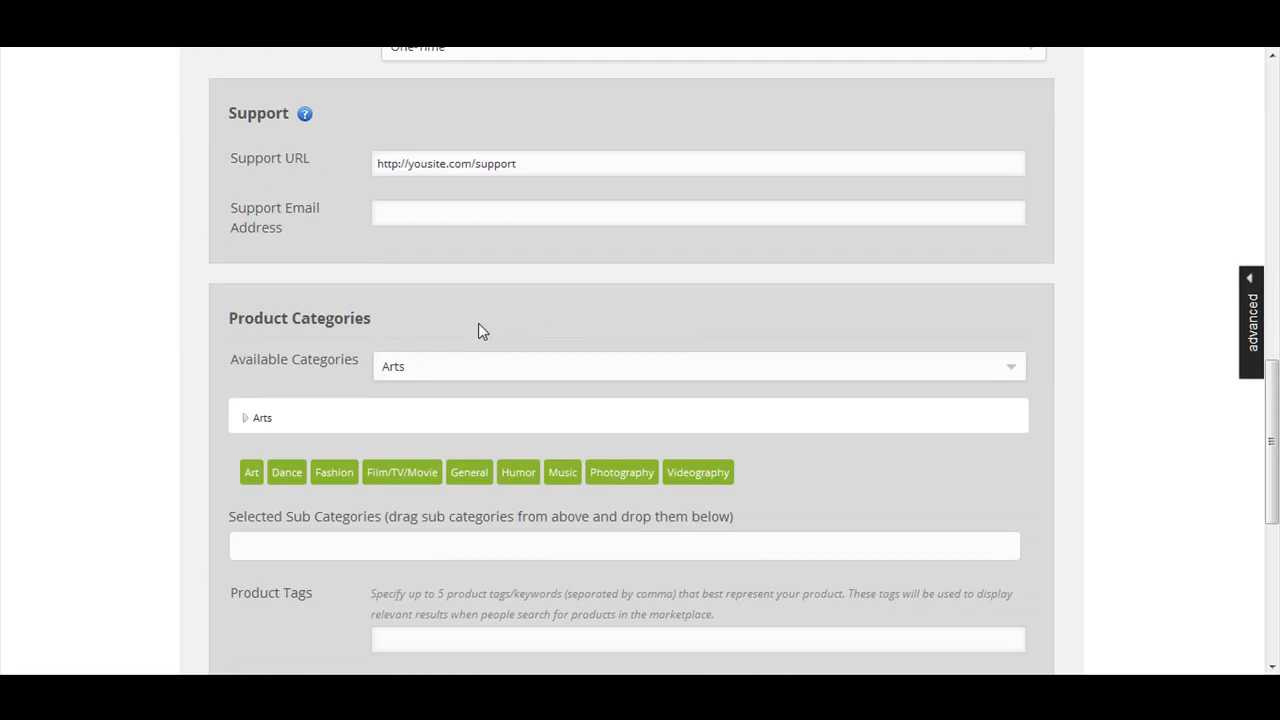
scroll(down, 3)
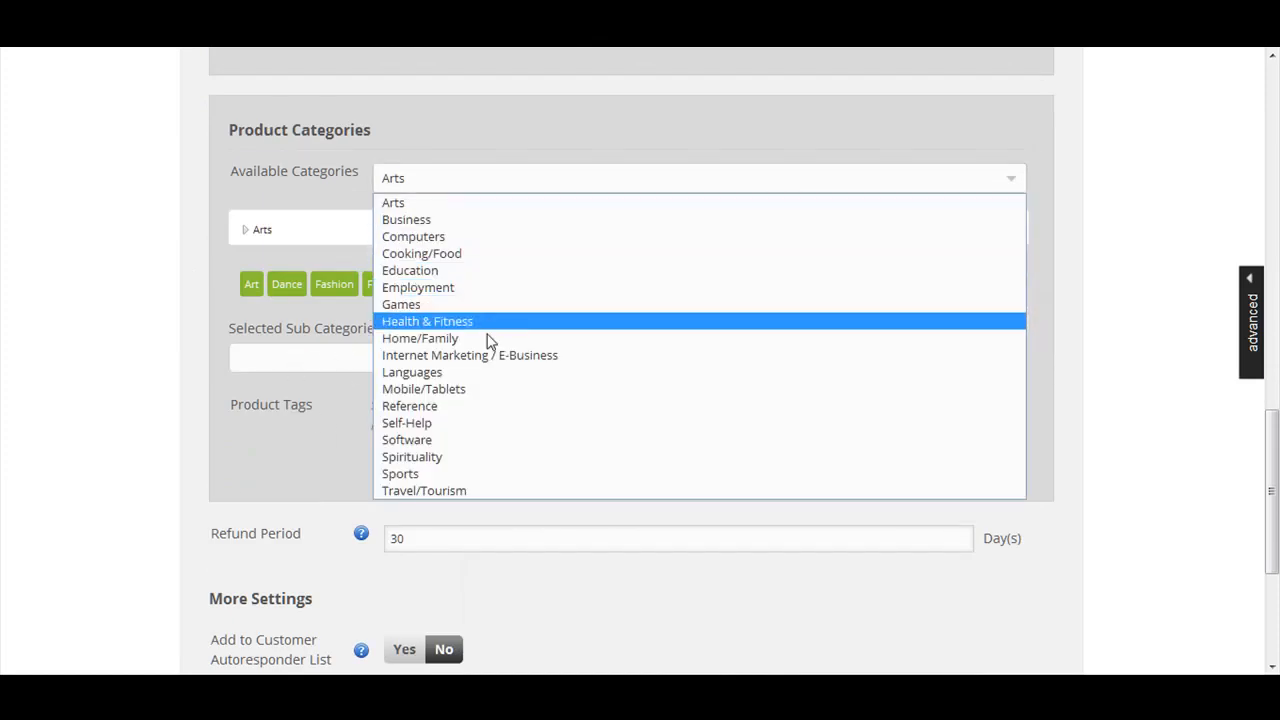
click(470, 355)
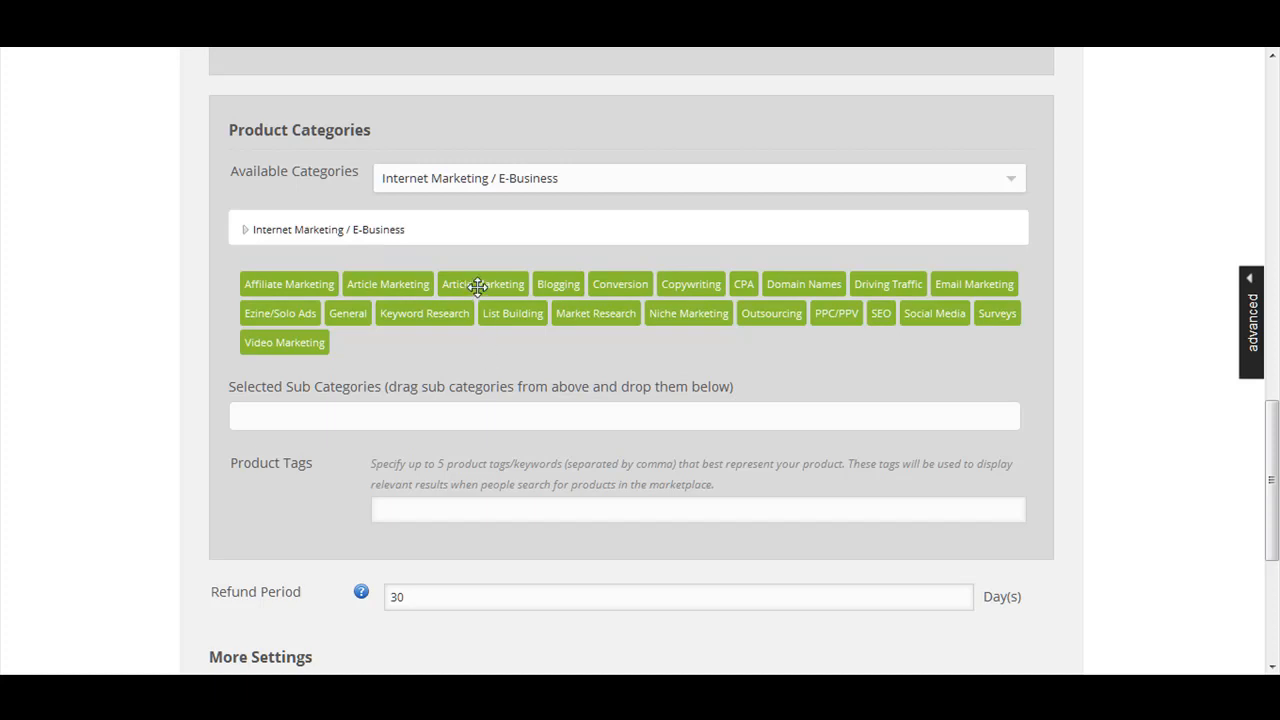
drag(483, 284, 440, 416)
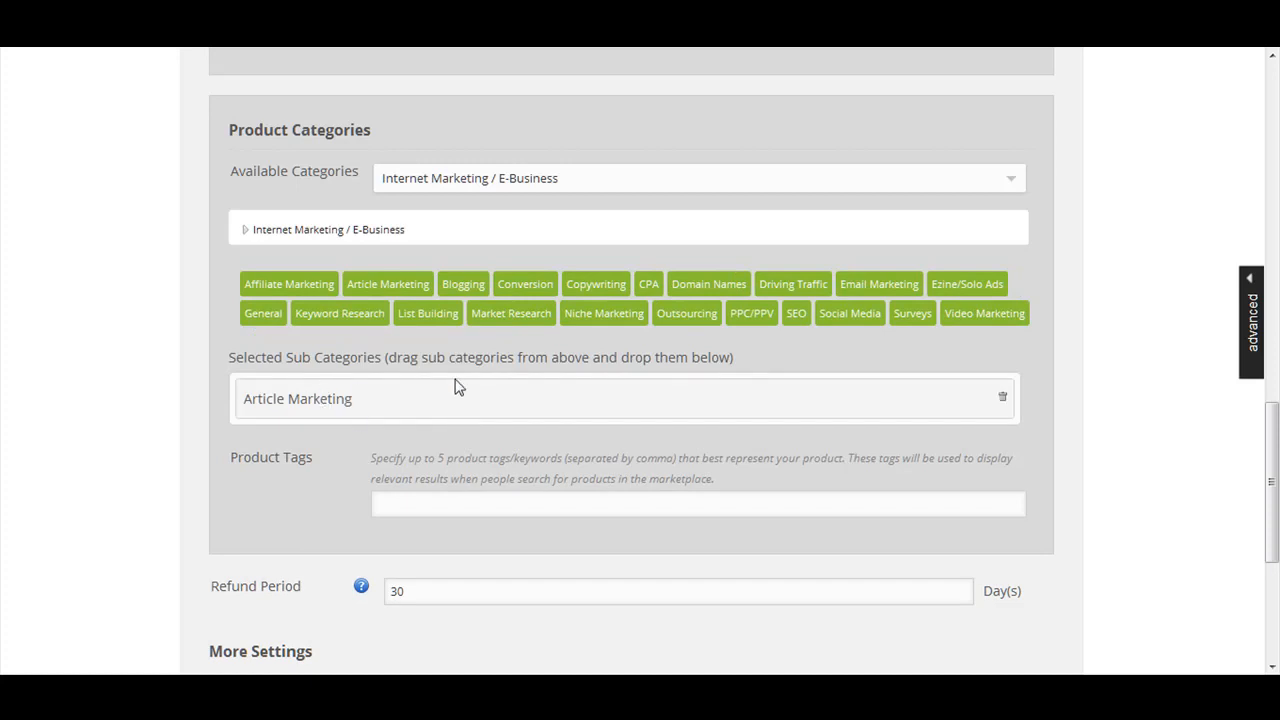
mouse_move(790, 285)
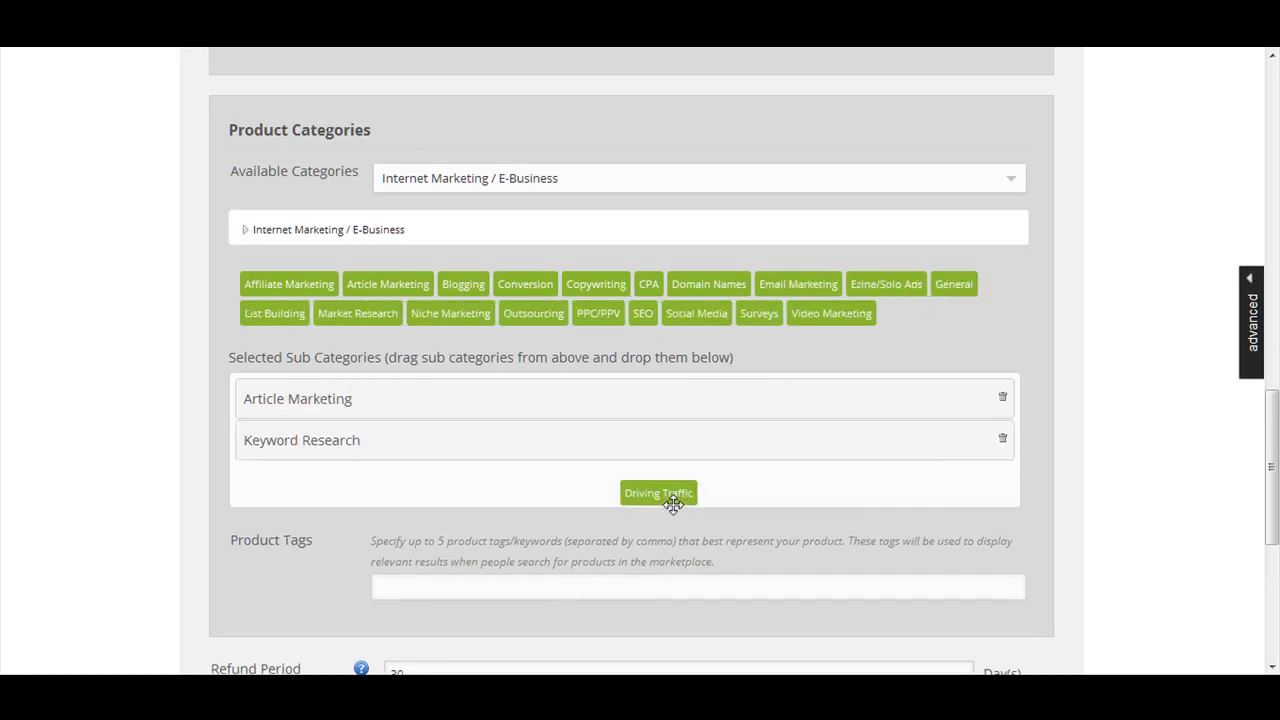
drag(659, 492, 288, 481)
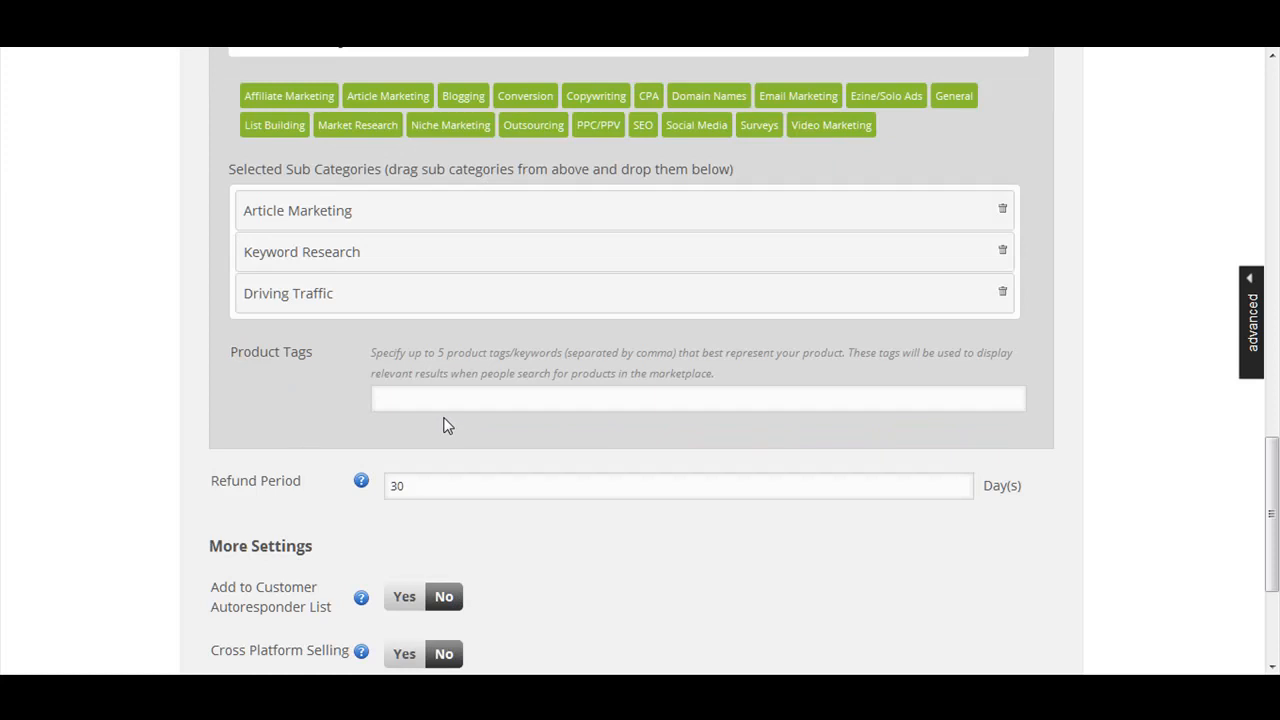
- Save the oto 1 product changes and submit it with Go Live
scroll(down, 3)
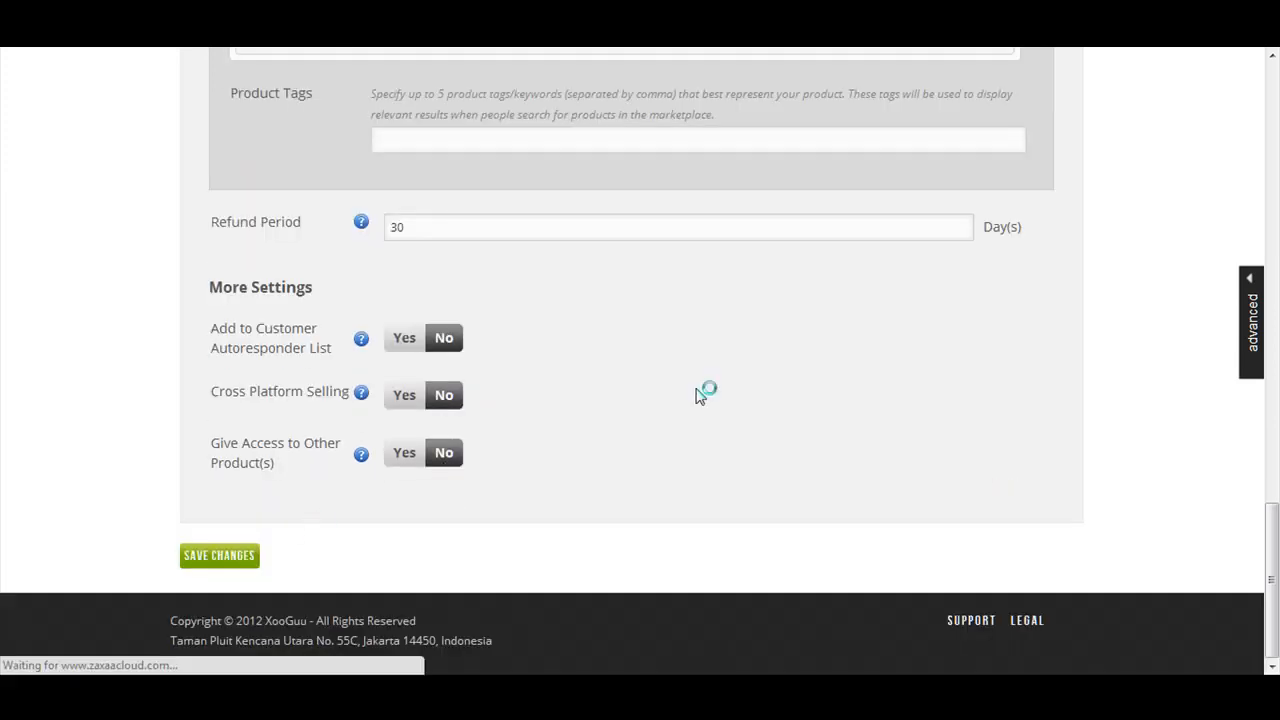
mouse_move(940, 392)
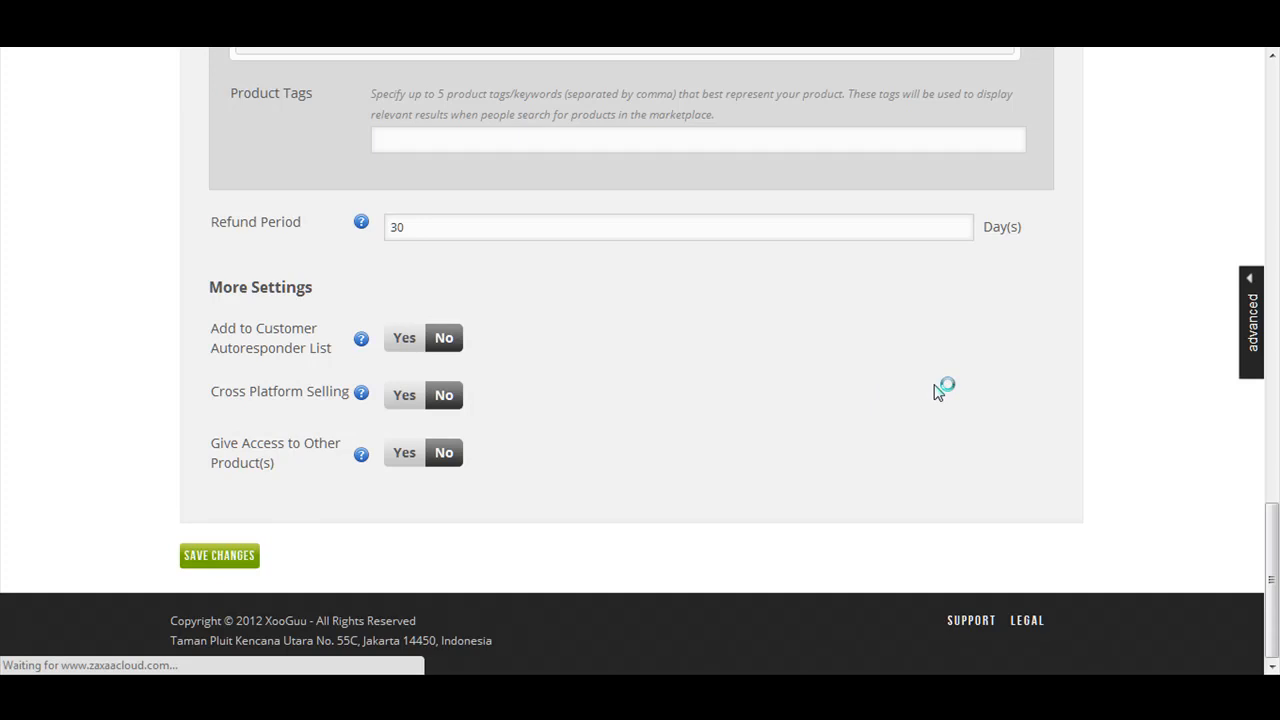
click(218, 555)
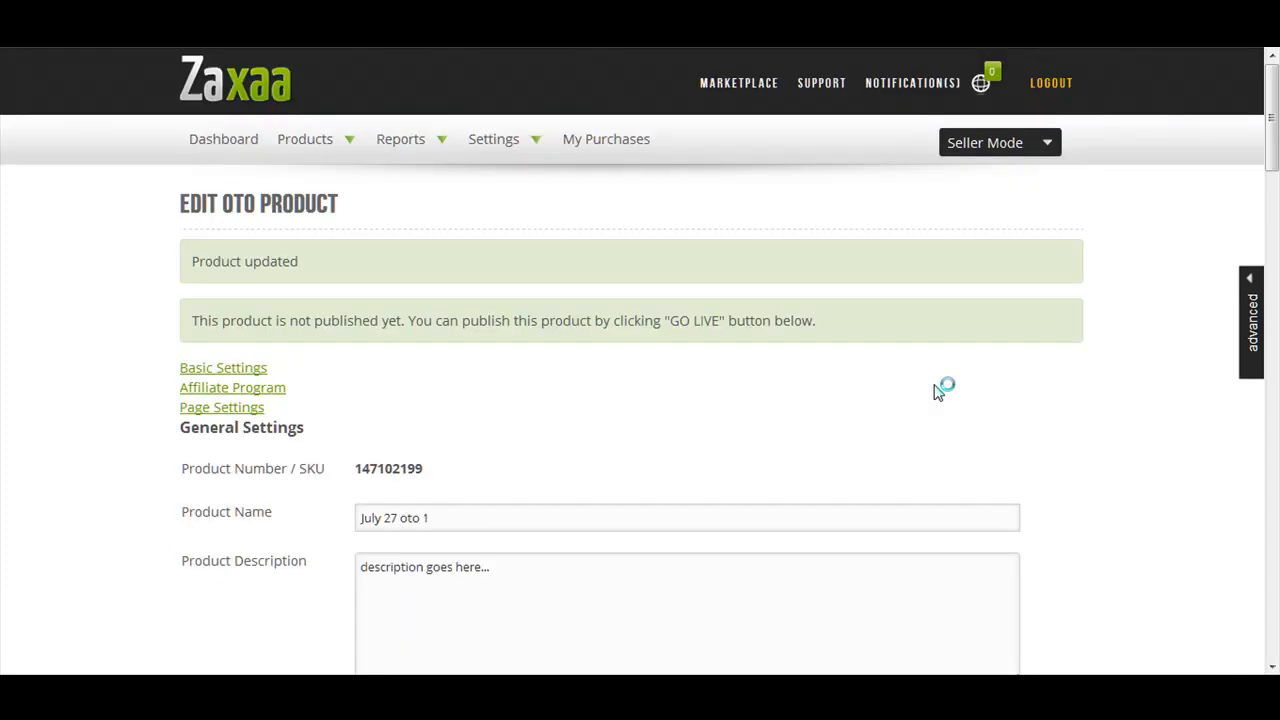
scroll(down, 3)
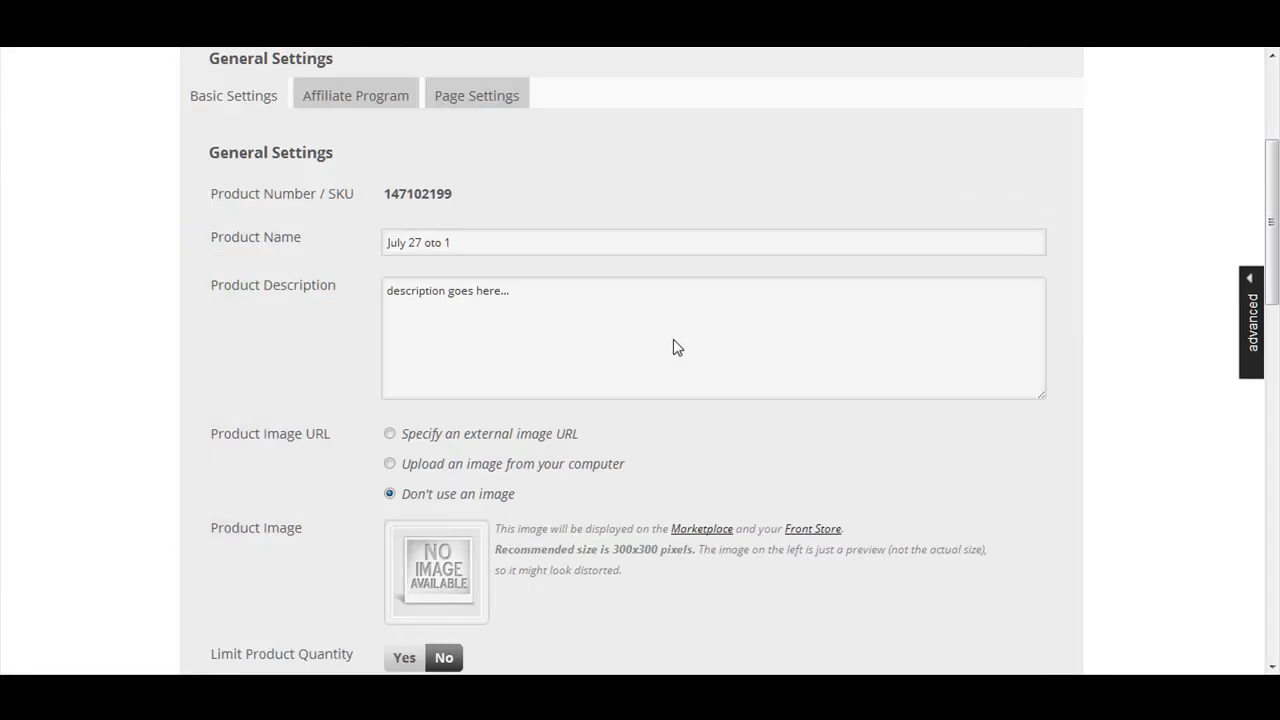
scroll(down, 3)
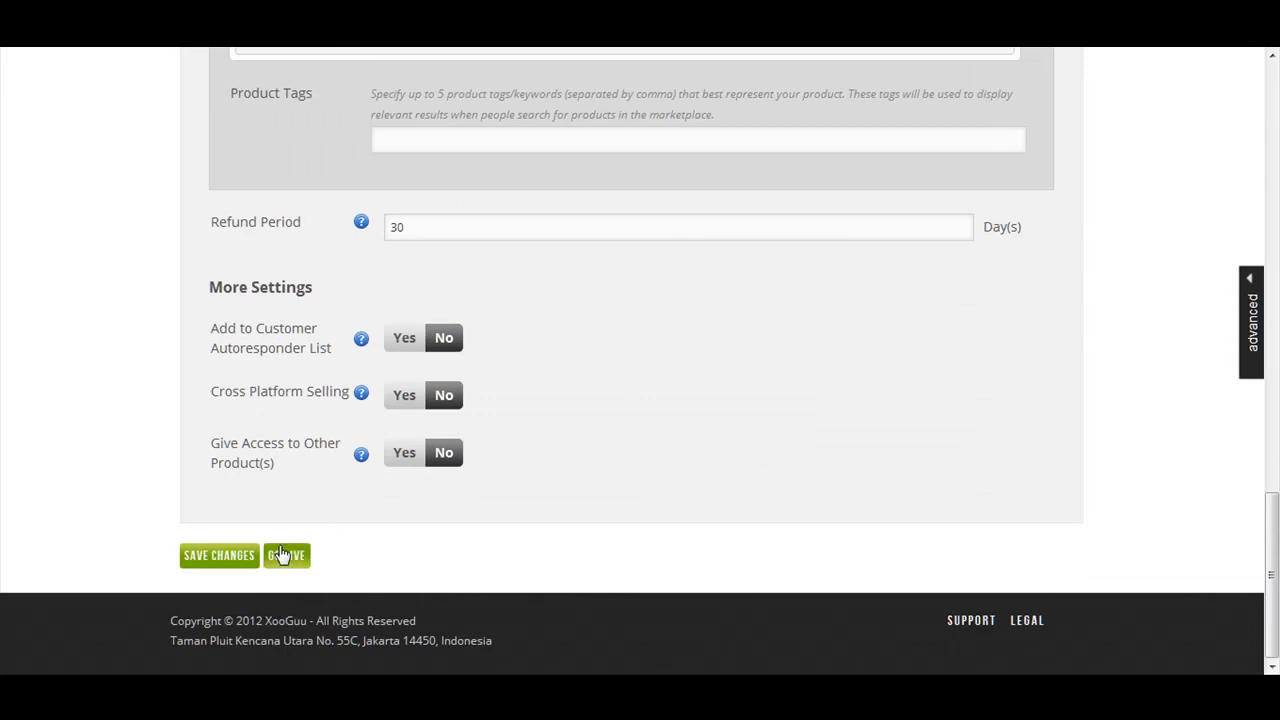
click(287, 555)
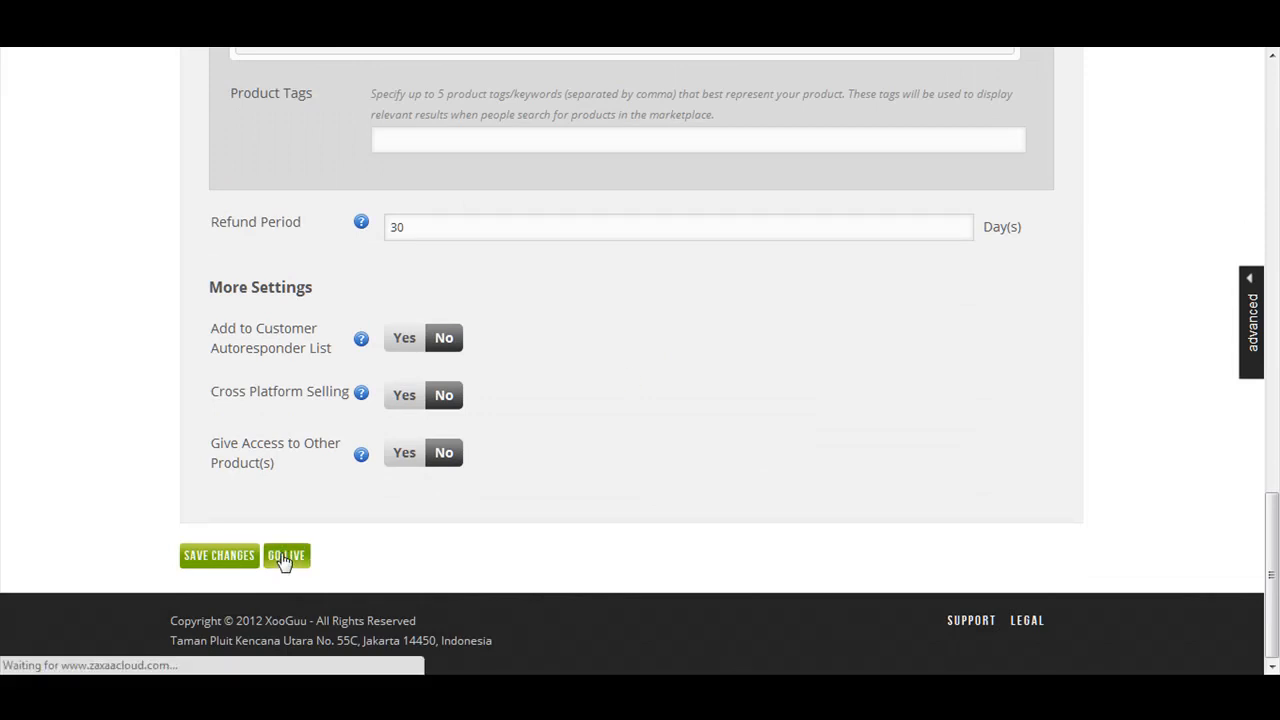
- Agree to the publishing fee terms and publish July 27 oto 1
click(286, 555)
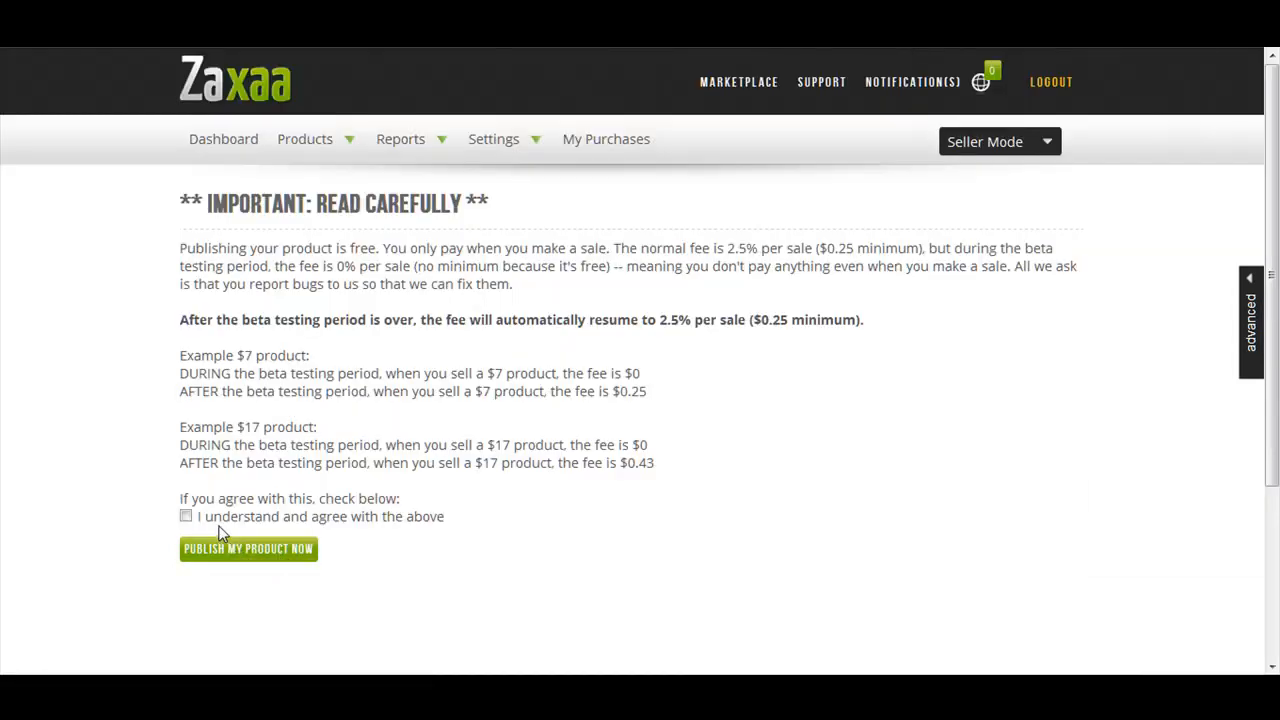
click(186, 516)
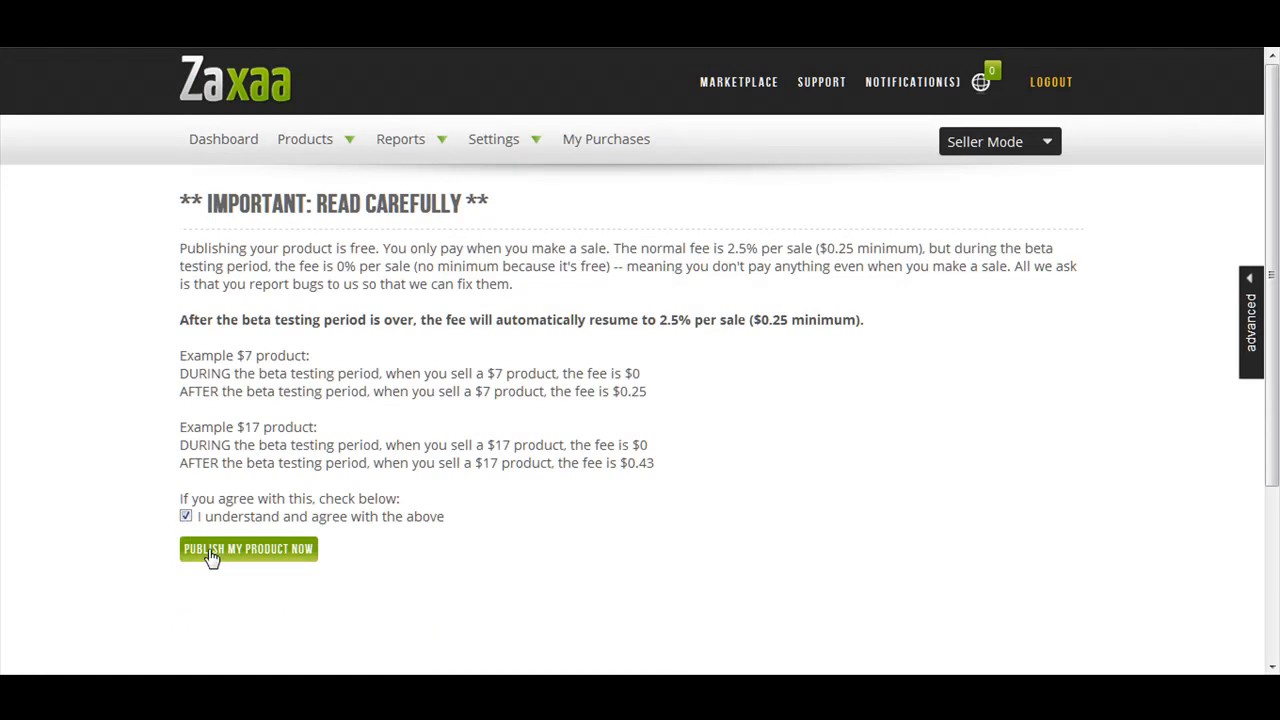
click(248, 548)
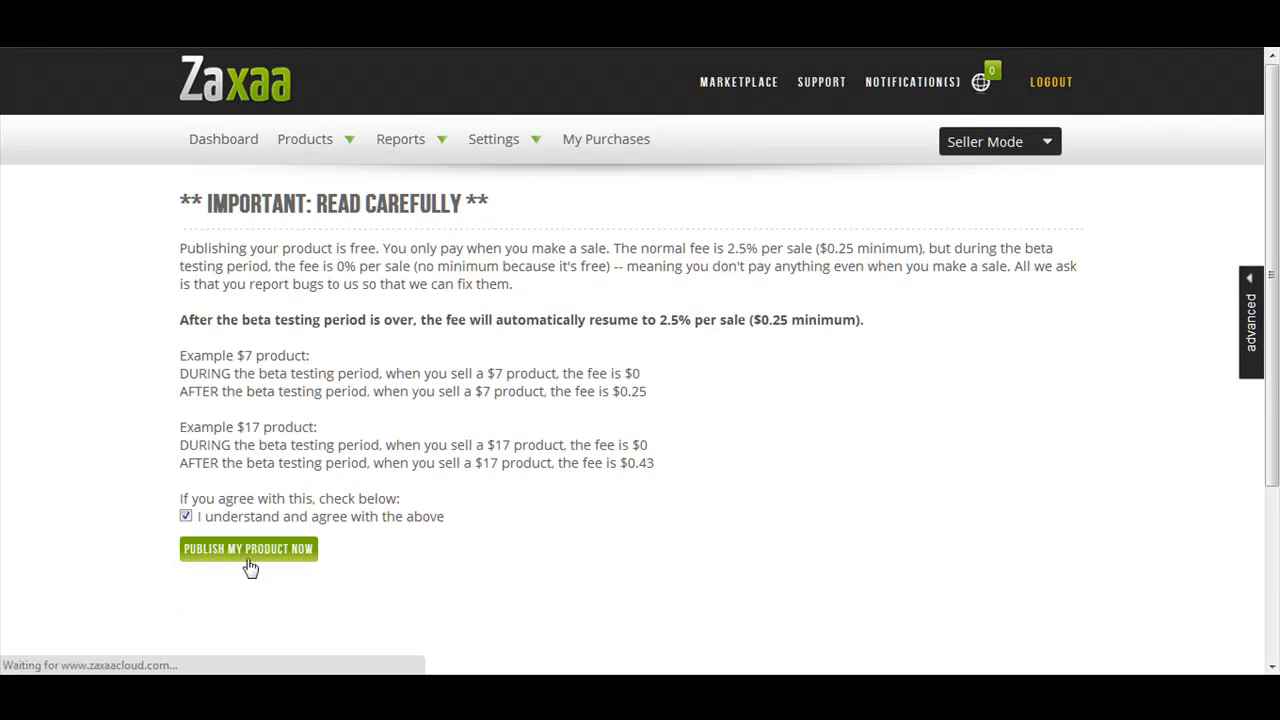
click(248, 548)
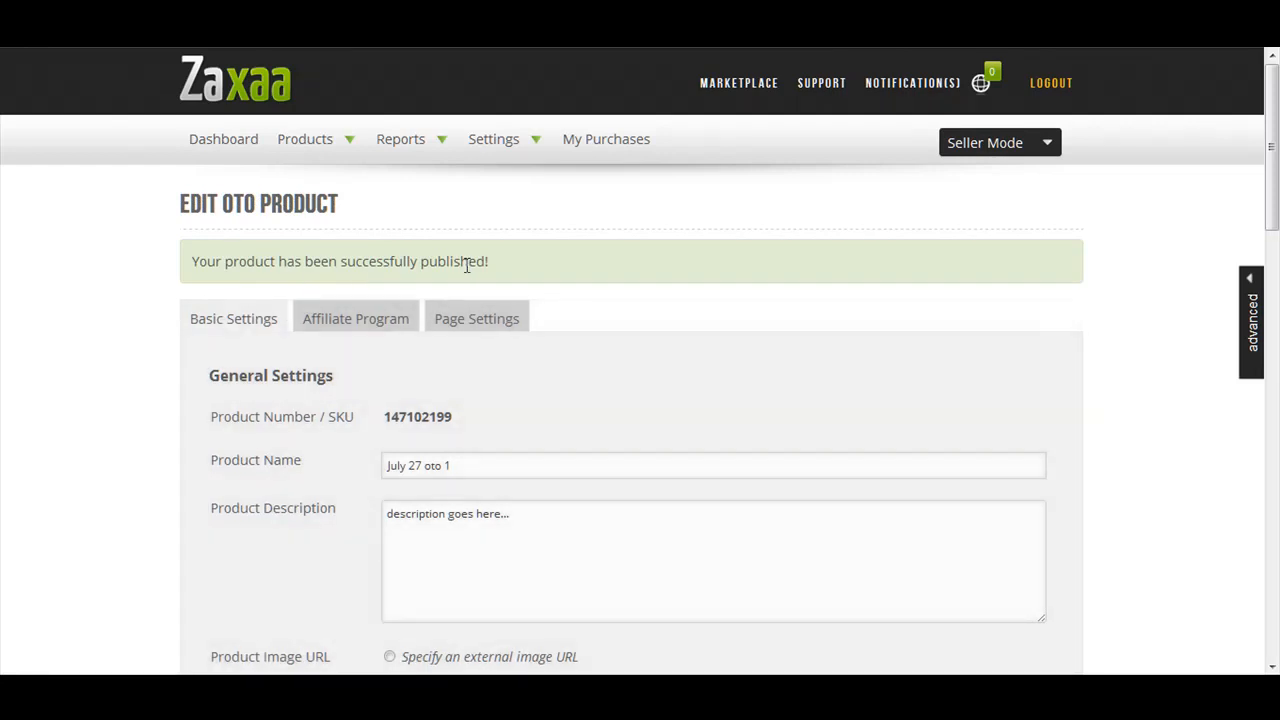
triple_click(420, 465)
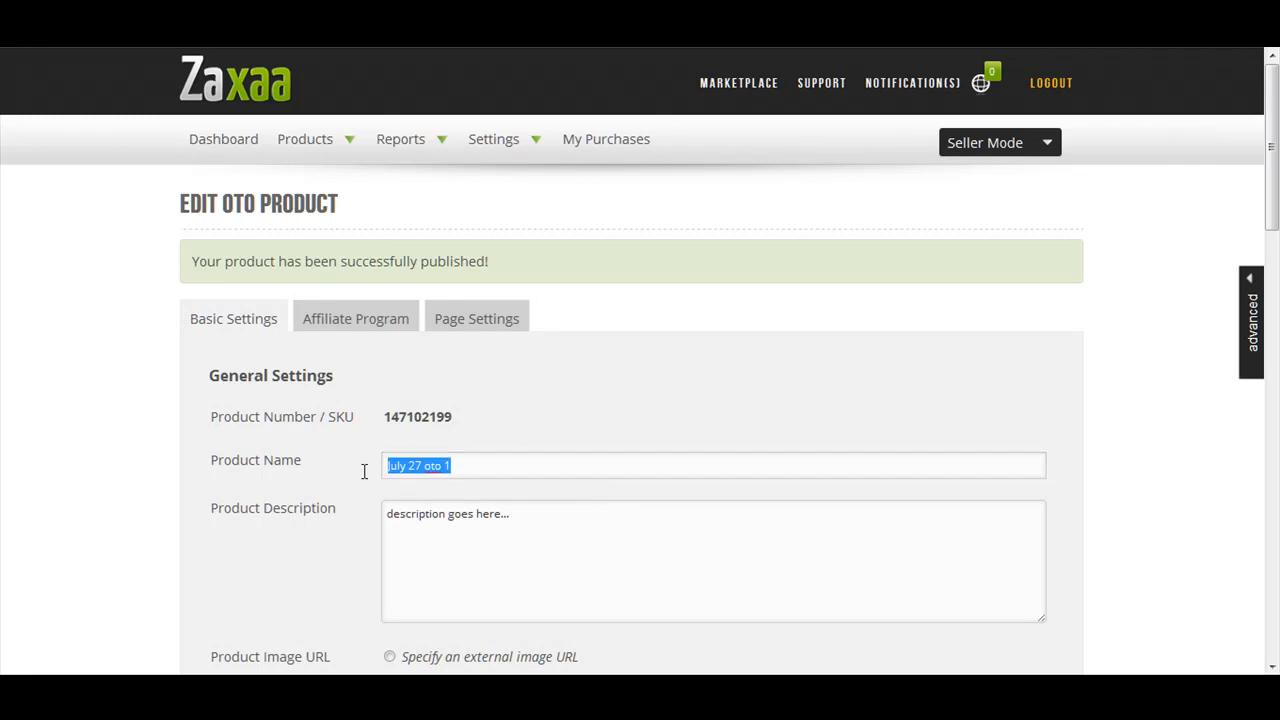
click(538, 465)
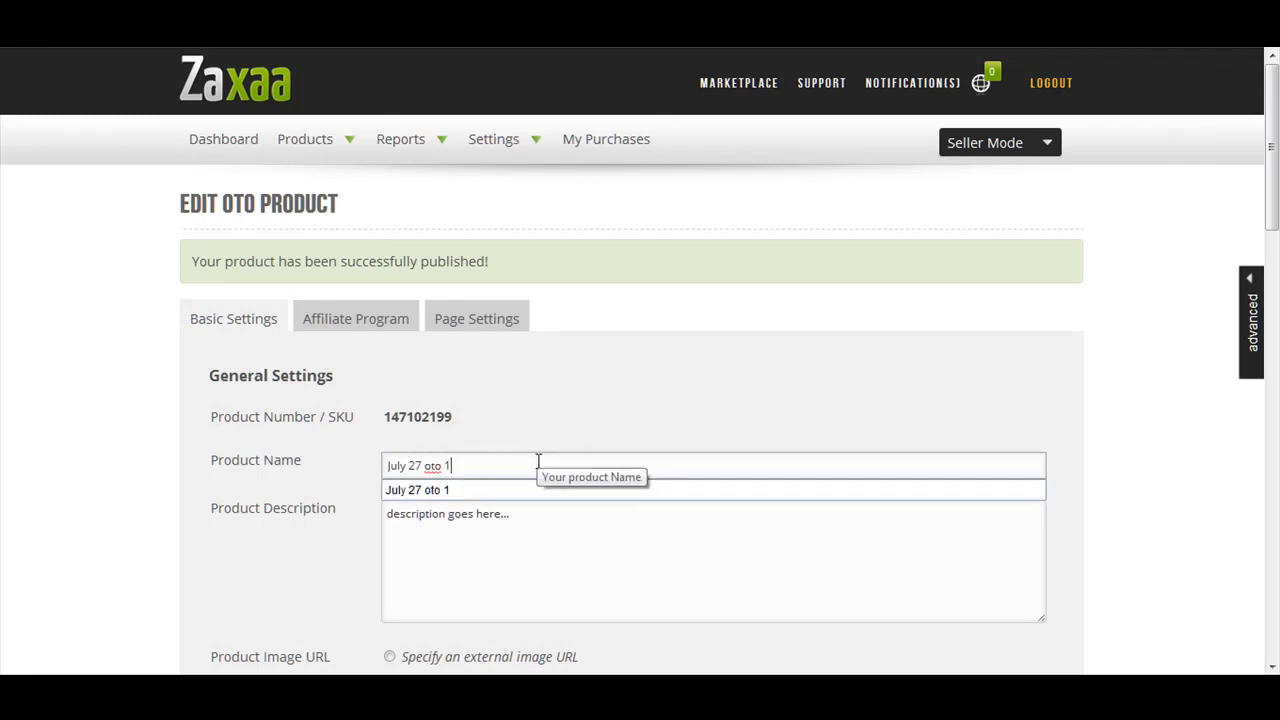
mouse_move(485, 421)
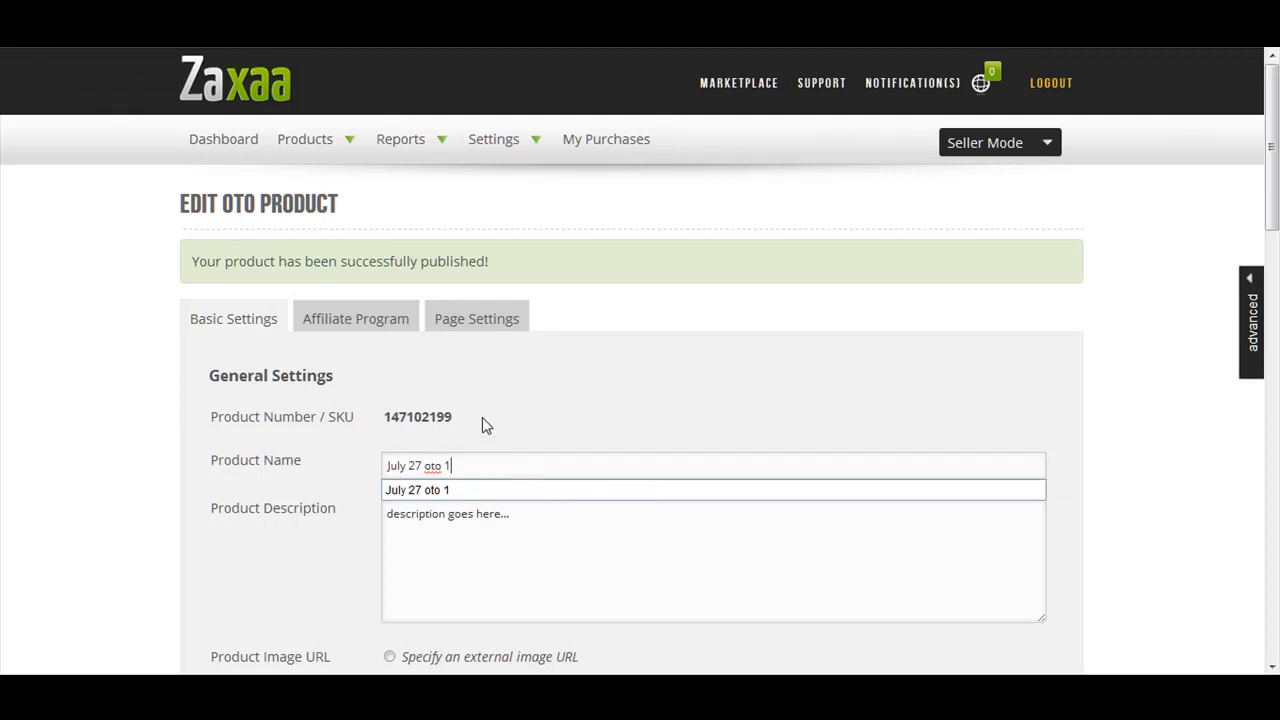
mouse_move(421, 237)
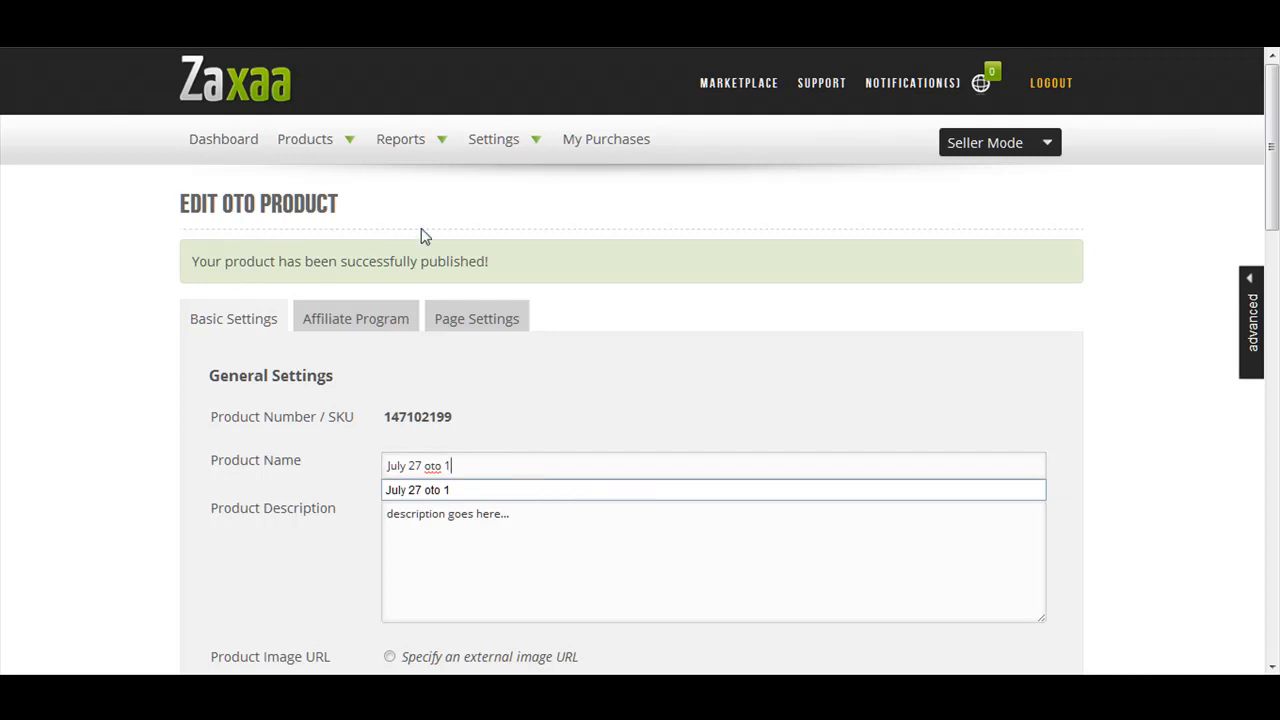
mouse_move(397, 225)
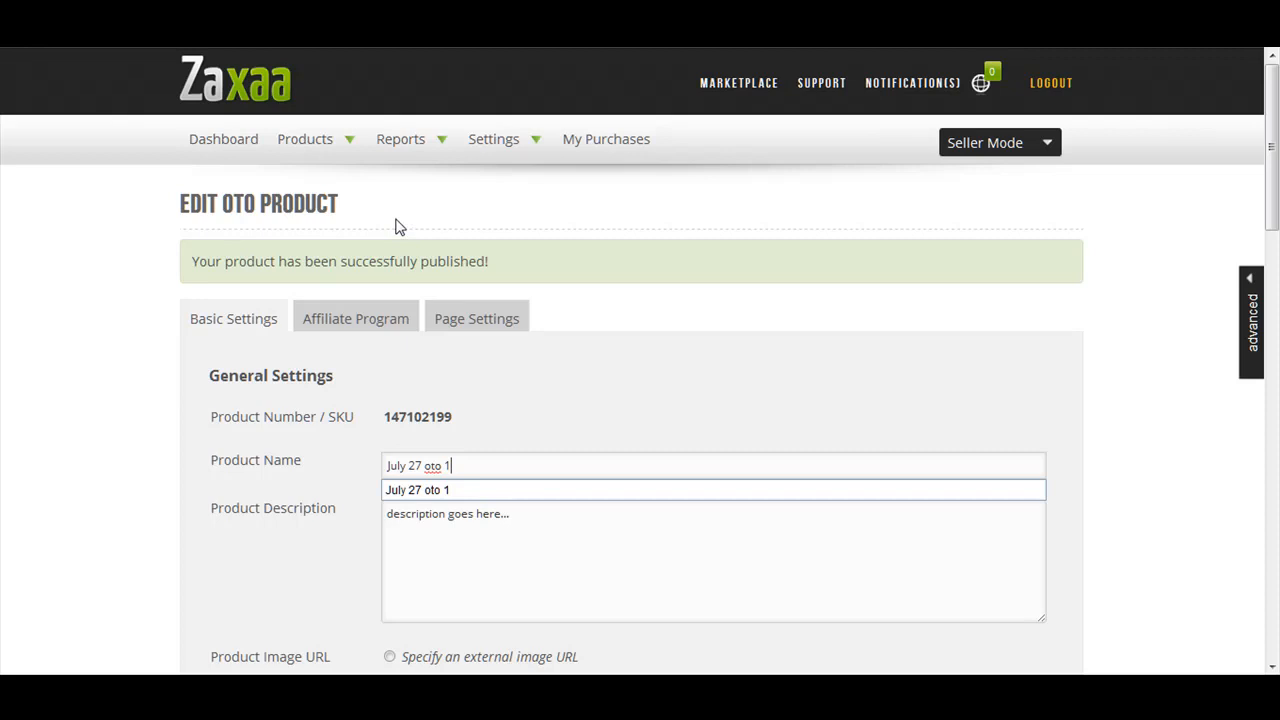
click(305, 139)
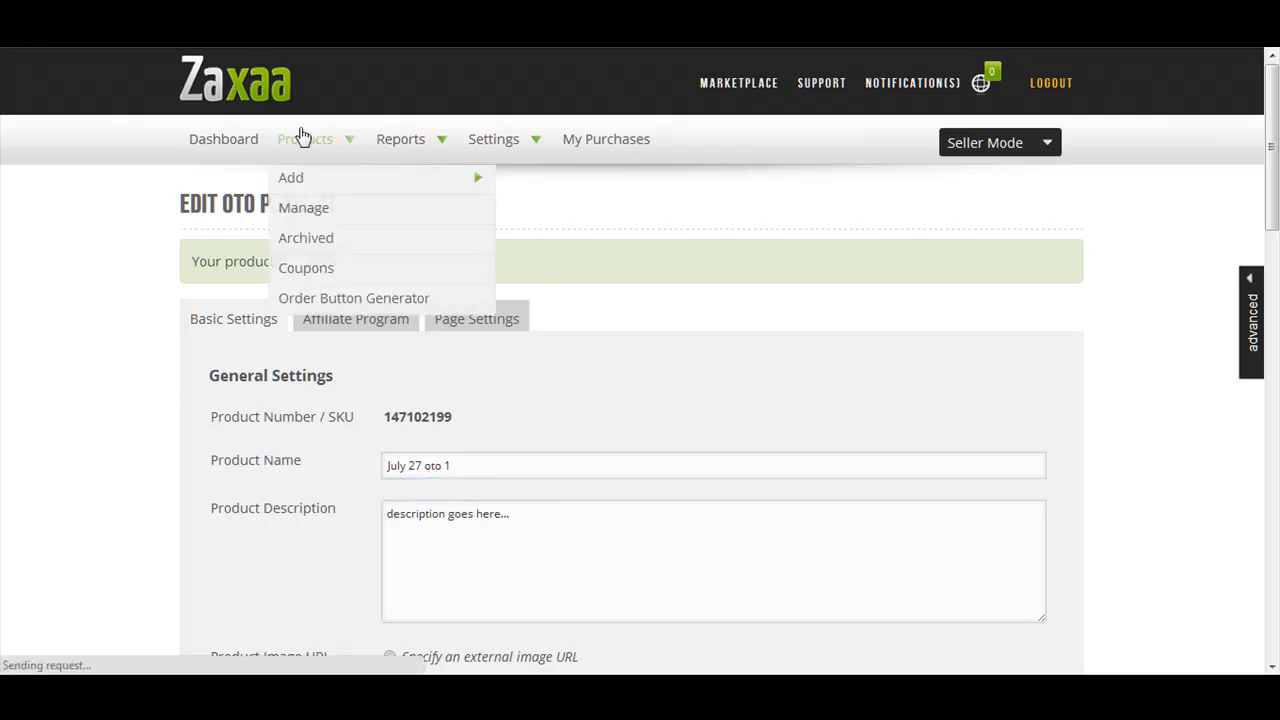
- Find and open the July 27 front end product in the managed products list
click(303, 207)
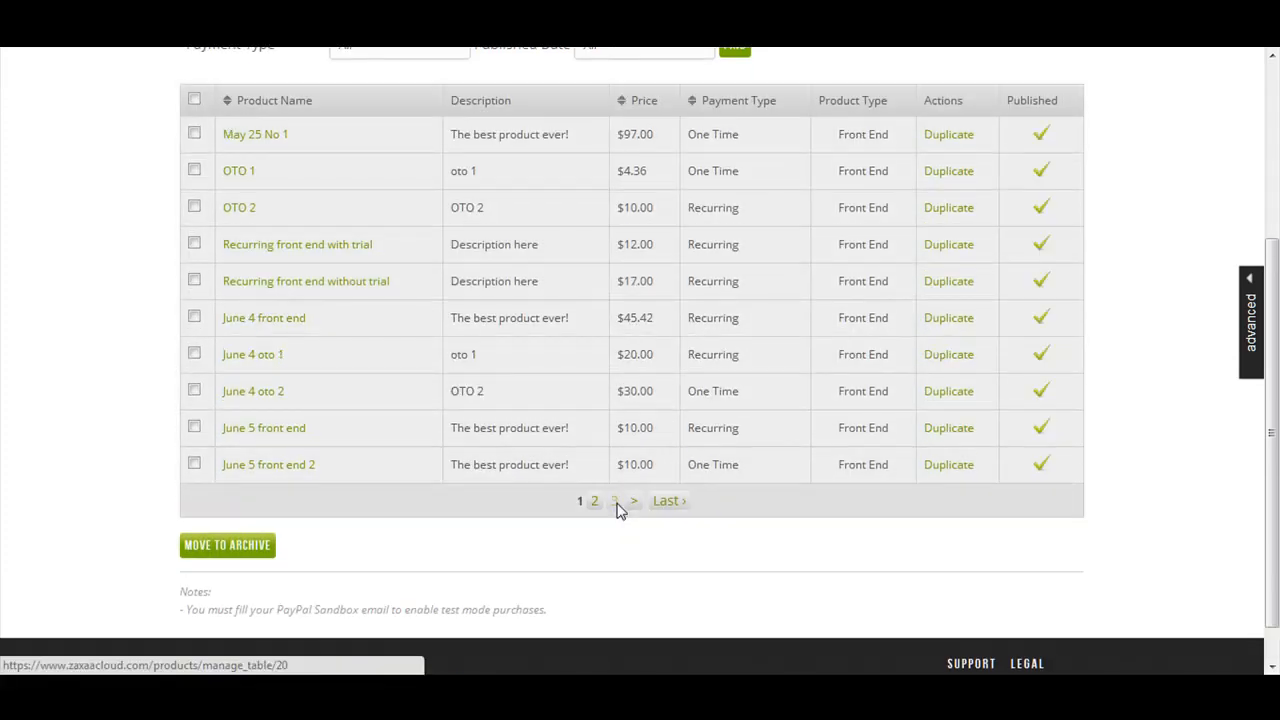
click(614, 500)
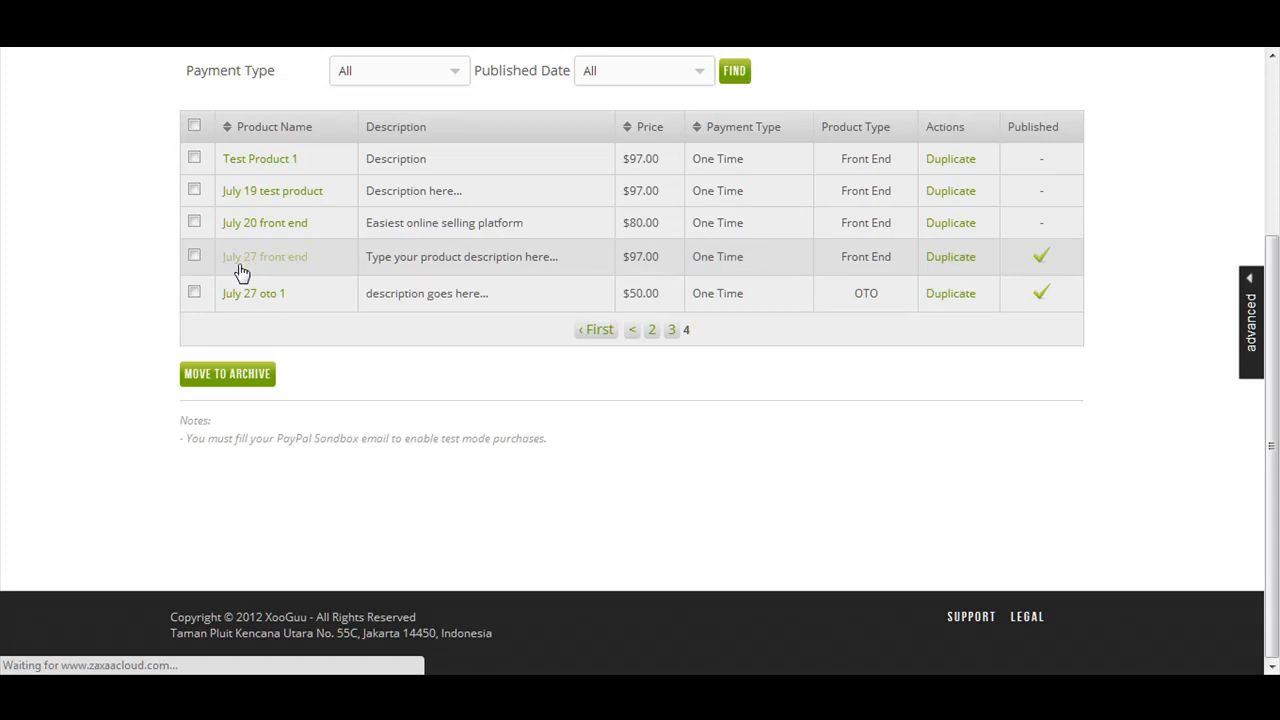
click(264, 256)
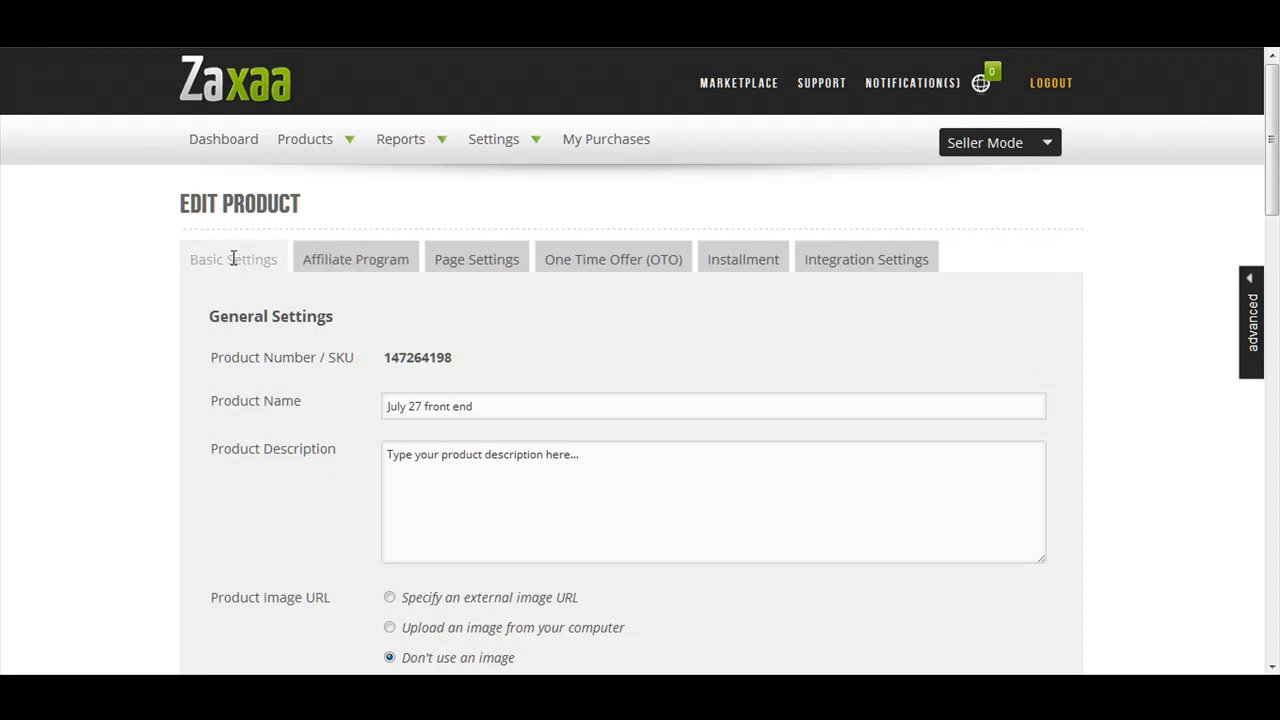
- Open a new One Time Offer dialog from the product's OTO tab
click(613, 259)
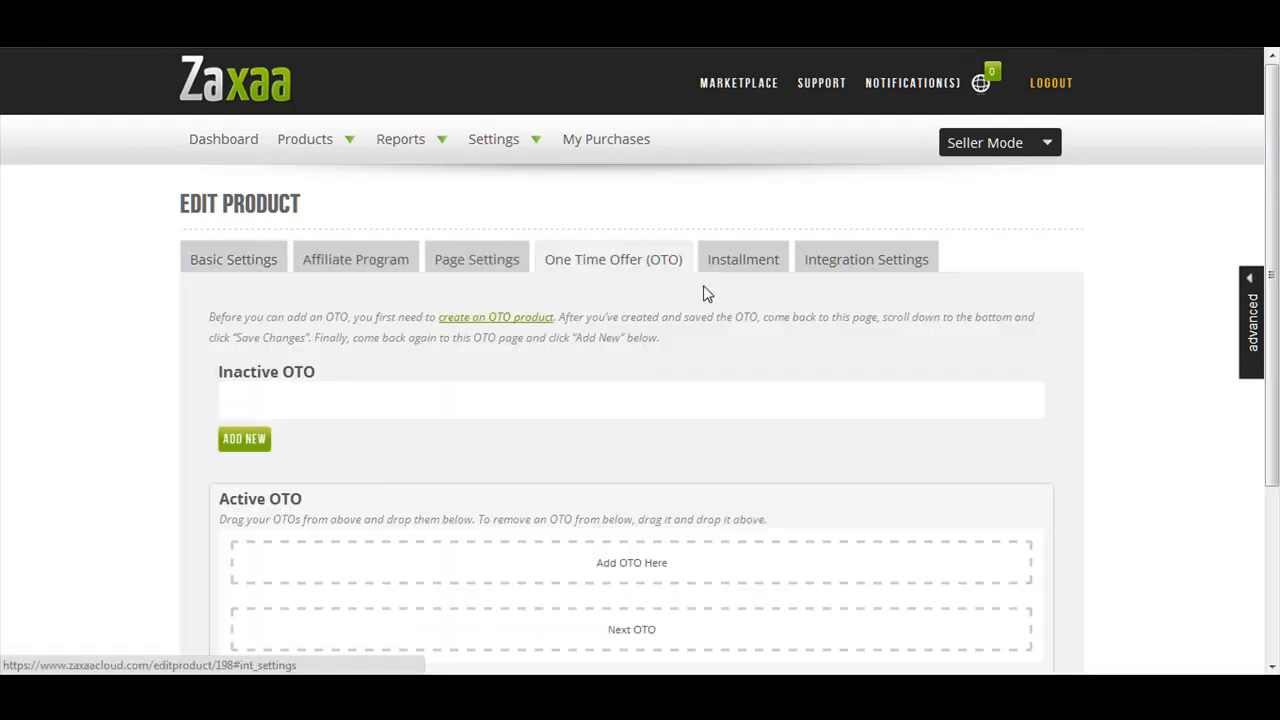
scroll(down, 3)
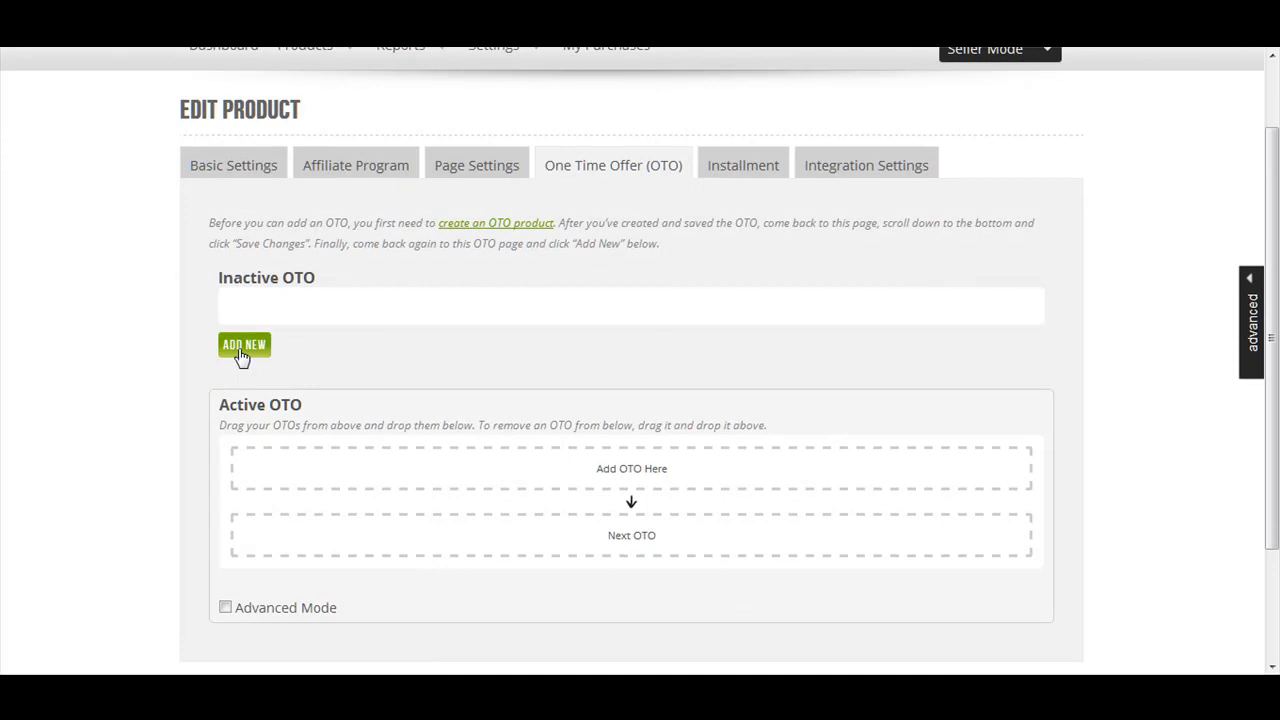
click(244, 344)
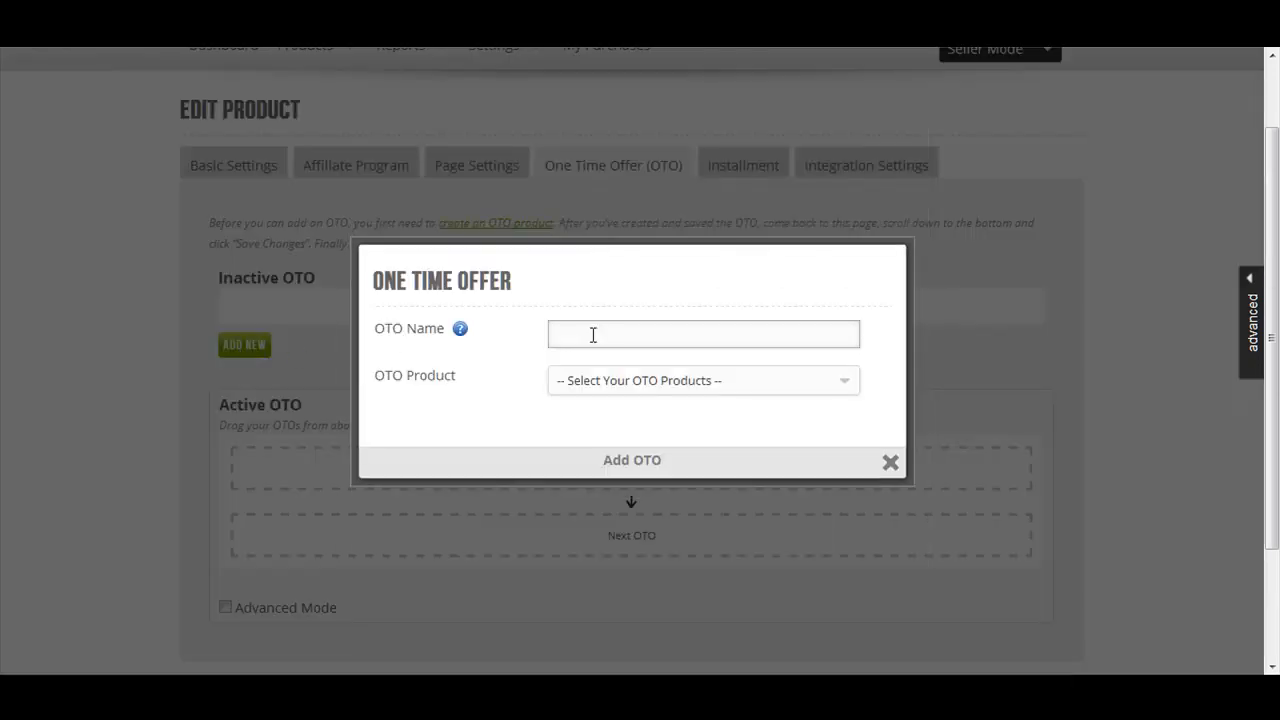
mouse_move(459, 328)
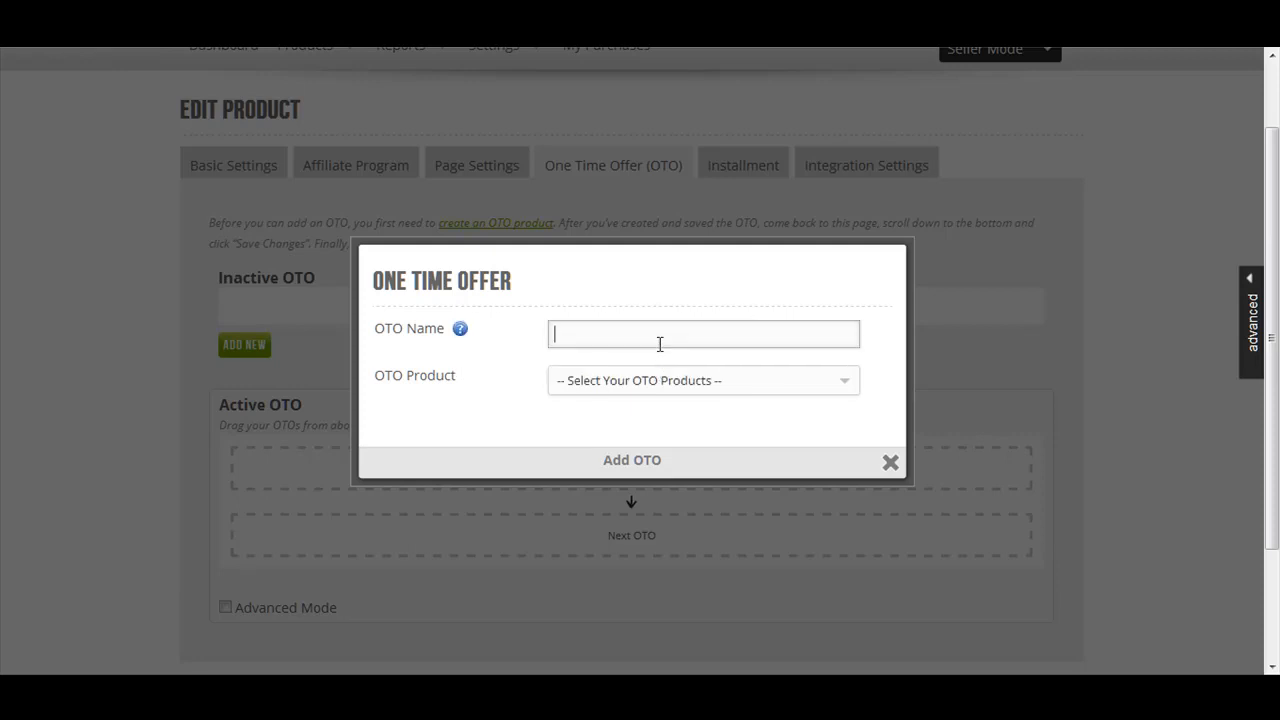
- Name the offer 'oto 1' and set its product to July 27 oto 1 (Onetime)
text(oto 1)
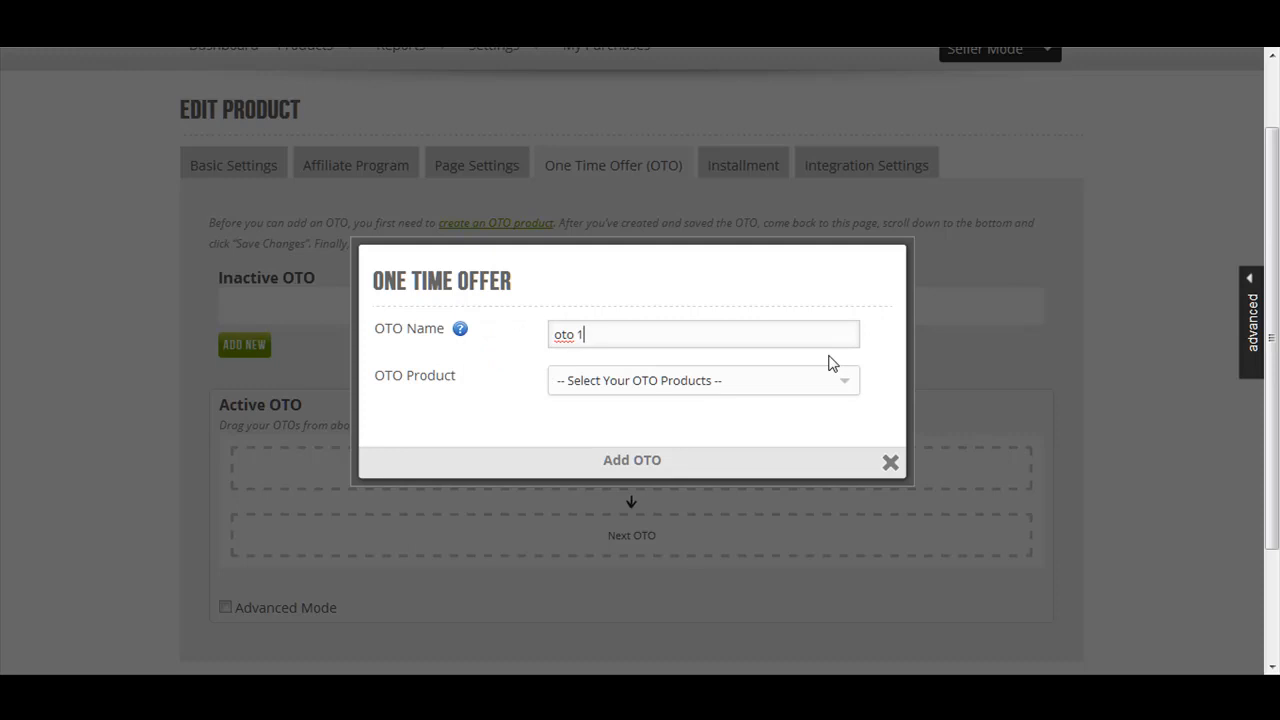
click(703, 380)
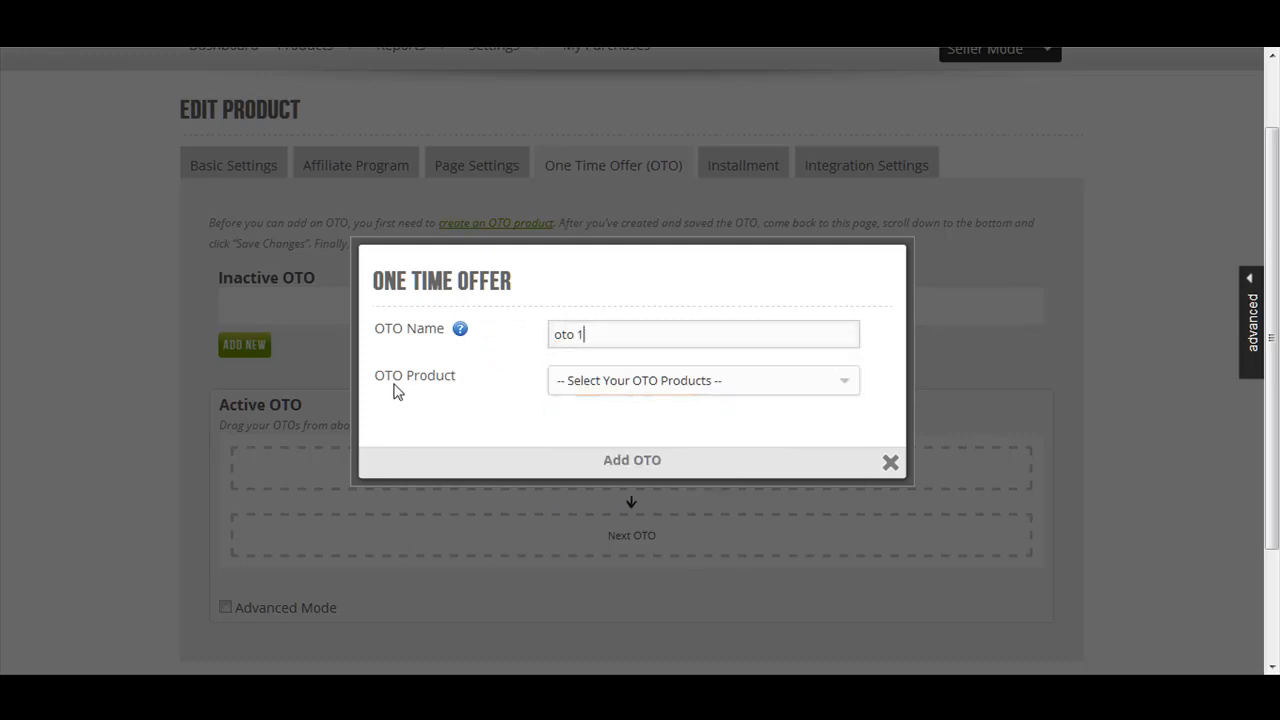
click(703, 380)
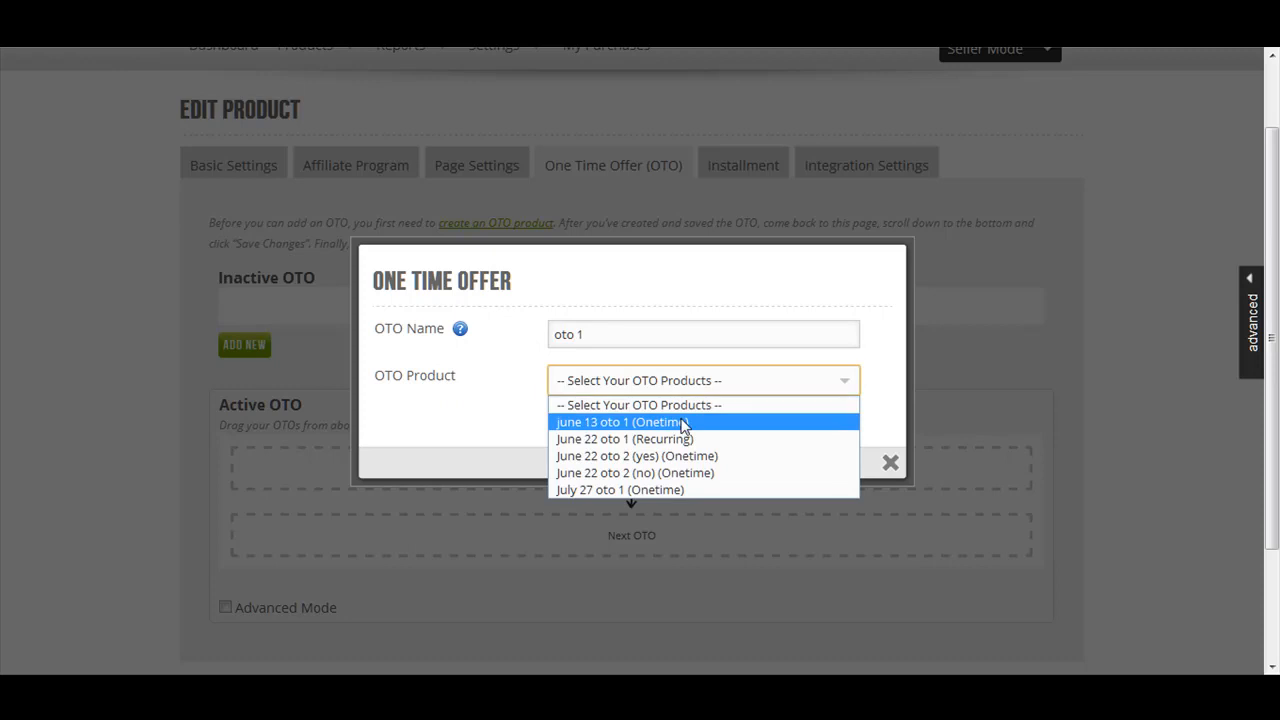
mouse_move(619, 489)
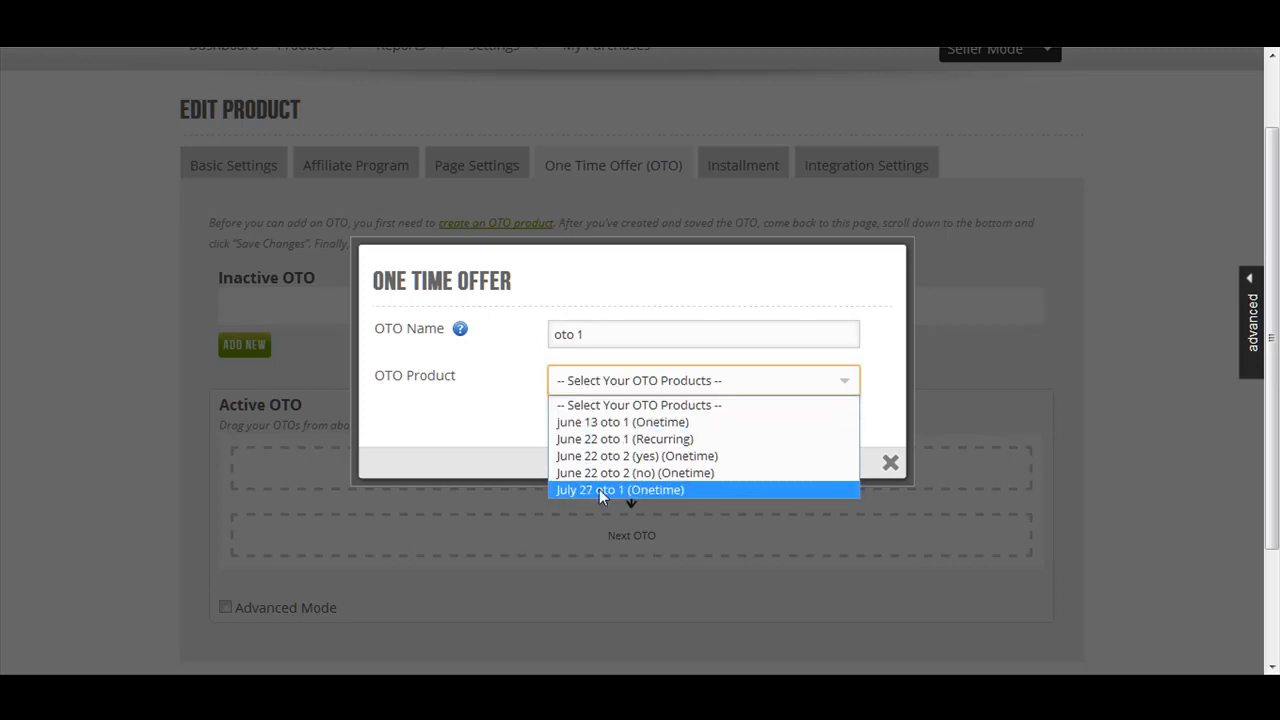
click(619, 489)
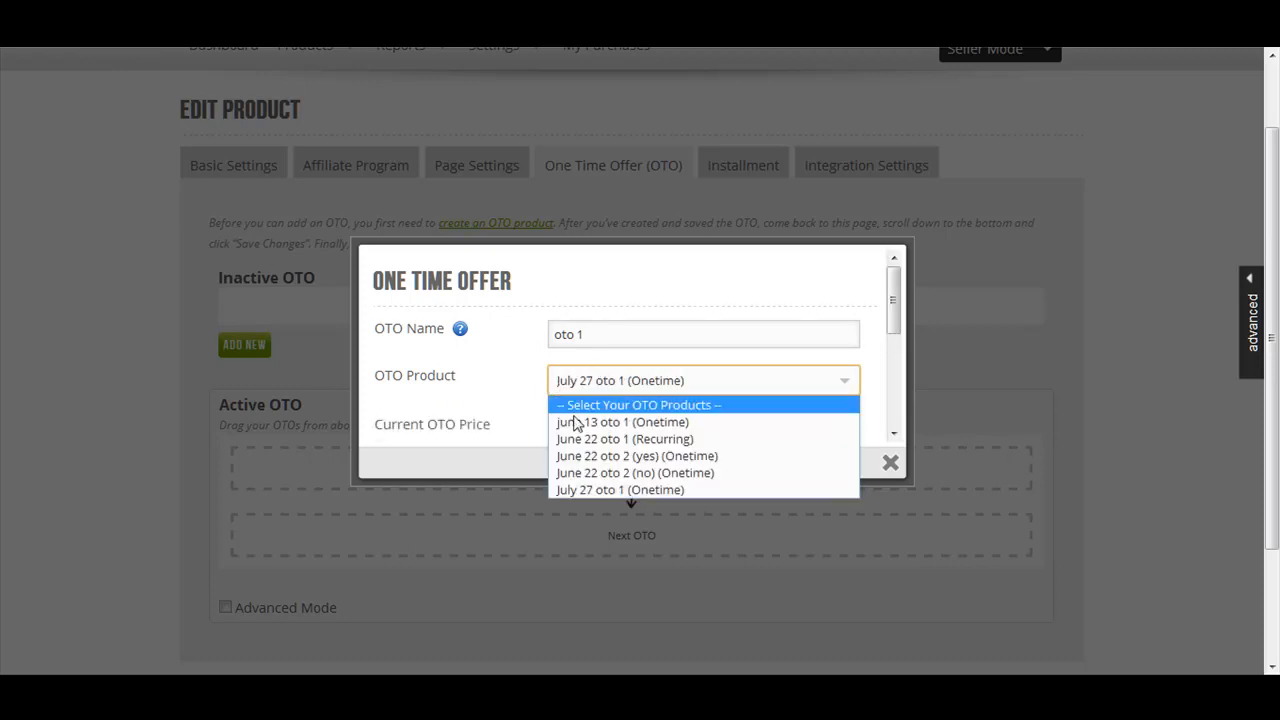
click(620, 489)
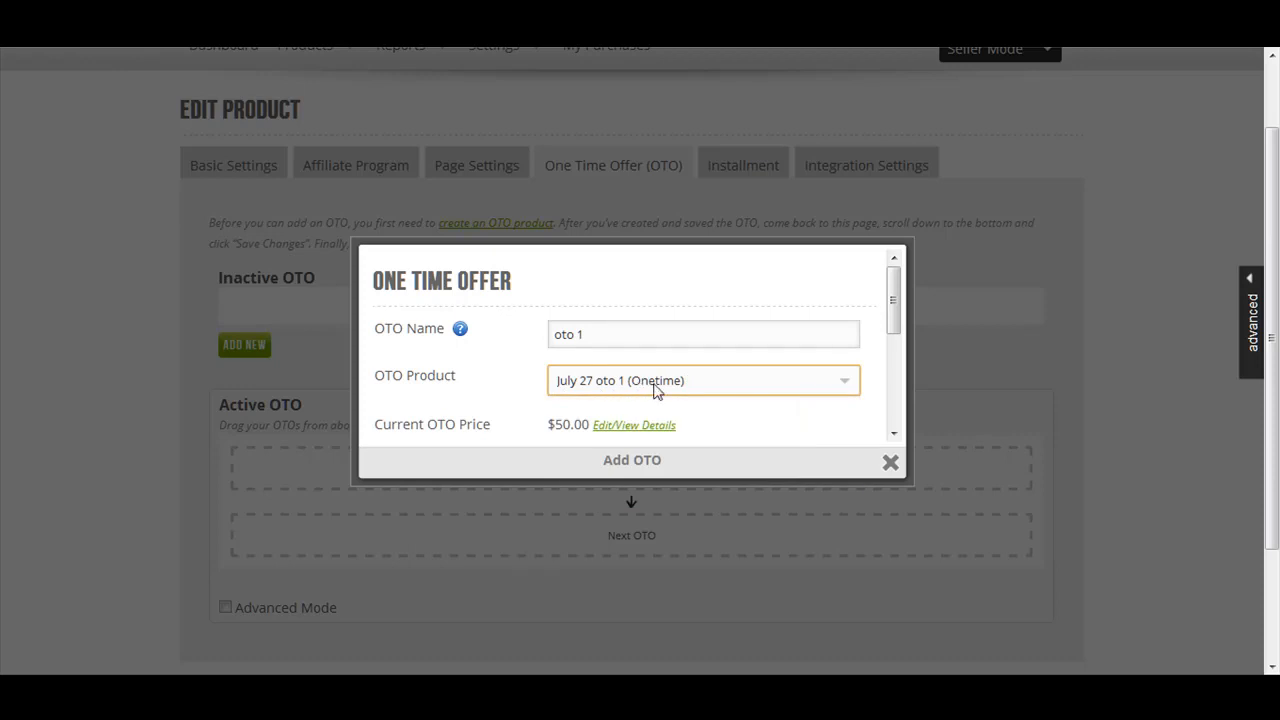
mouse_move(678, 388)
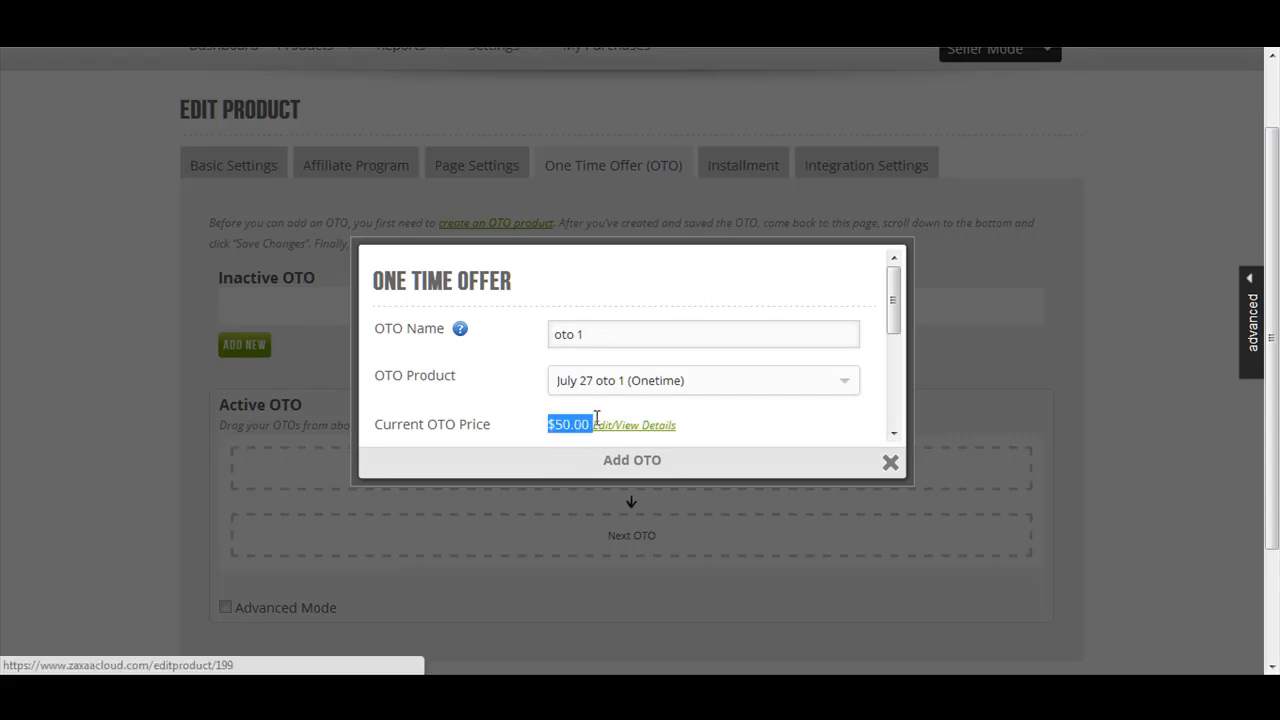
mouse_move(478, 348)
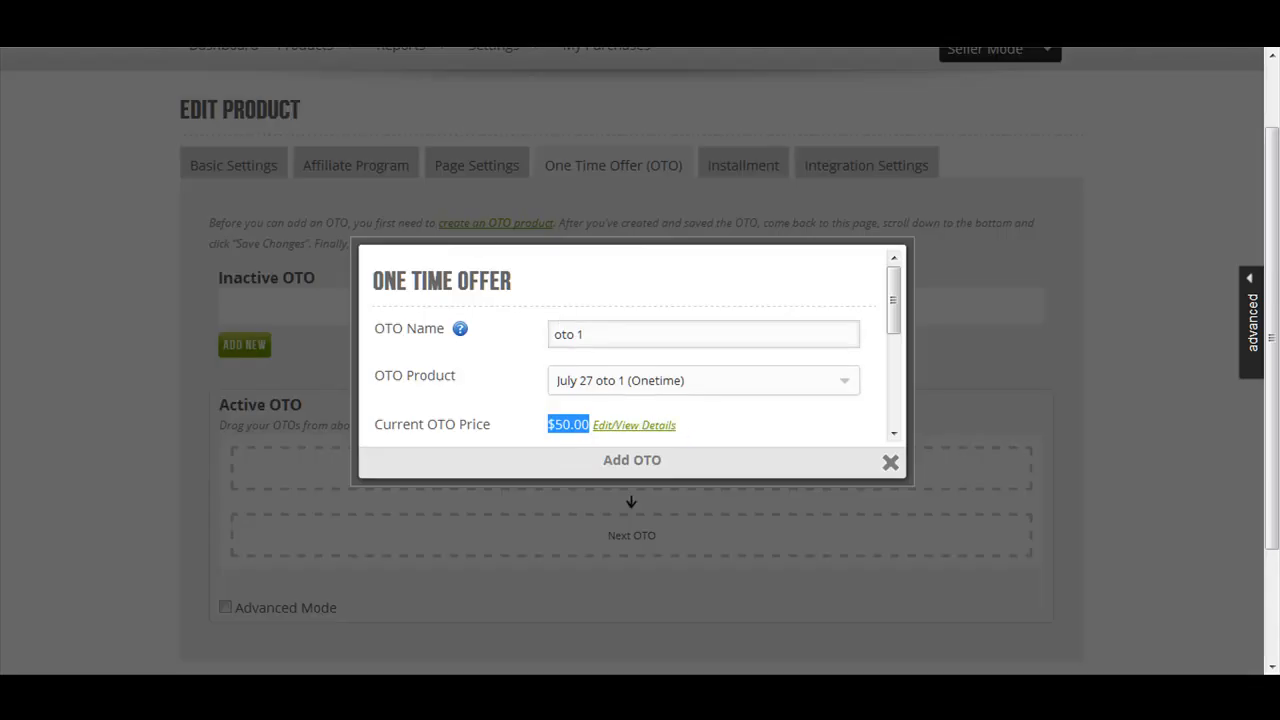
mouse_move(880, 378)
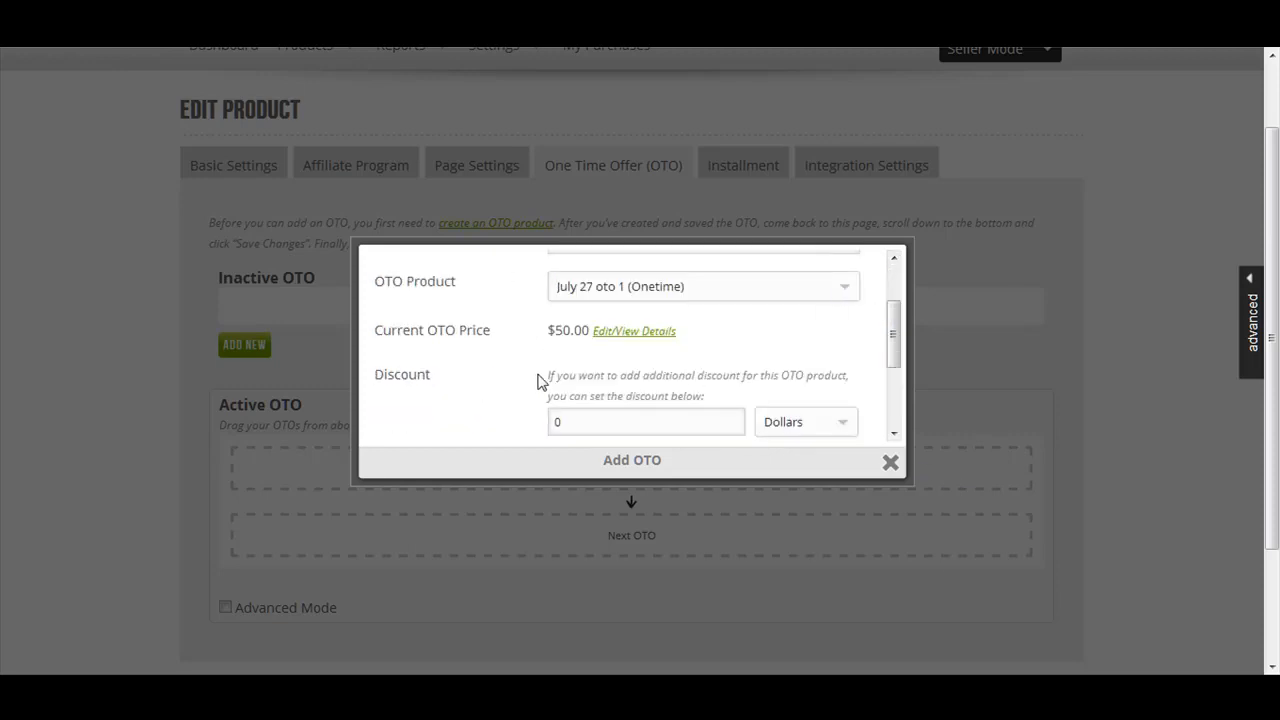
mouse_move(643, 390)
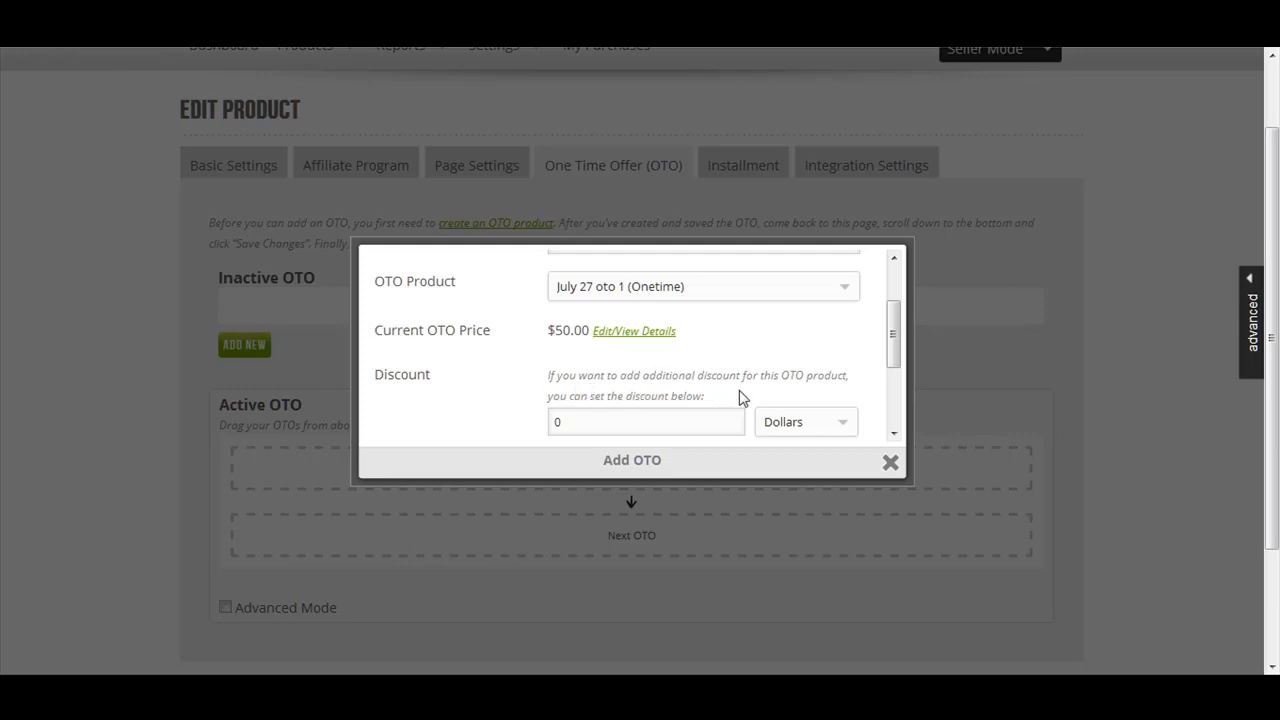
mouse_move(721, 358)
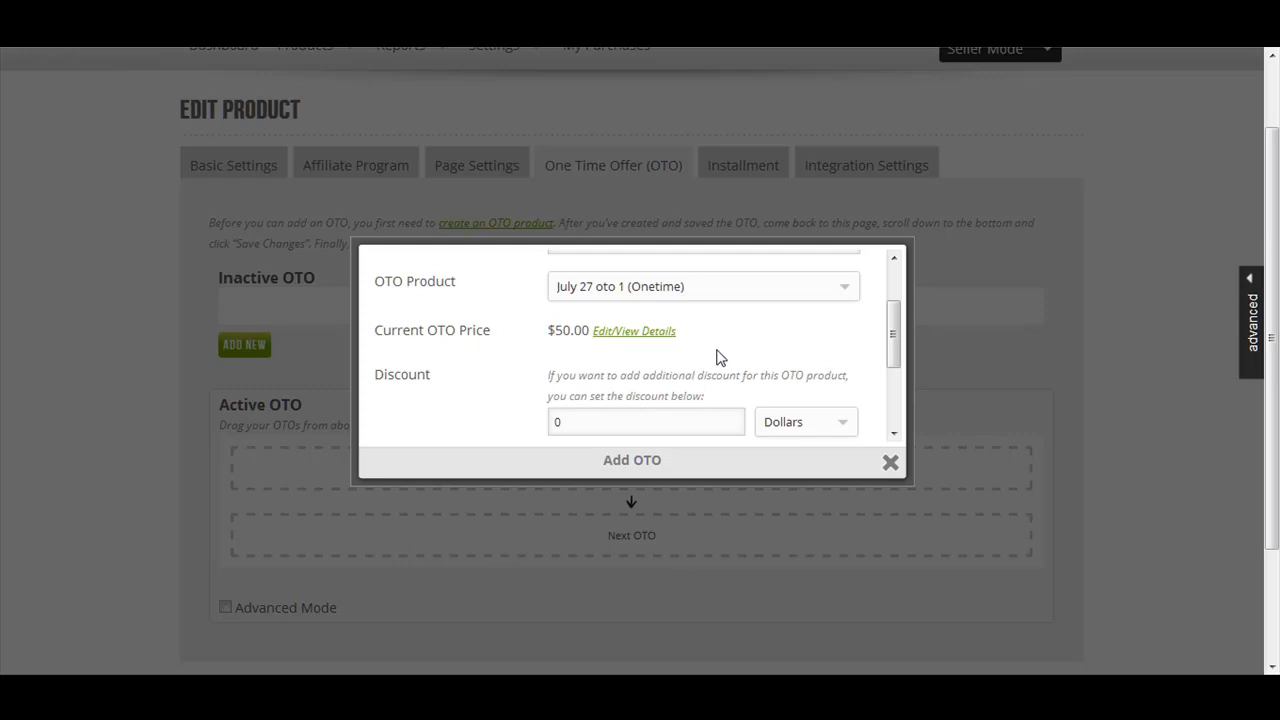
- Set 'Skip this OTO' to Yes for existing buyers and save & close oto 1
scroll(down, 3)
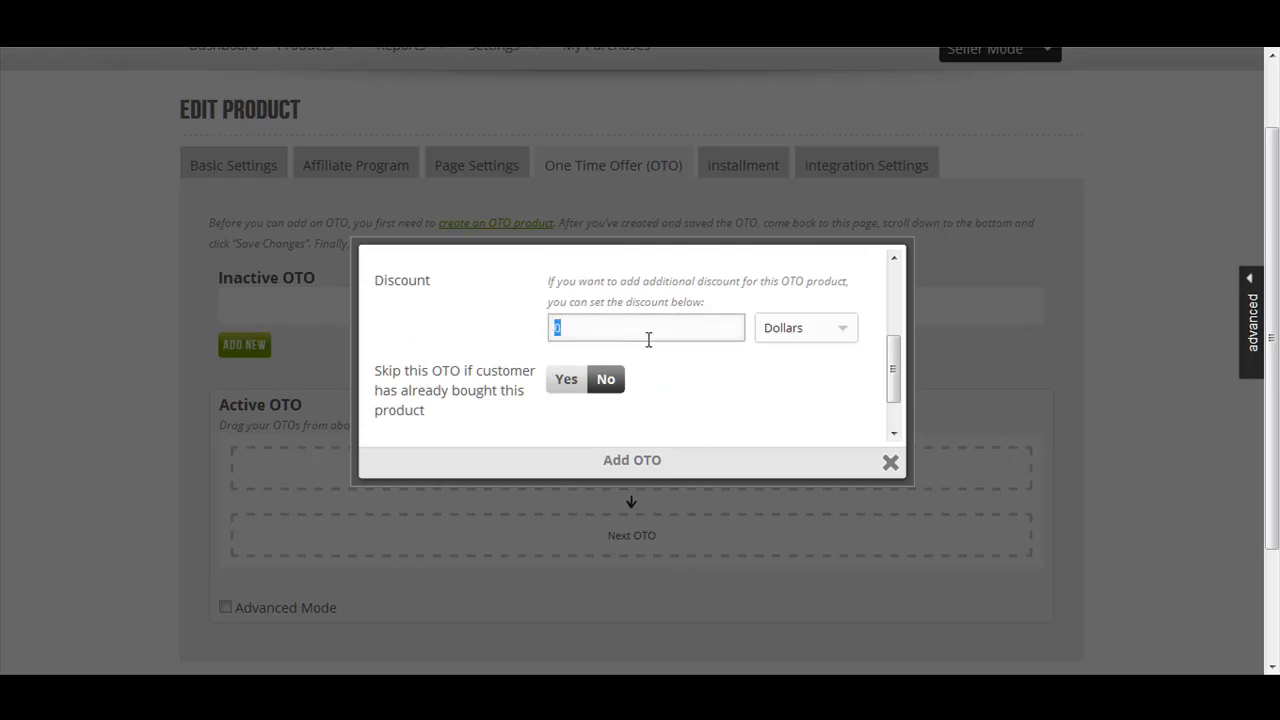
scroll(up, 3)
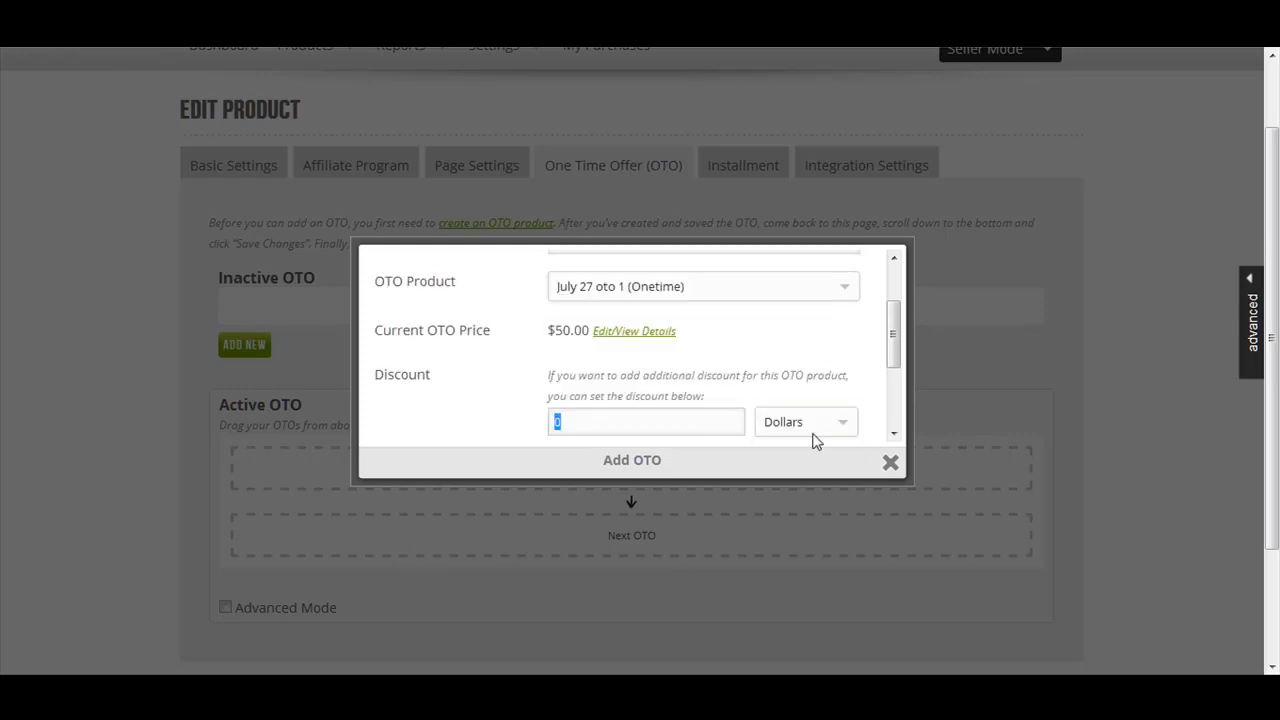
click(805, 421)
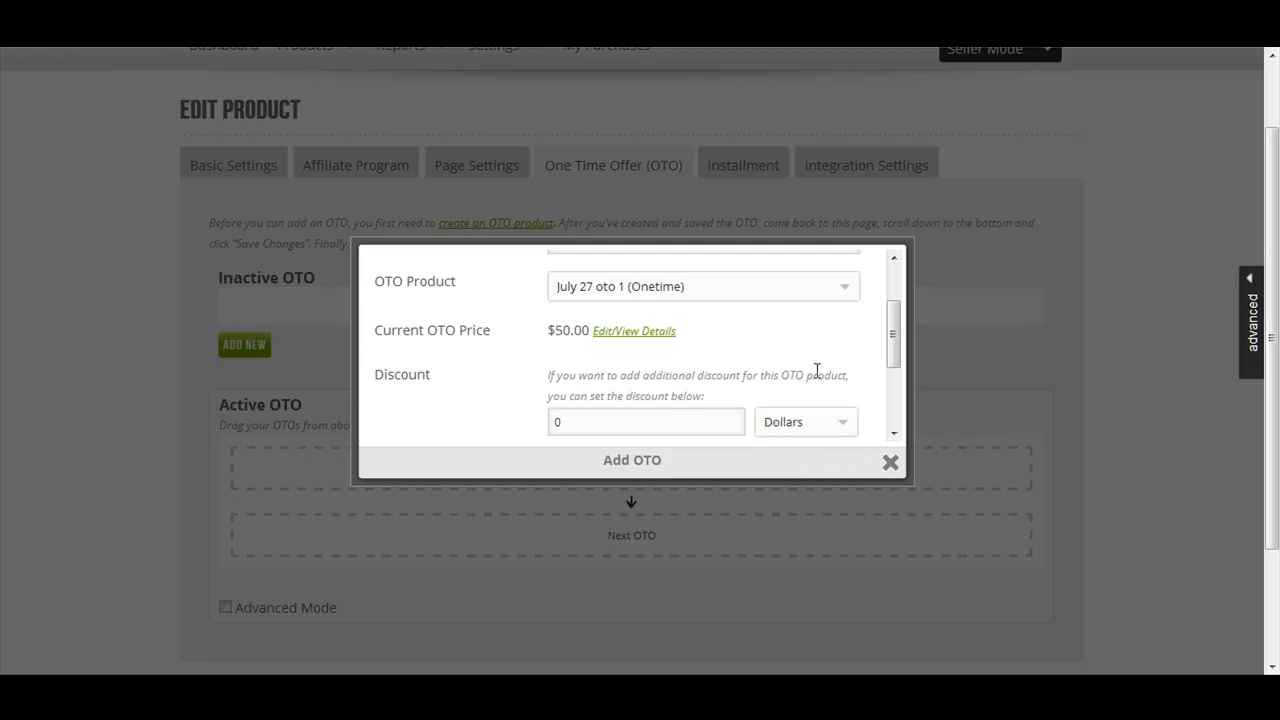
scroll(down, 3)
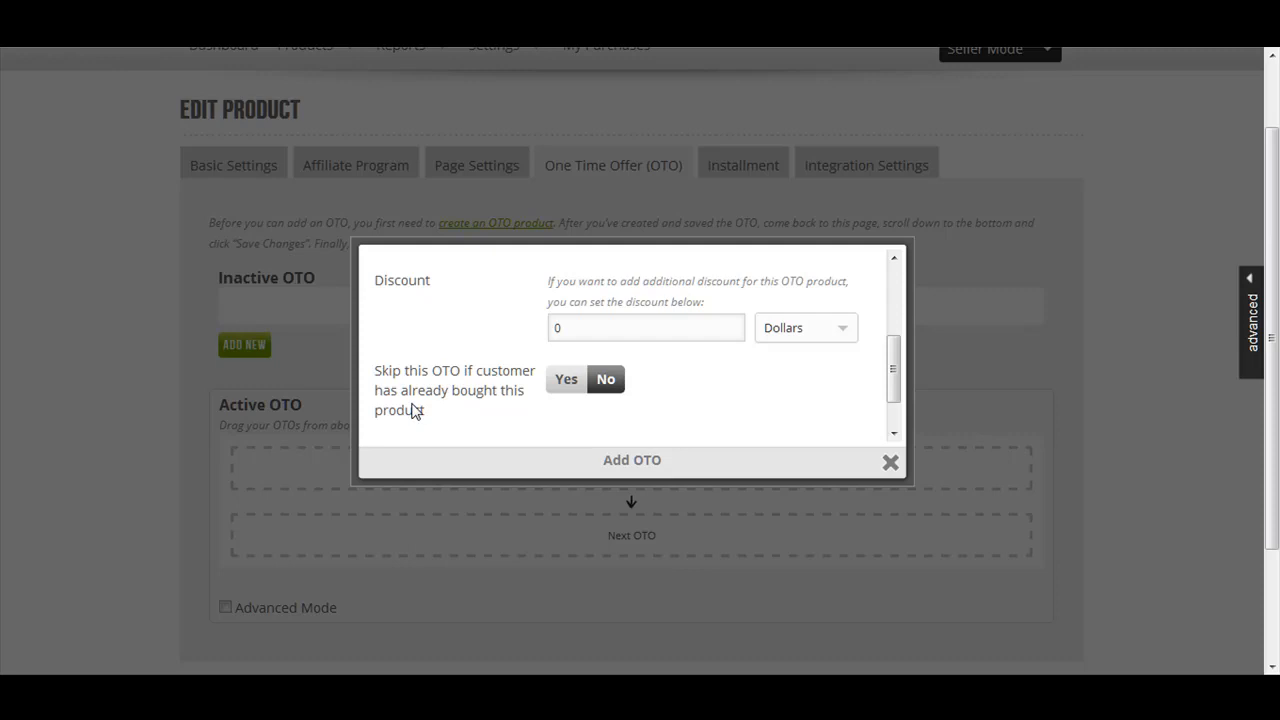
click(566, 378)
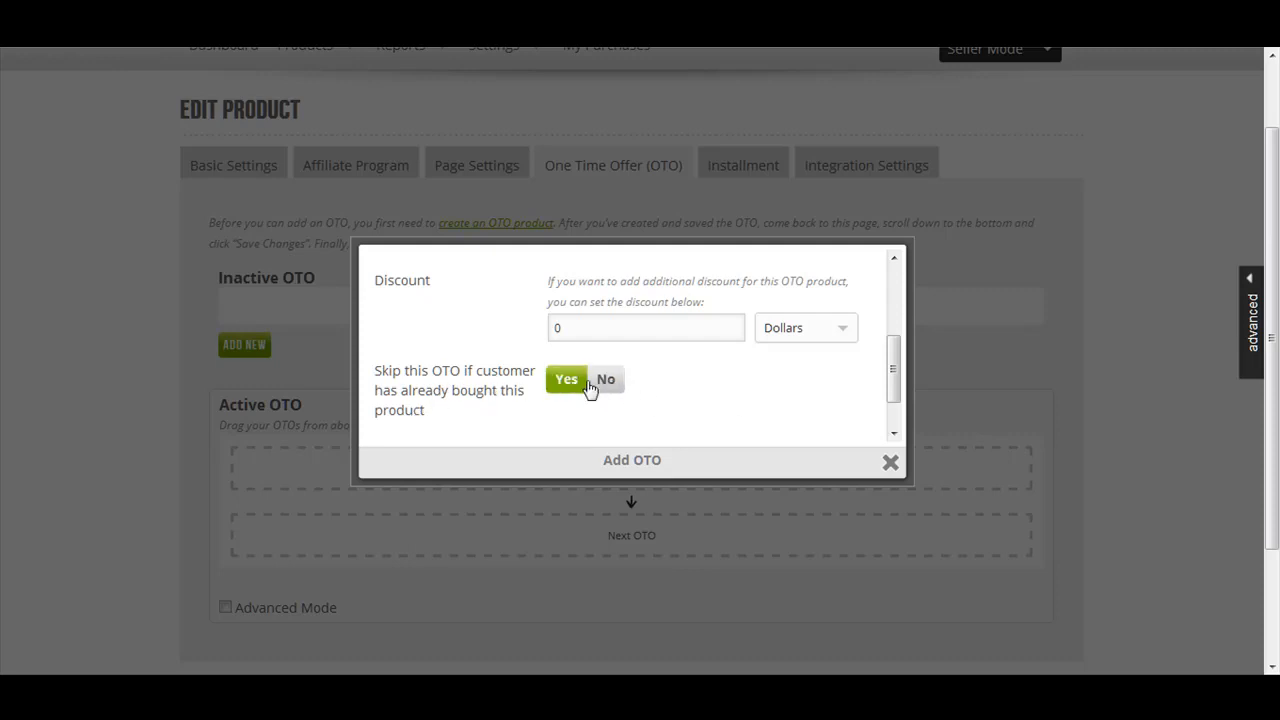
mouse_move(405, 388)
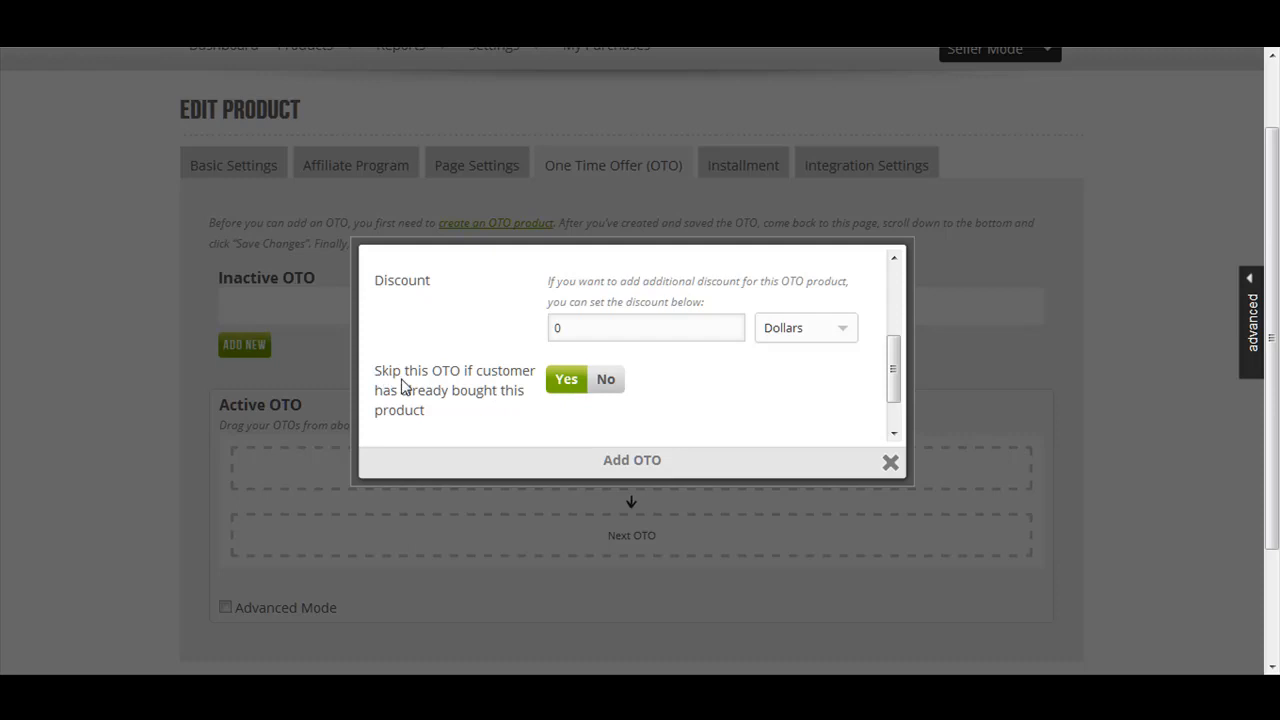
mouse_move(467, 388)
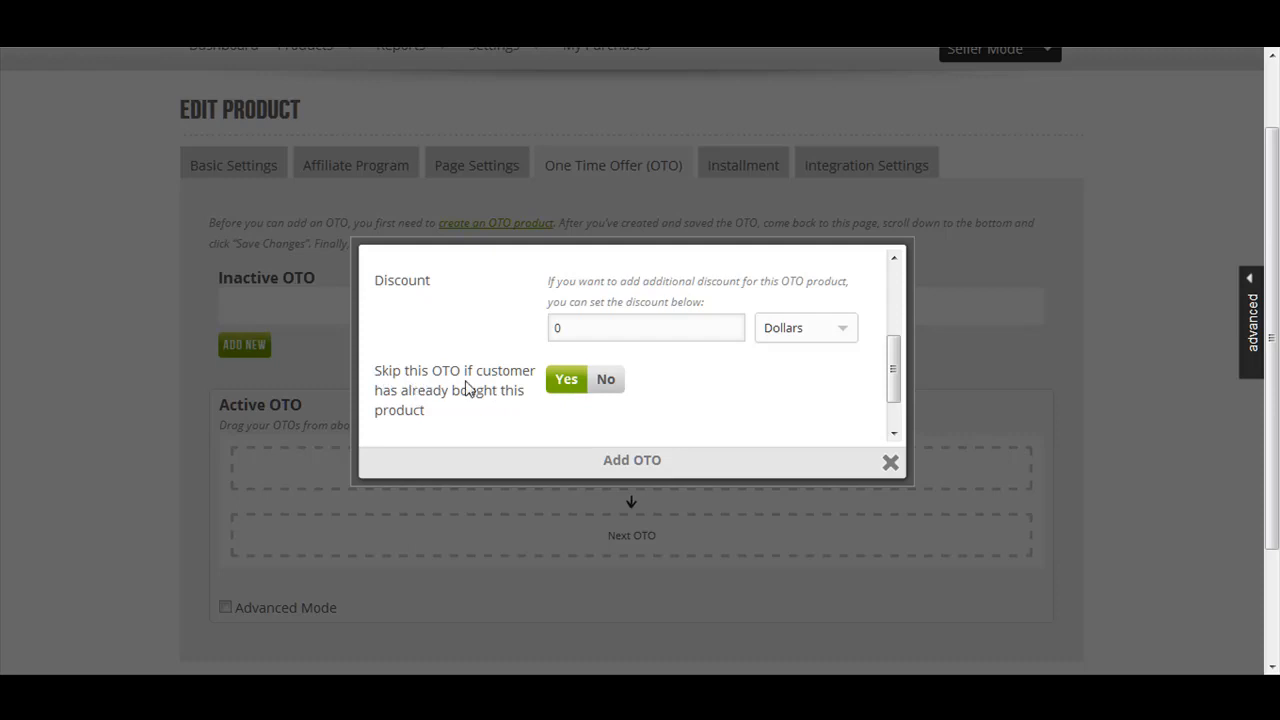
scroll(up, 3)
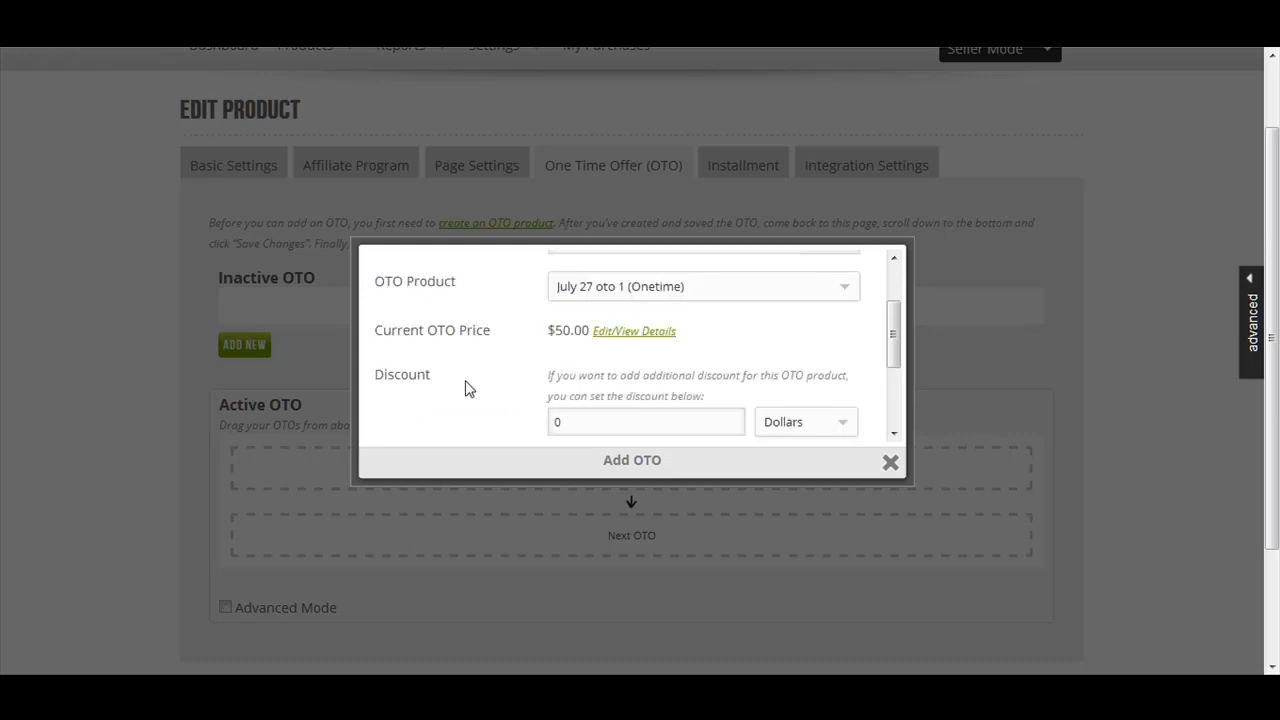
scroll(down, 3)
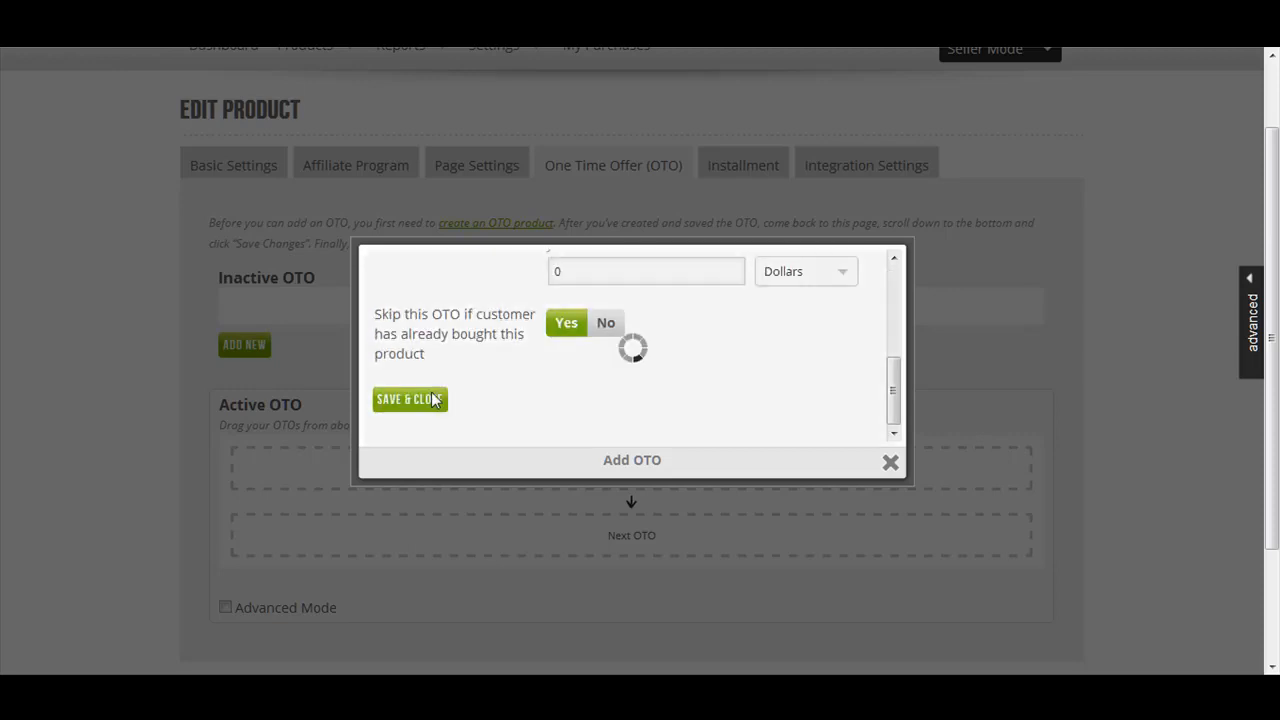
click(408, 399)
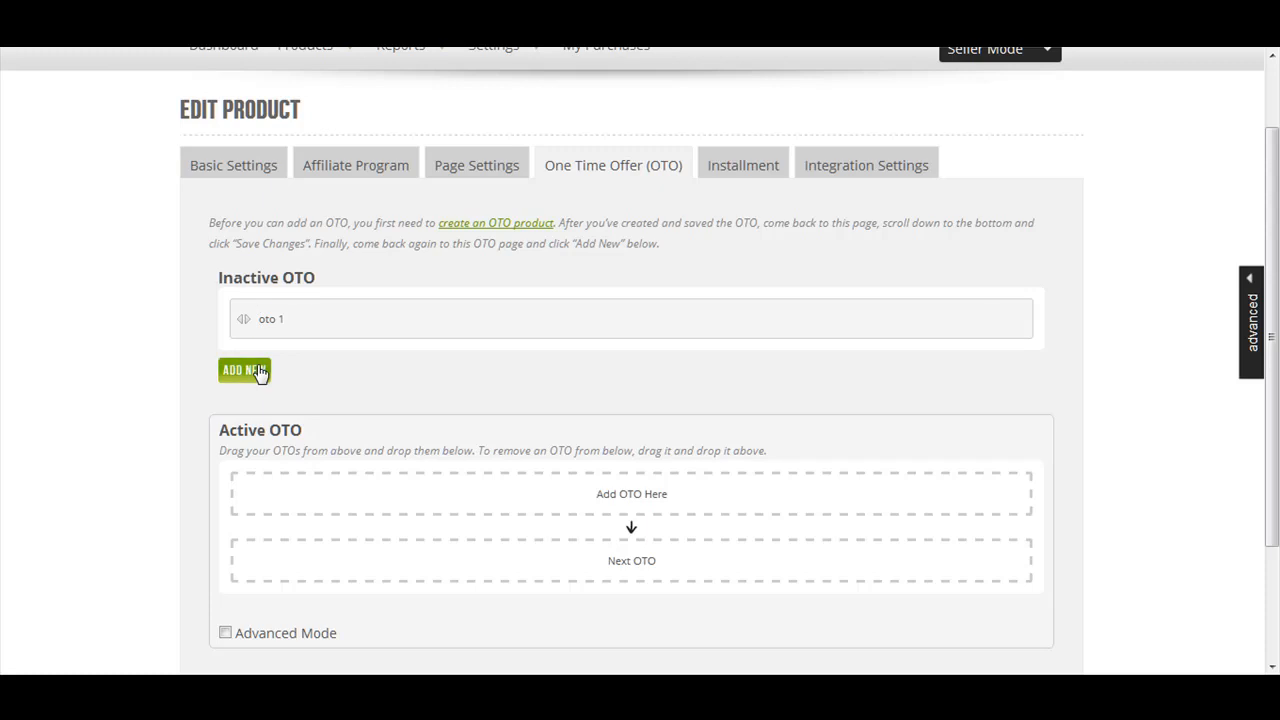
click(244, 370)
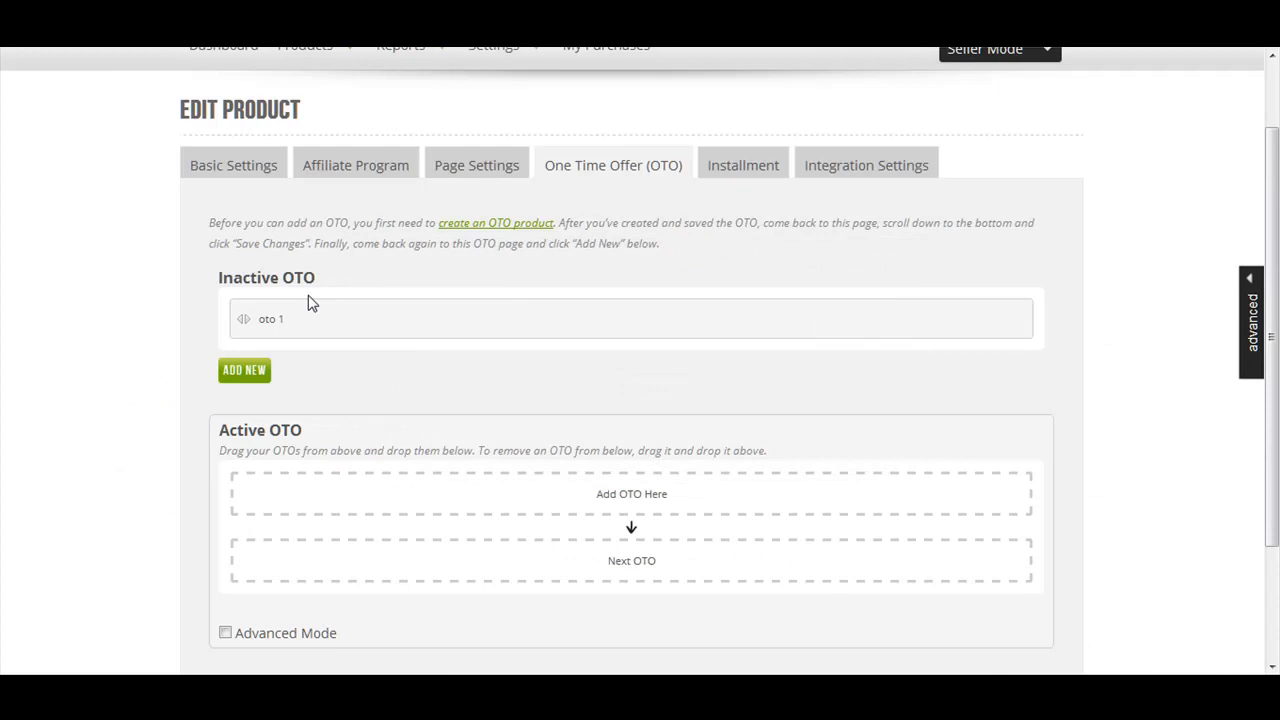
mouse_move(475, 322)
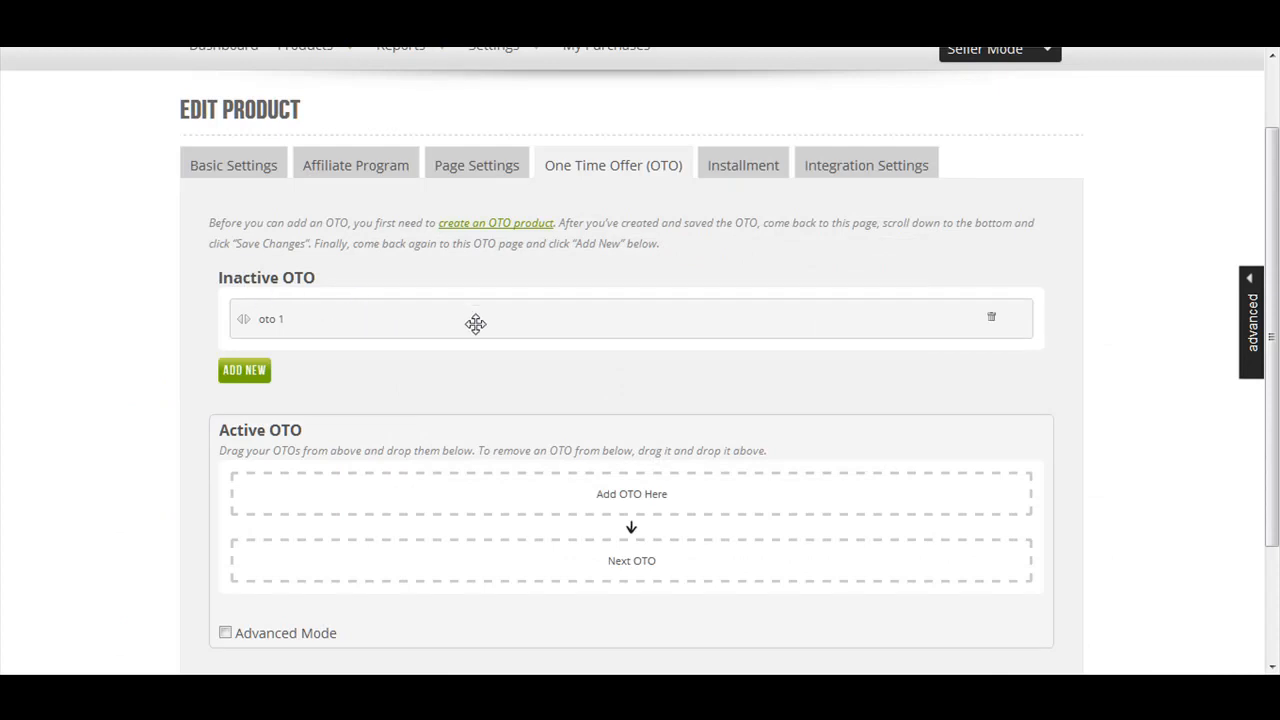
mouse_move(342, 285)
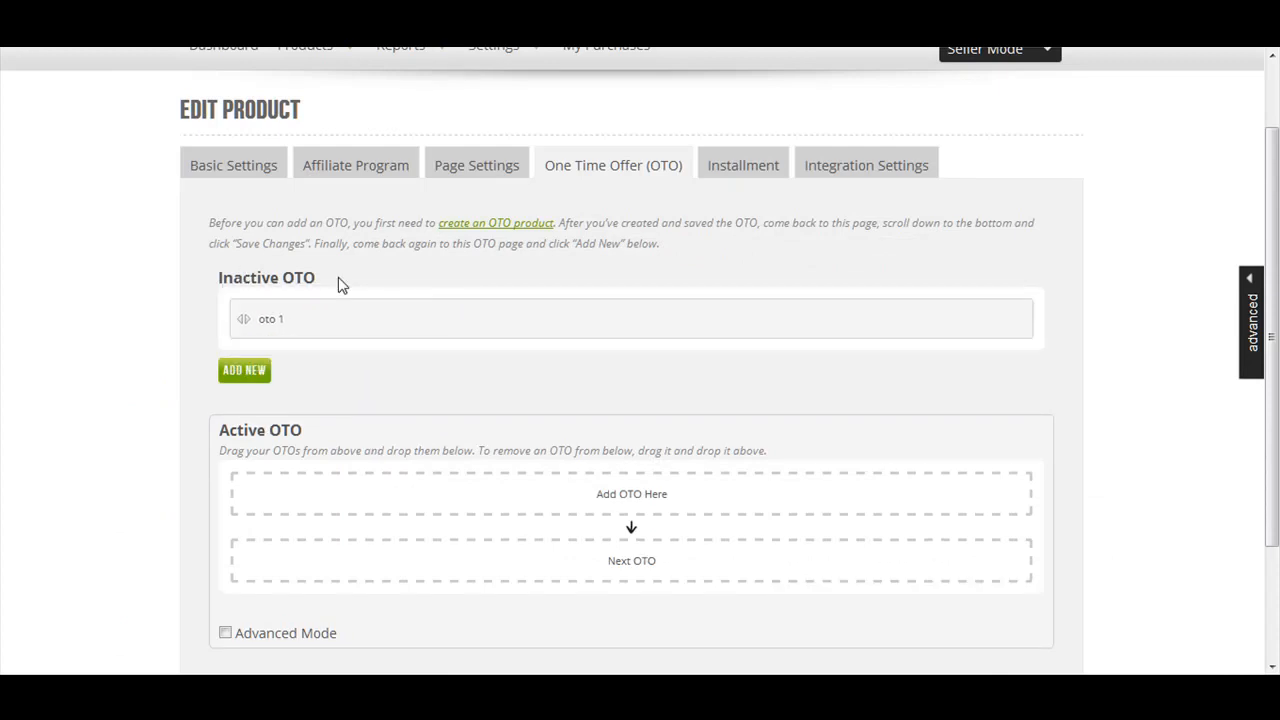
double_click(228, 430)
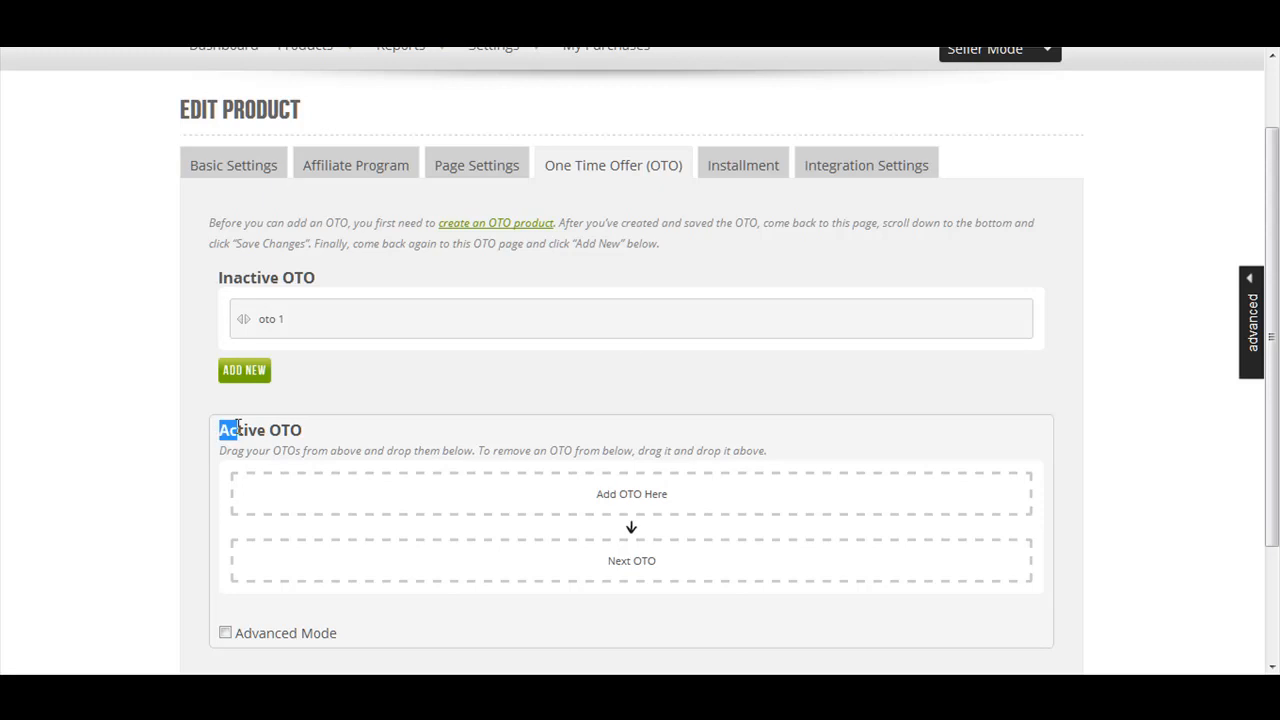
double_click(260, 430)
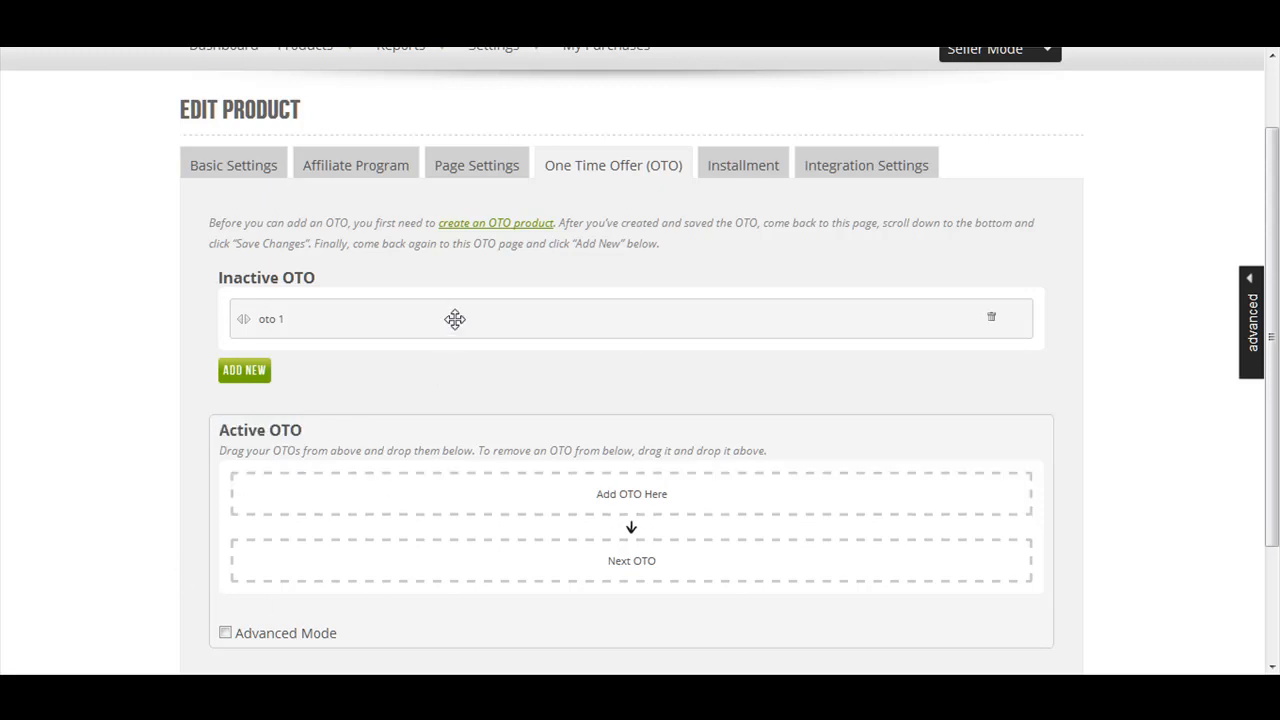
drag(455, 319, 470, 480)
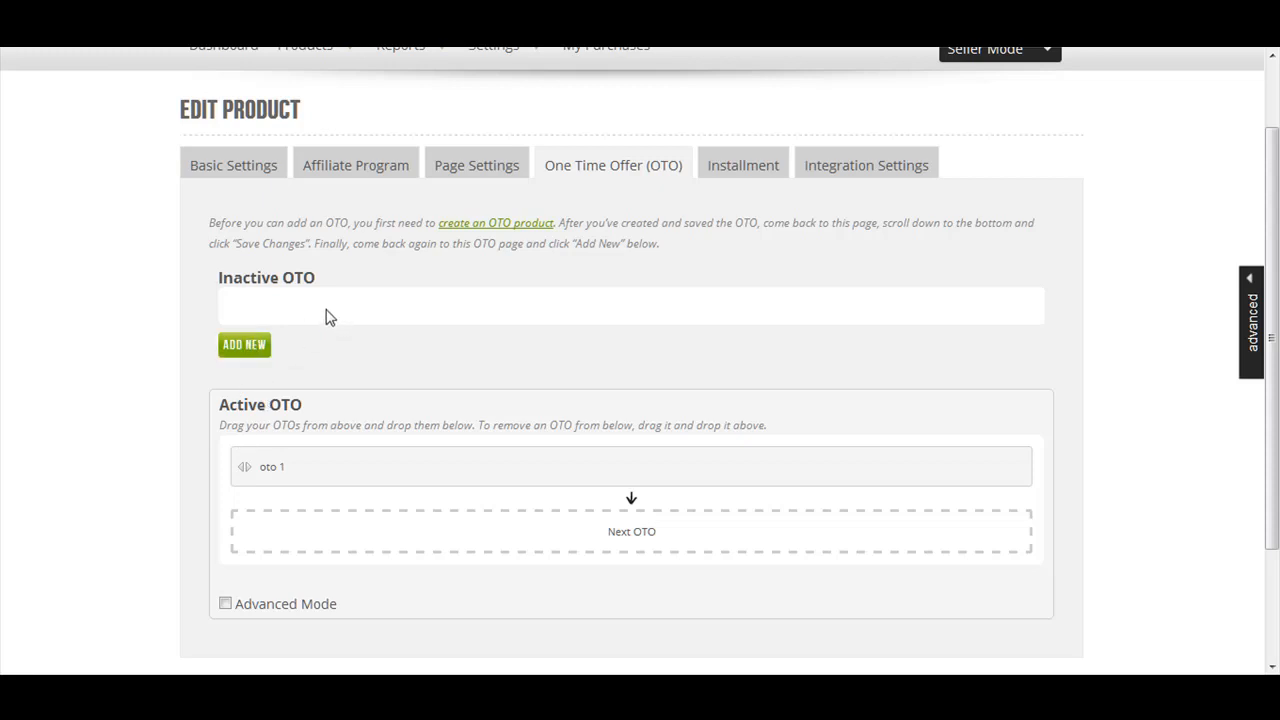
click(305, 138)
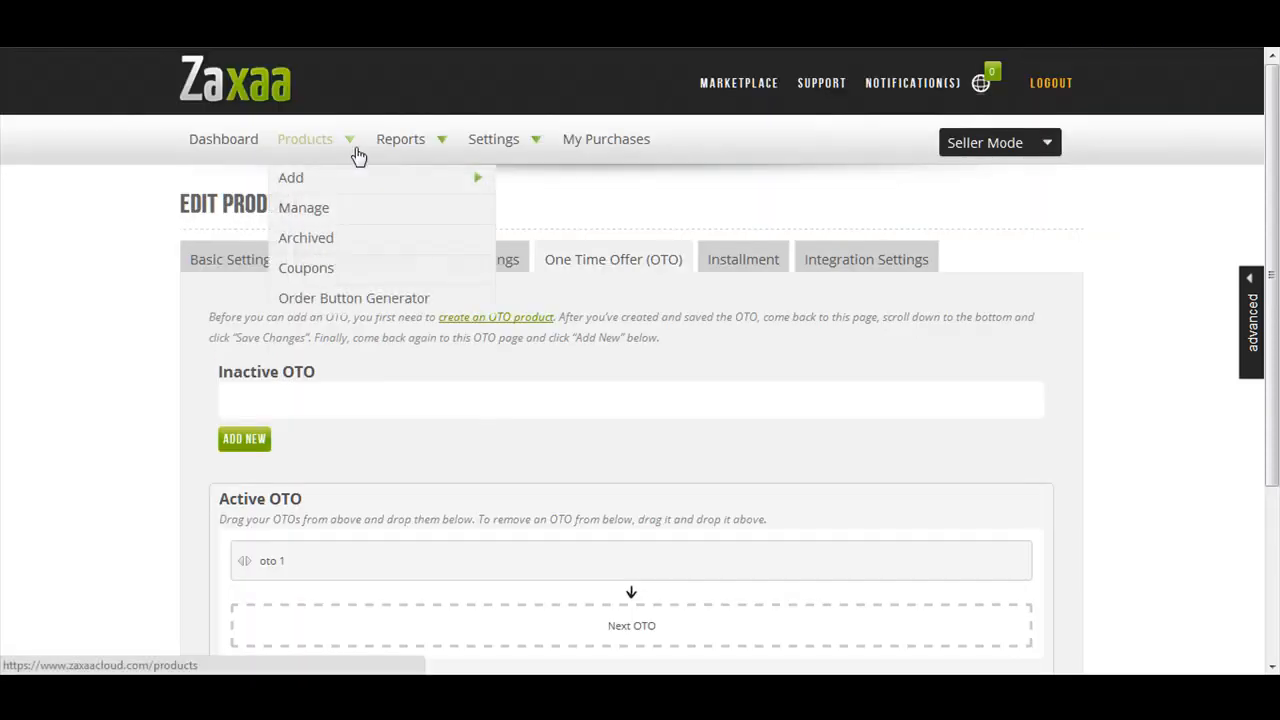
mouse_move(290, 177)
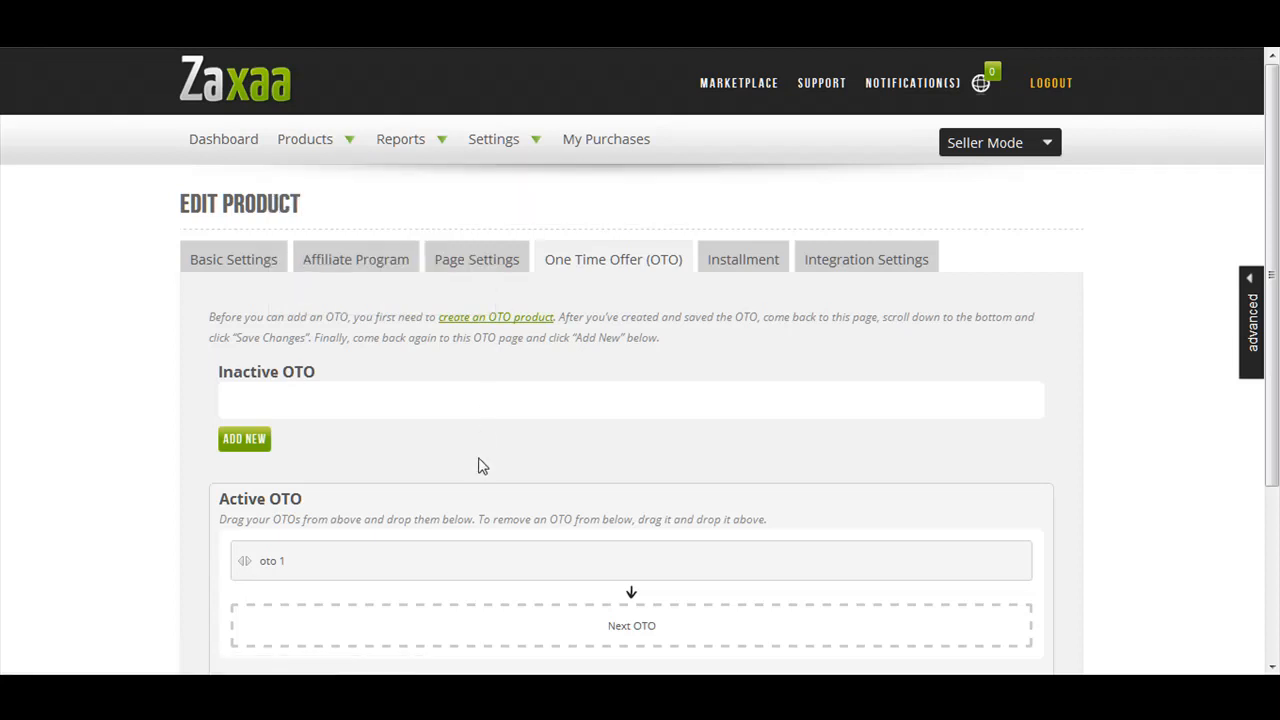
scroll(down, 3)
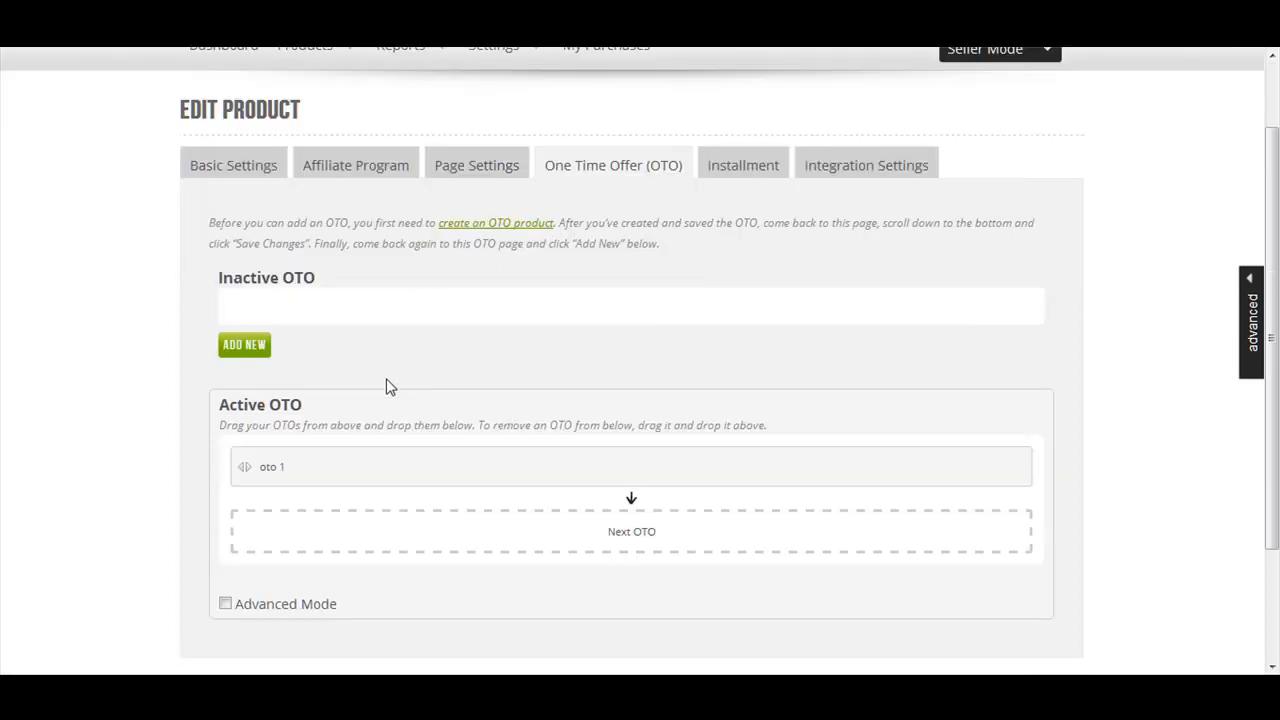
click(233, 165)
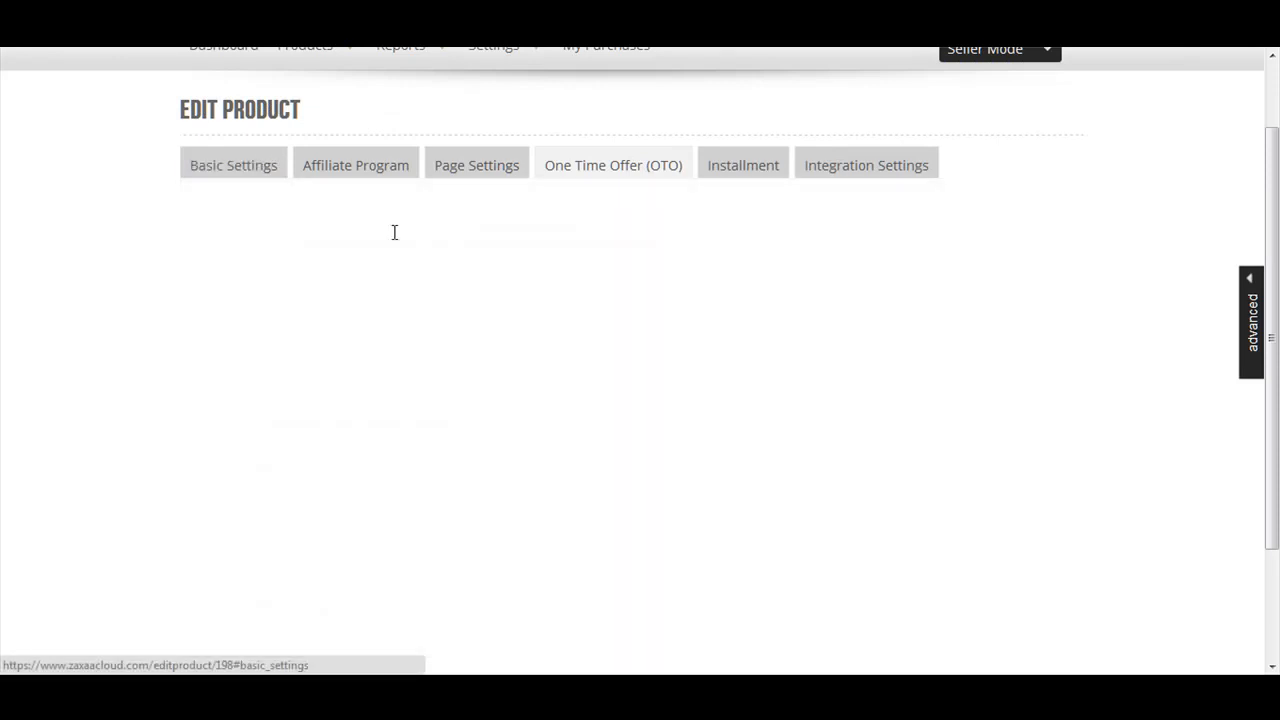
click(233, 165)
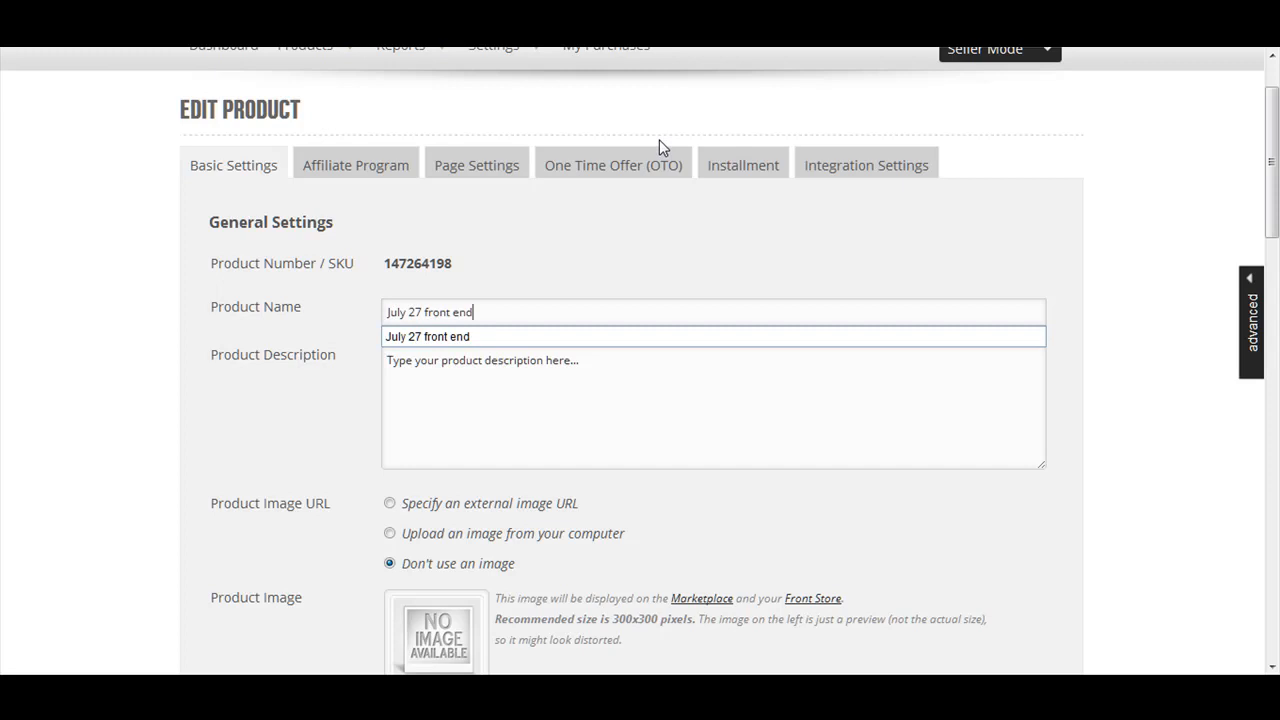
click(612, 165)
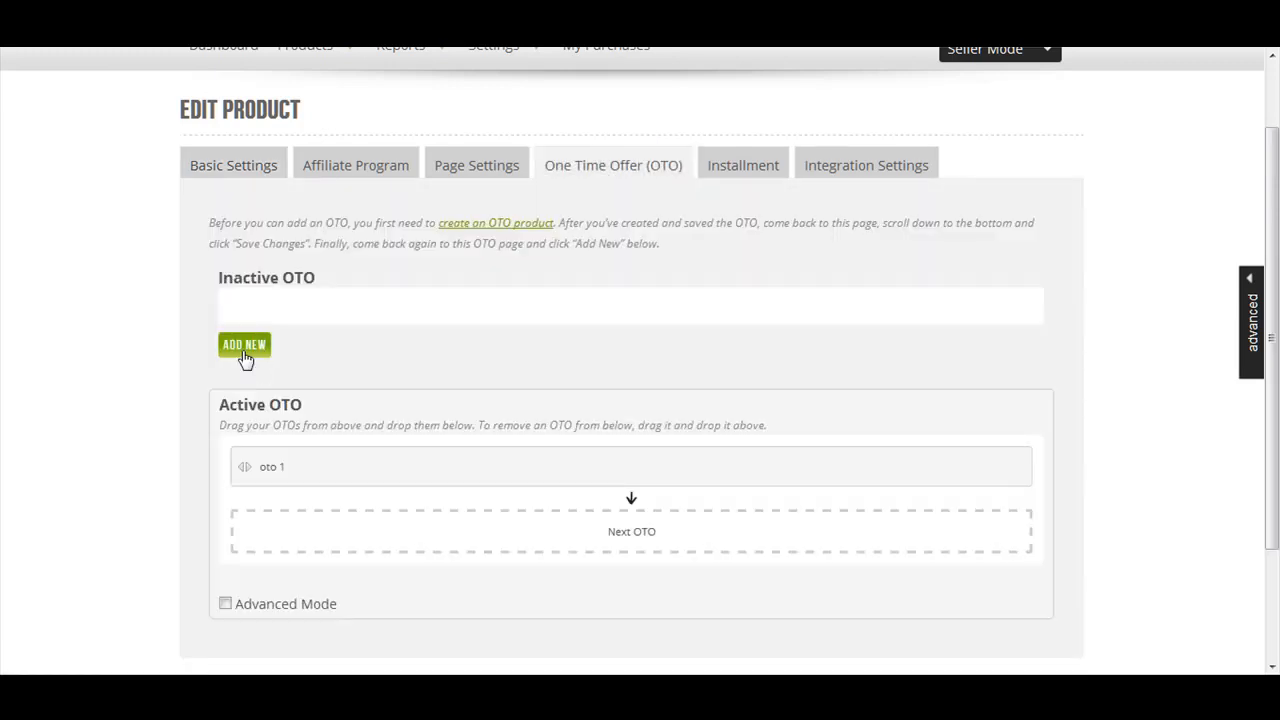
click(244, 344)
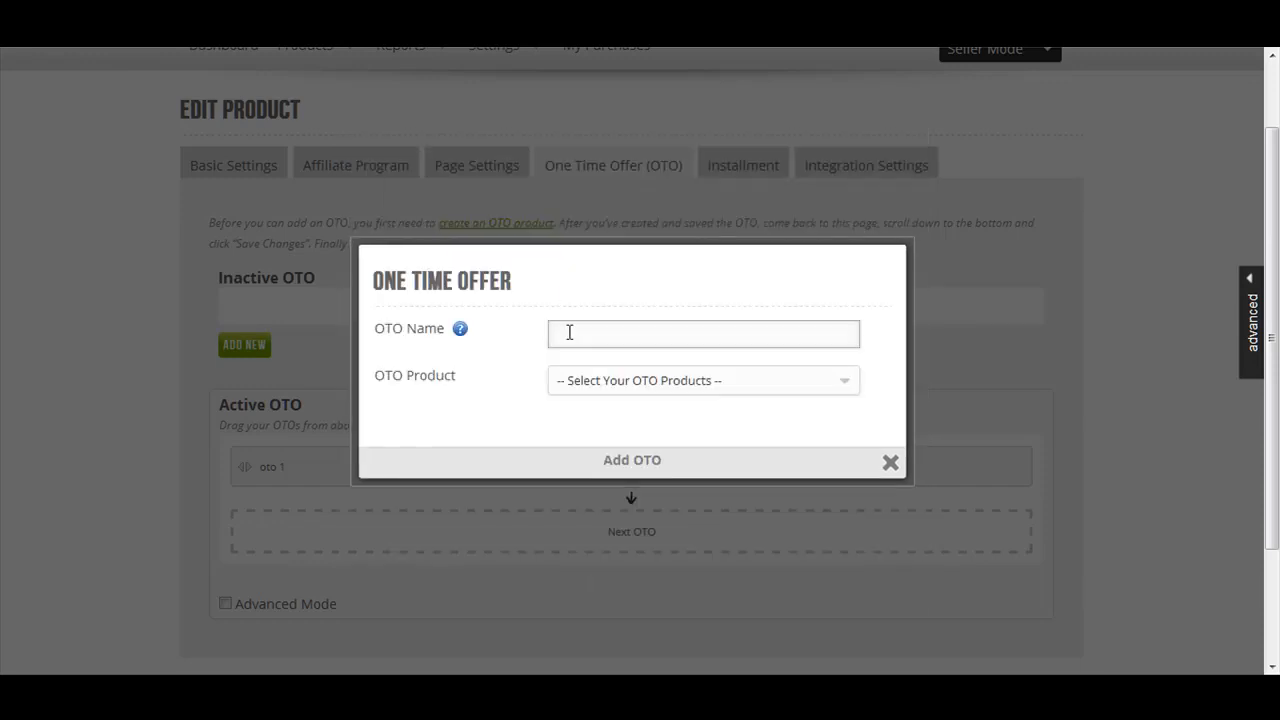
- Create 'oto 2' for June 22 oto 2 (no) with Skip set to Yes, and save
text(oto 2)
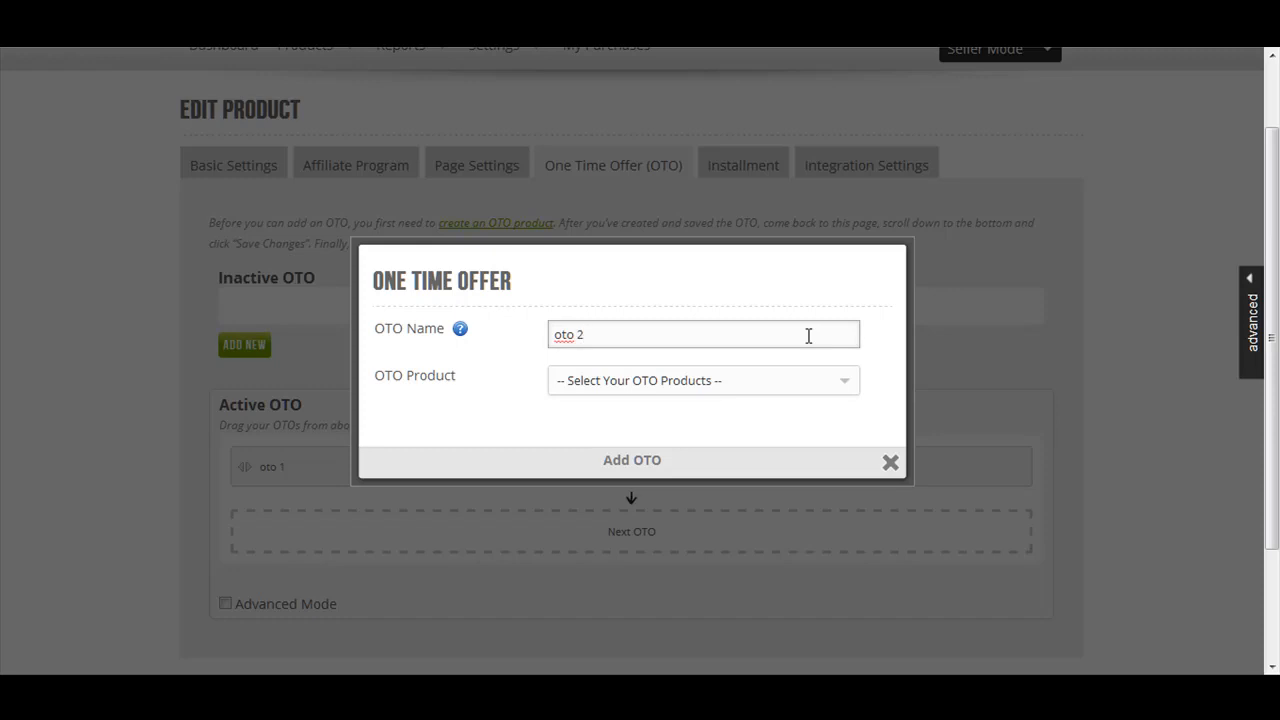
click(703, 380)
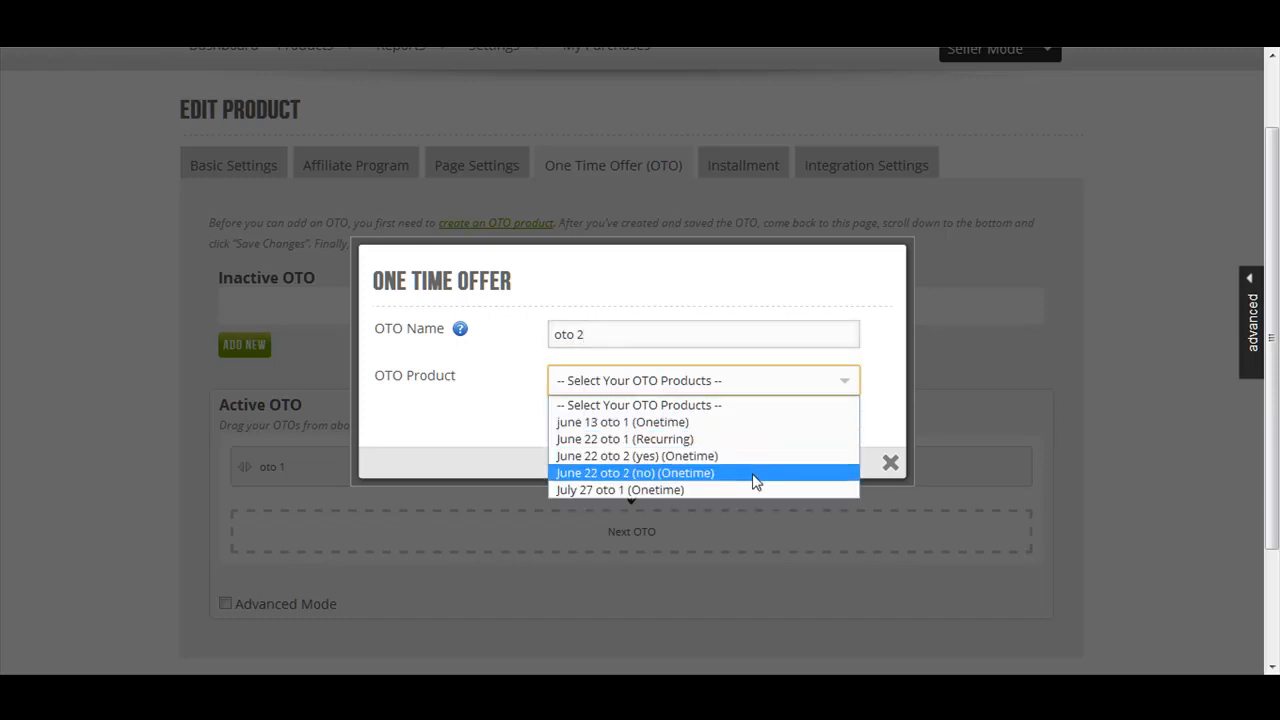
mouse_move(628, 489)
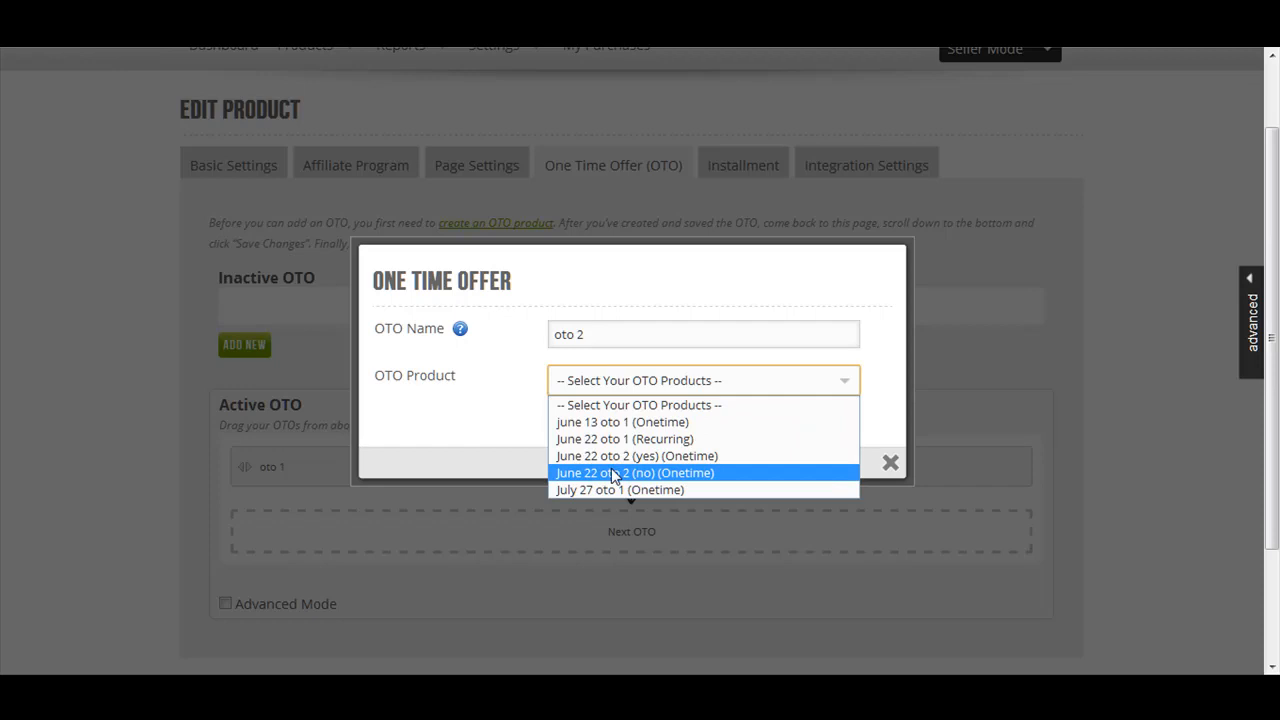
click(634, 472)
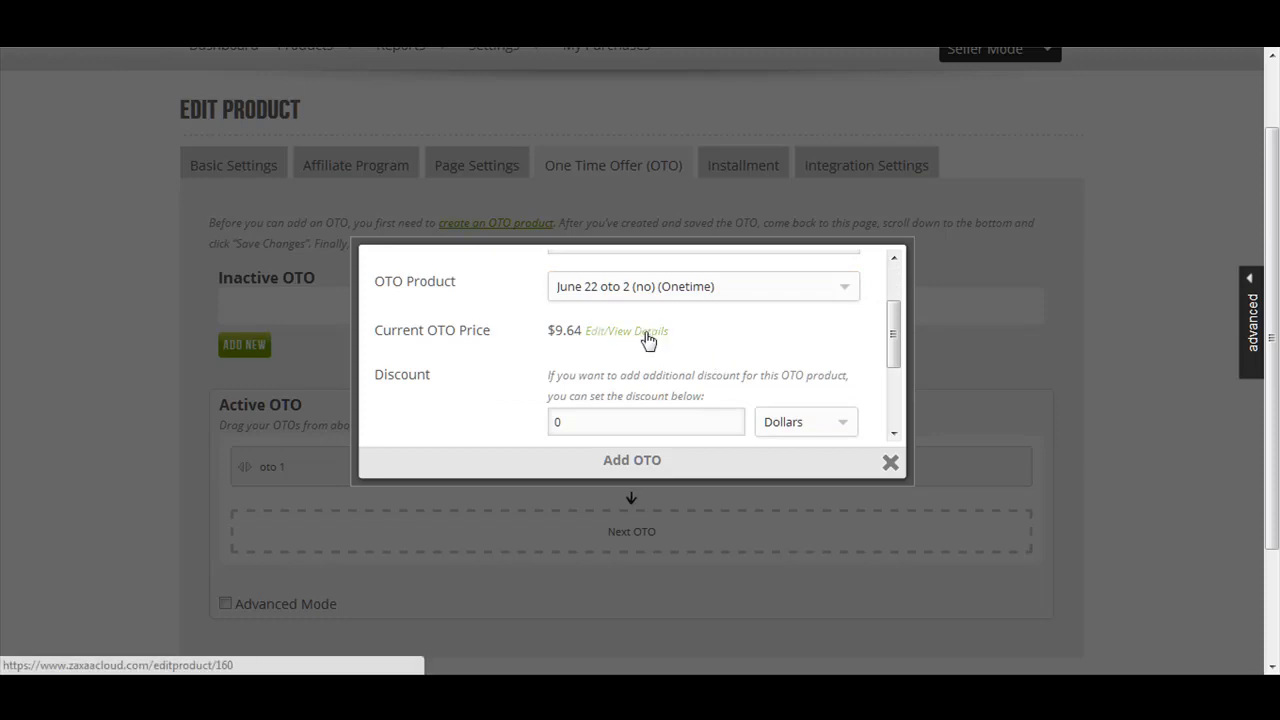
mouse_move(613, 343)
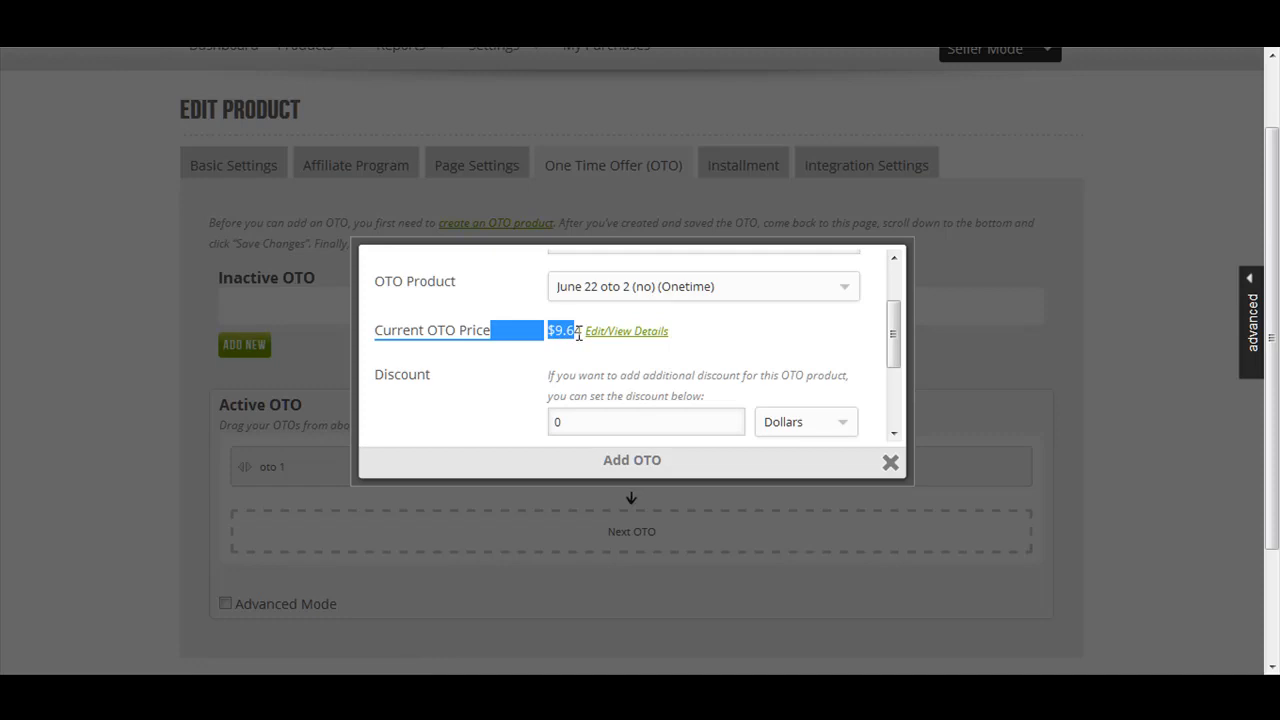
scroll(down, 3)
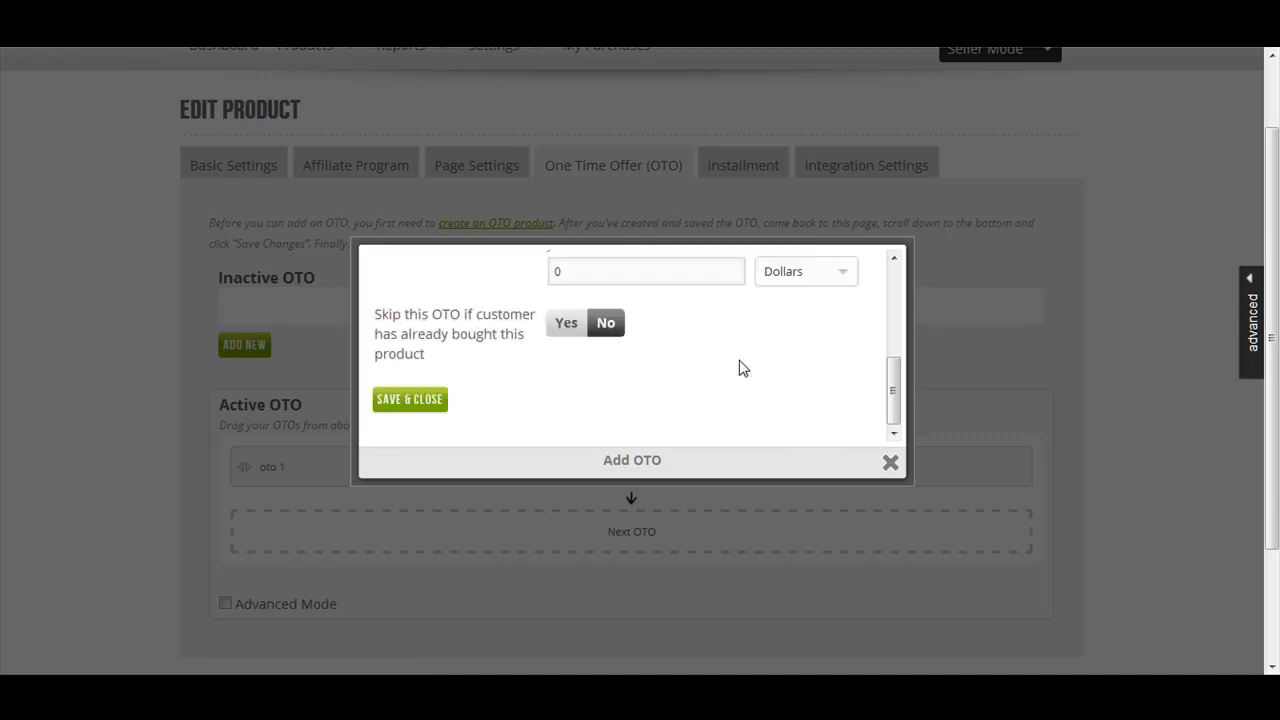
click(566, 322)
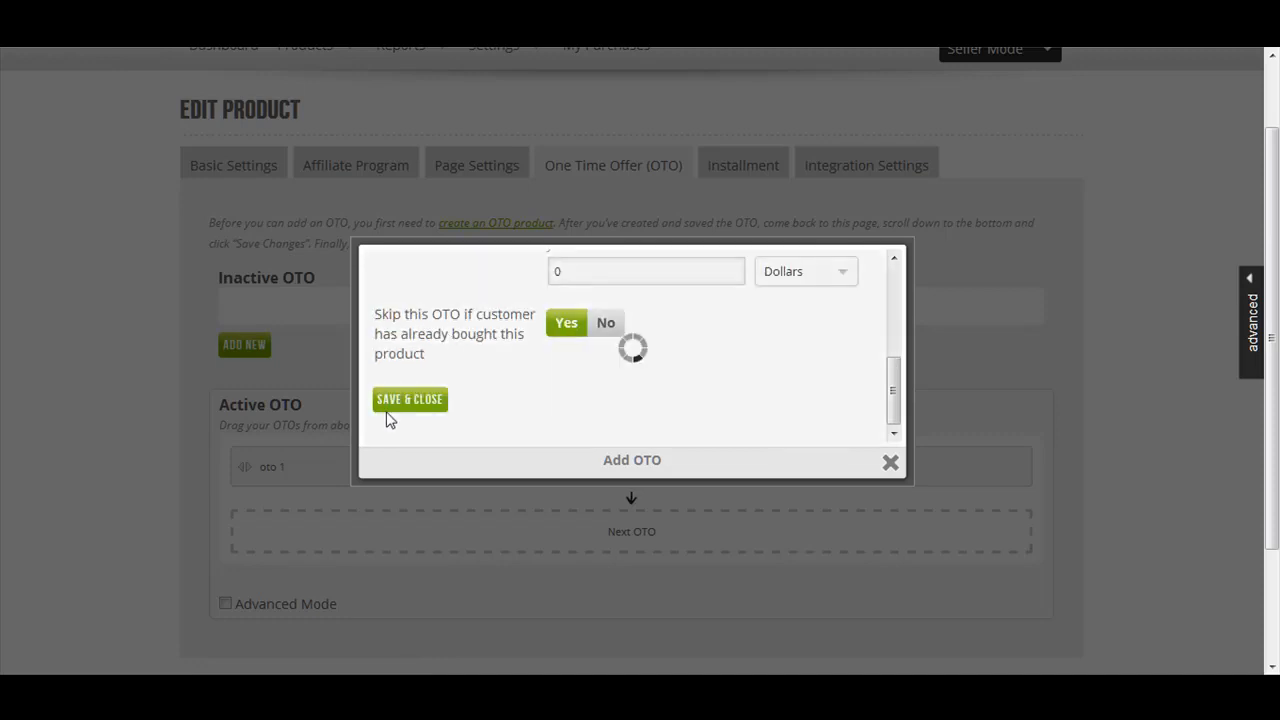
click(409, 399)
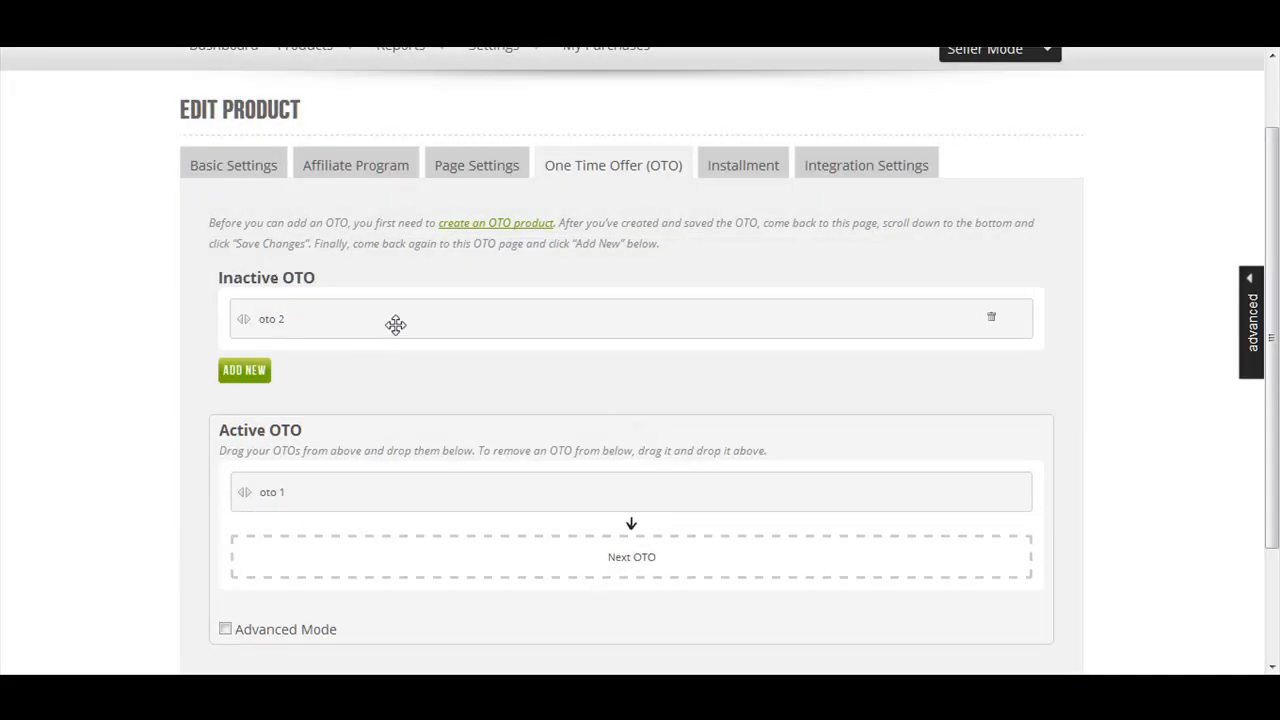
- Drag oto 2 from Inactive OTO into Active OTO below oto 1
drag(395, 318, 434, 507)
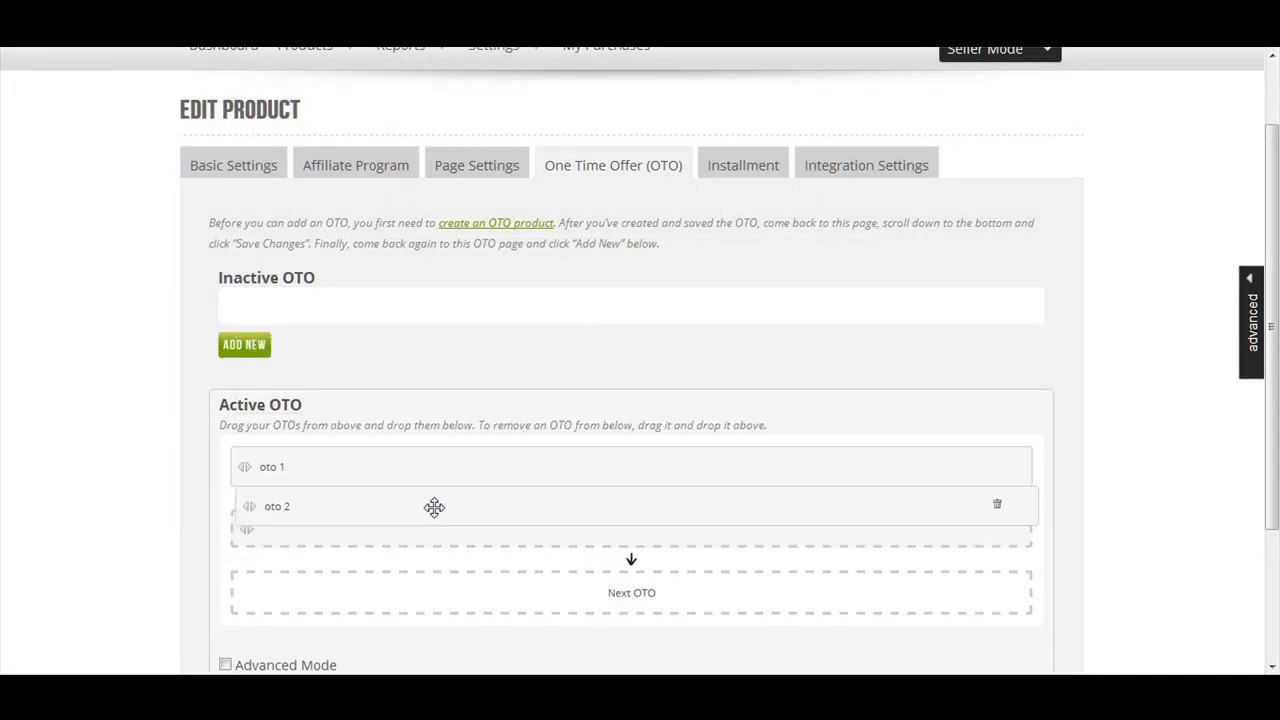
drag(434, 507, 444, 561)
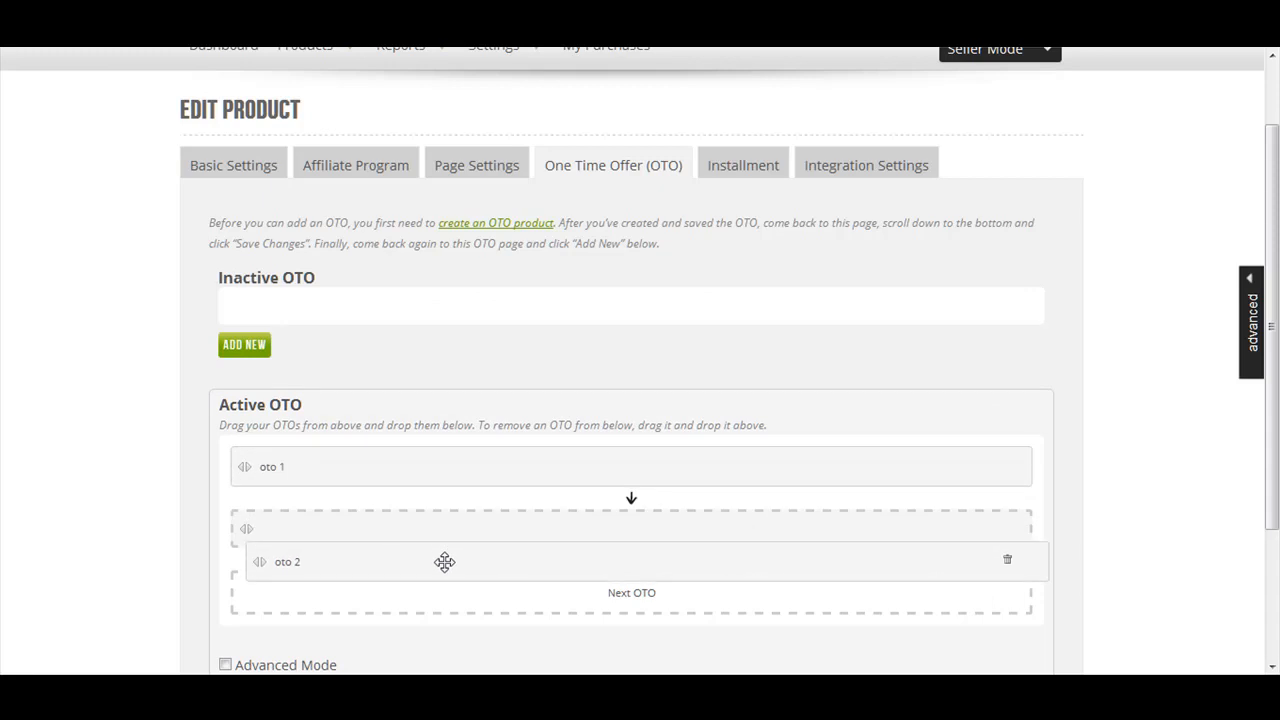
drag(444, 561, 423, 531)
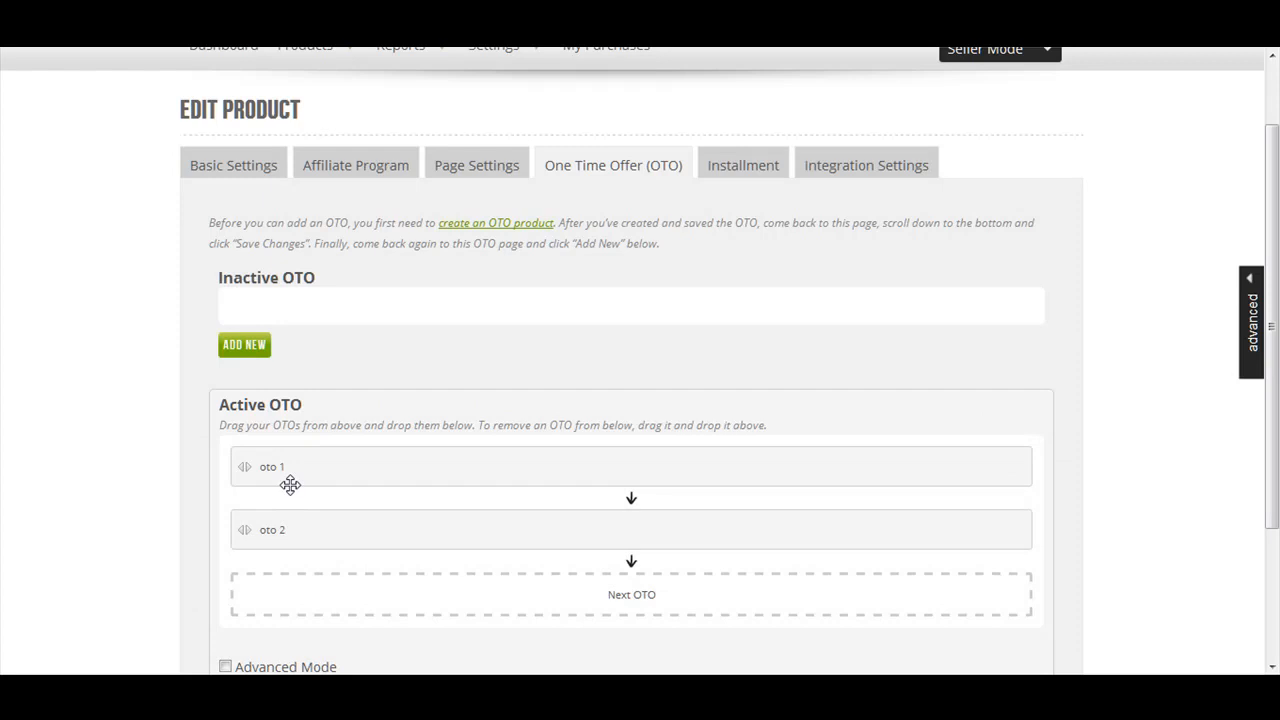
mouse_move(312, 530)
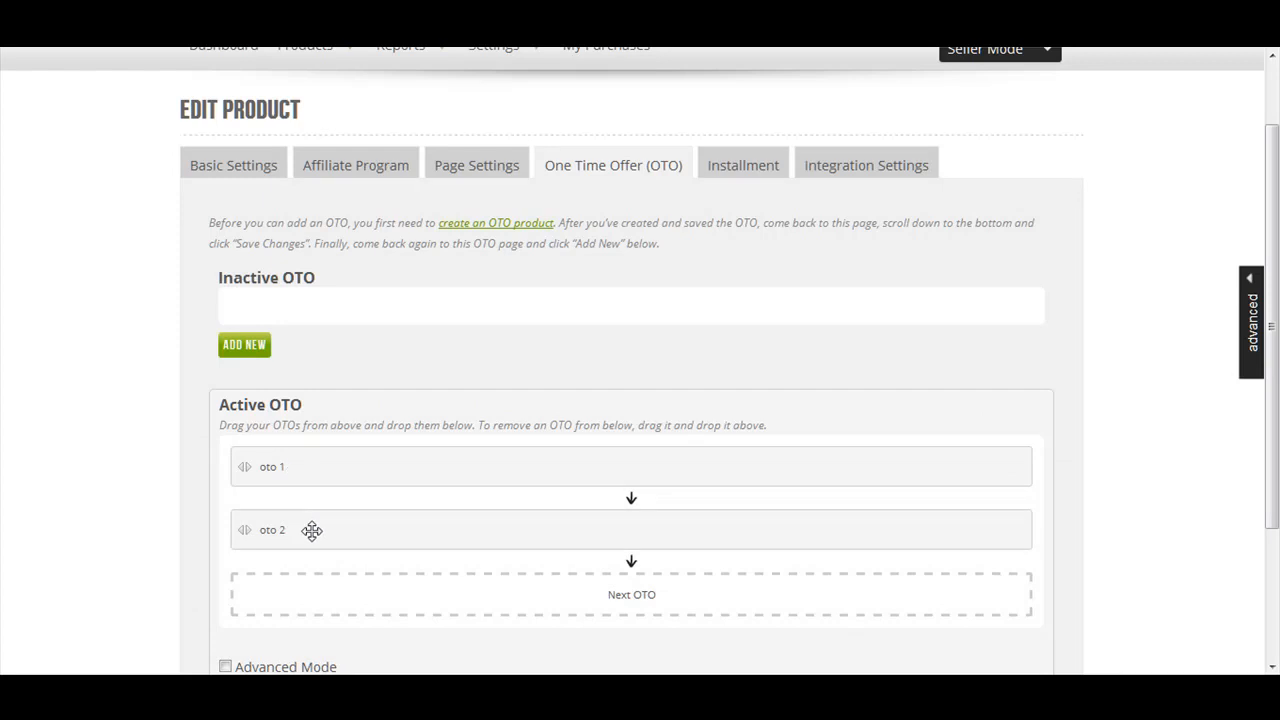
- Save the July 27 front end product's changes
scroll(down, 3)
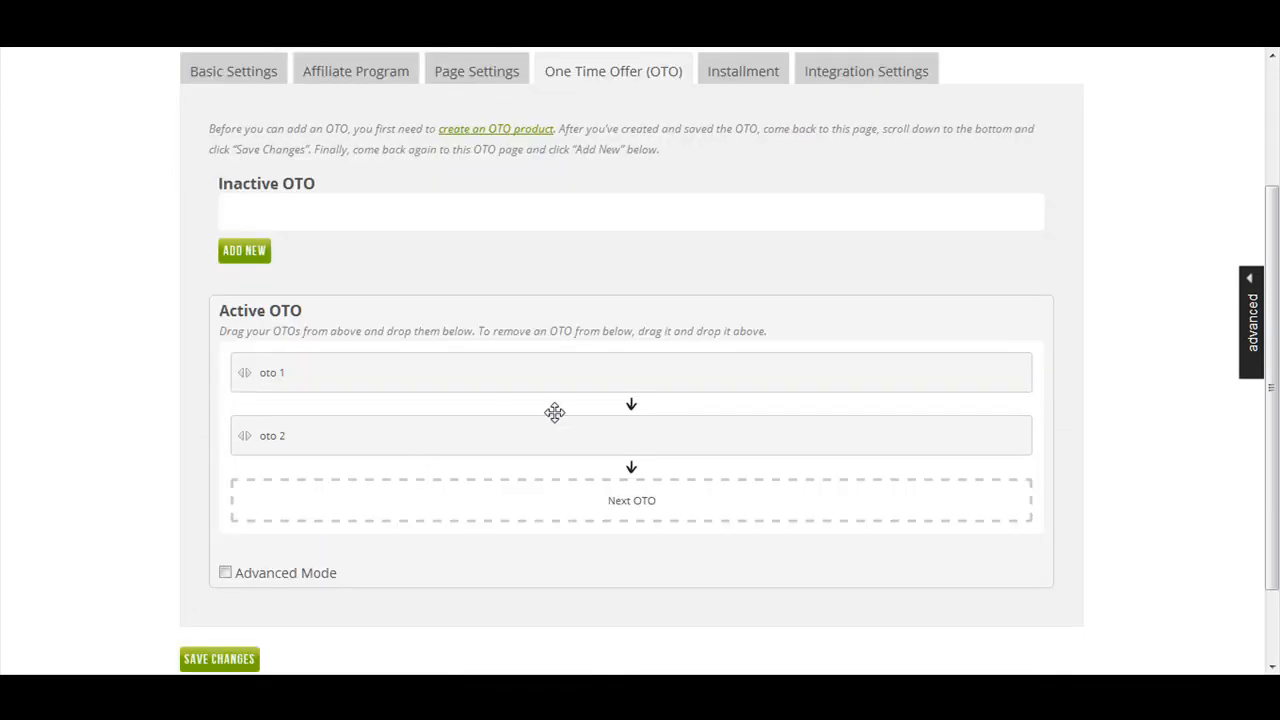
mouse_move(538, 408)
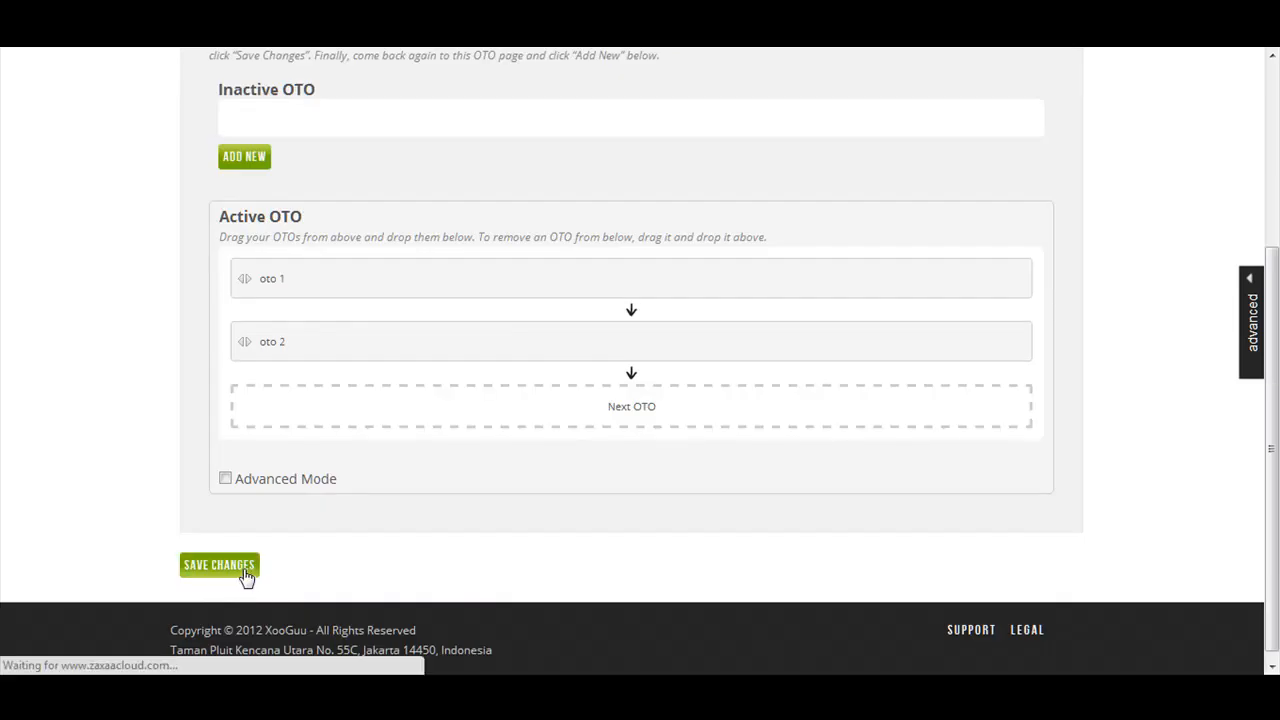
click(219, 564)
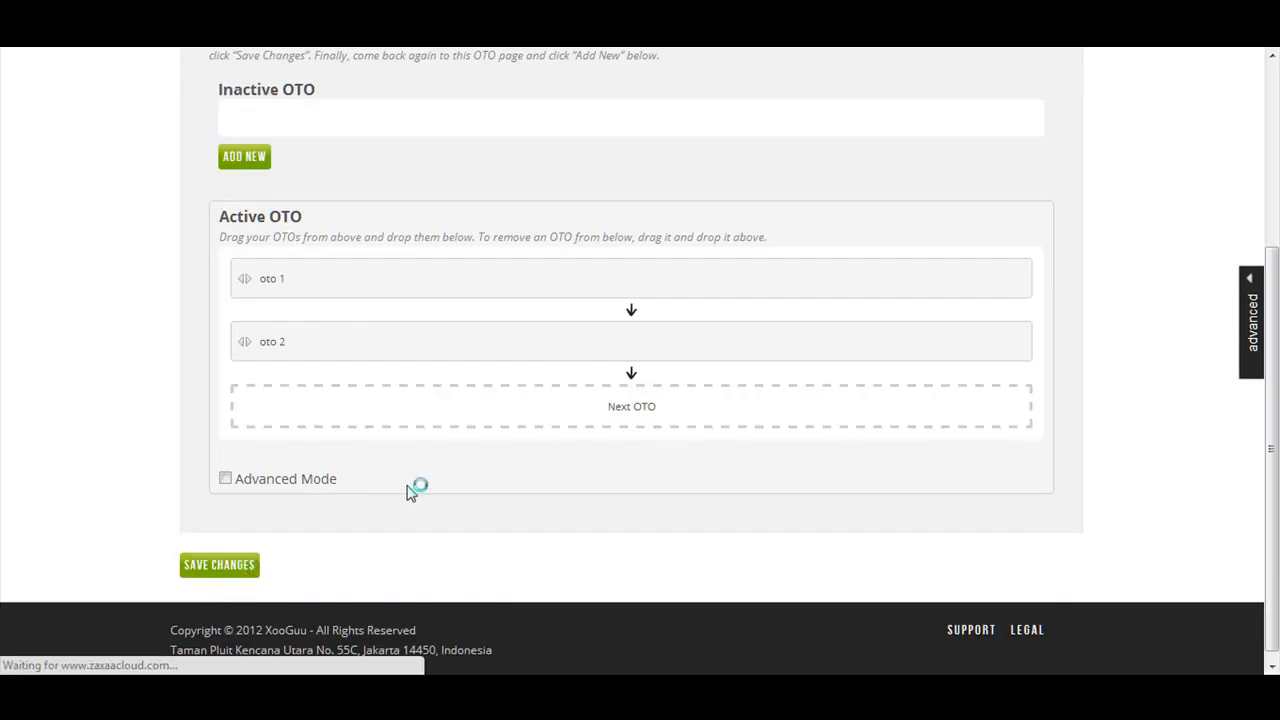
click(219, 565)
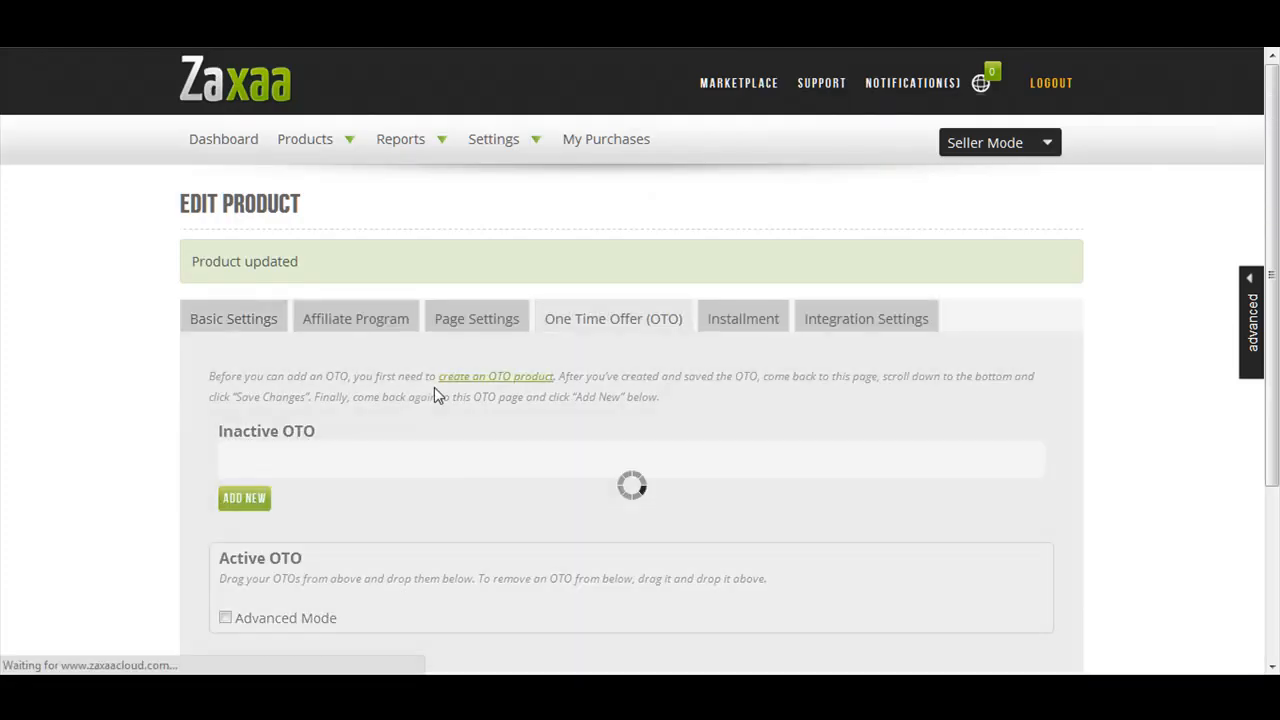
click(233, 318)
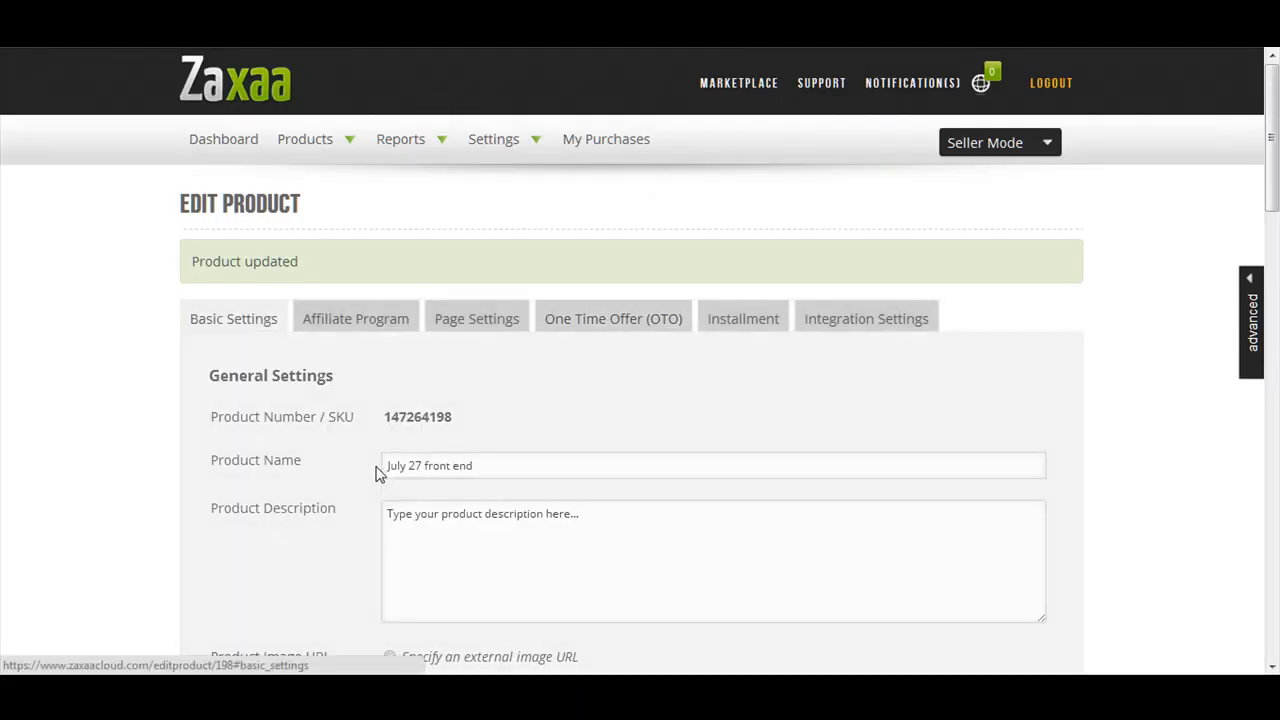
- On the One Time Offer tab, drag oto 2 back to Inactive OTO
click(613, 318)
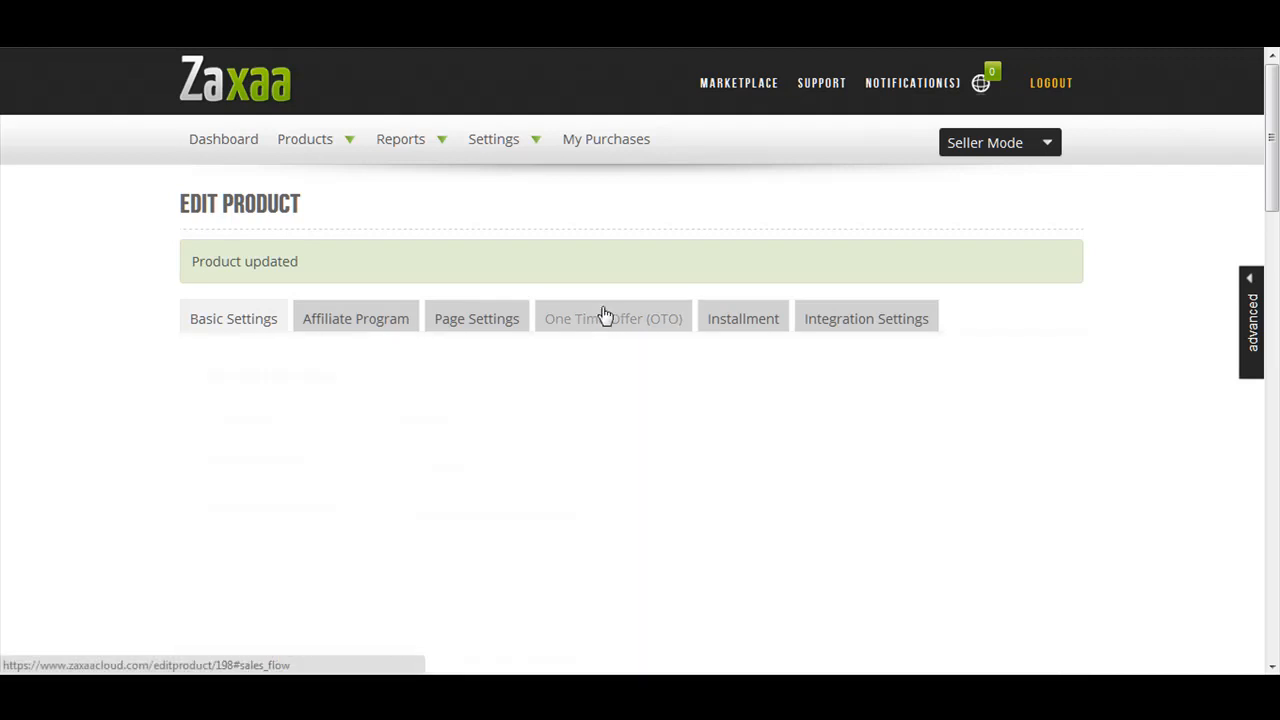
click(613, 318)
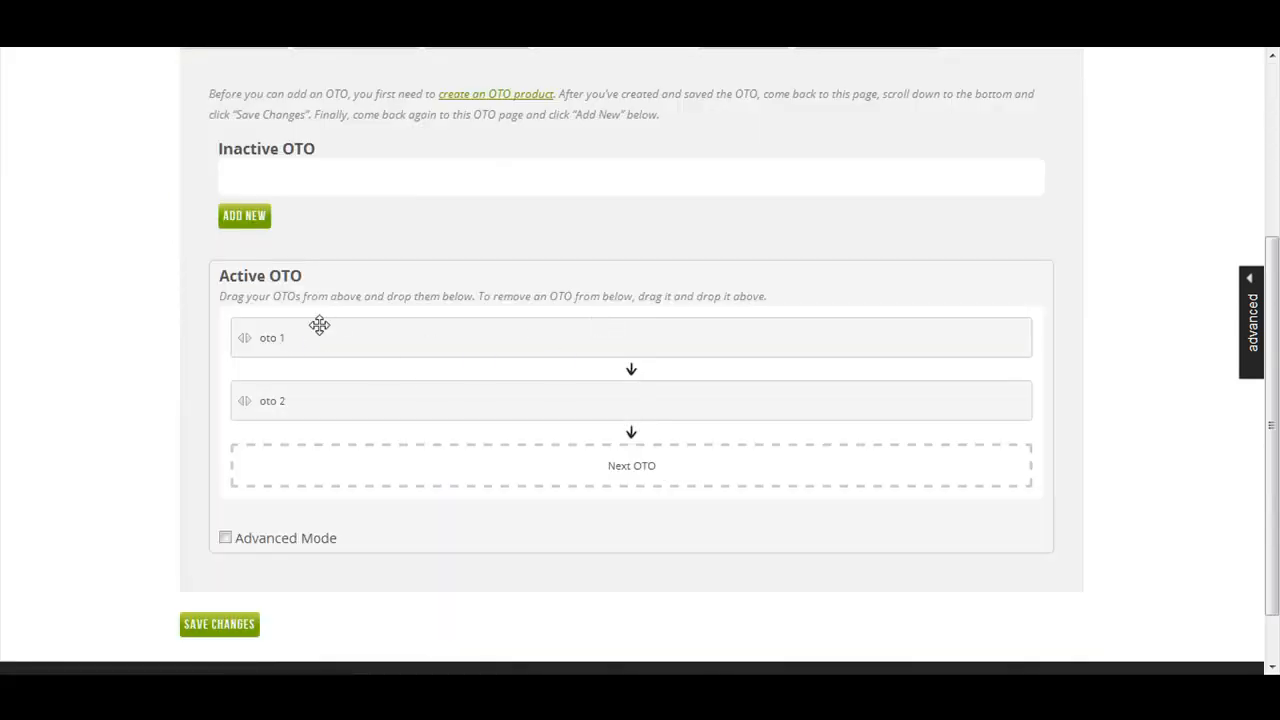
mouse_move(276, 355)
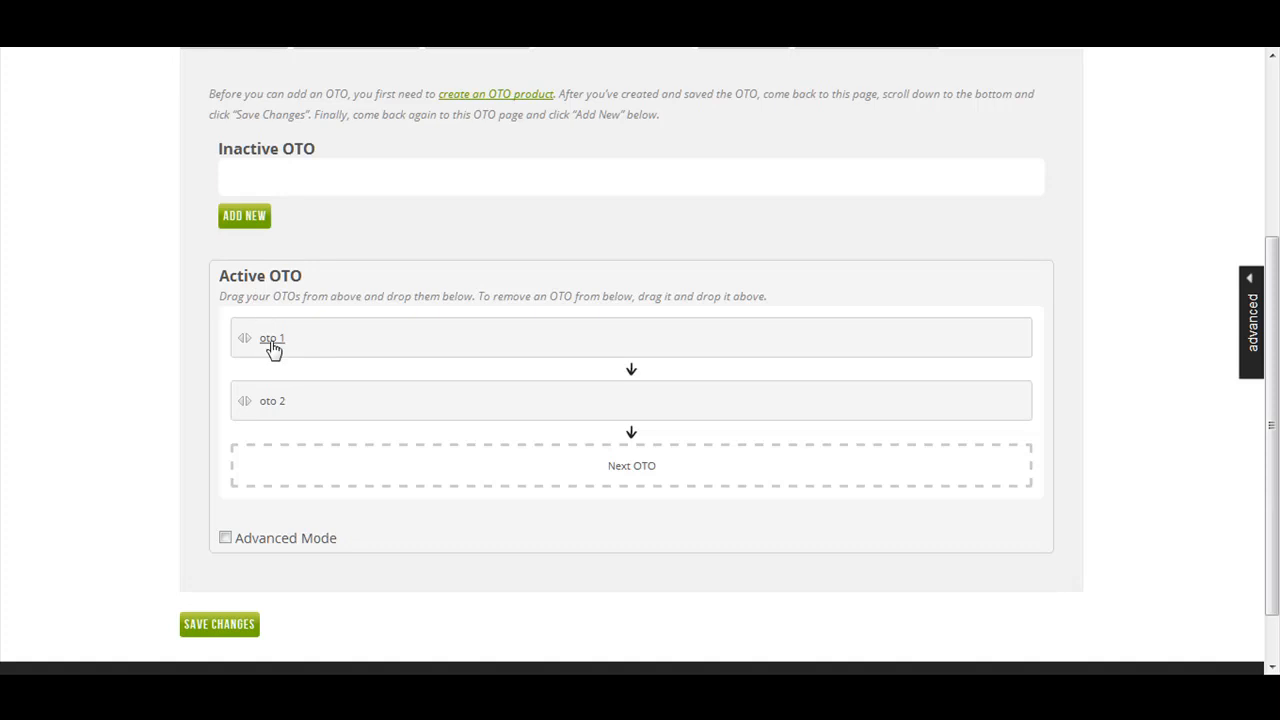
click(272, 337)
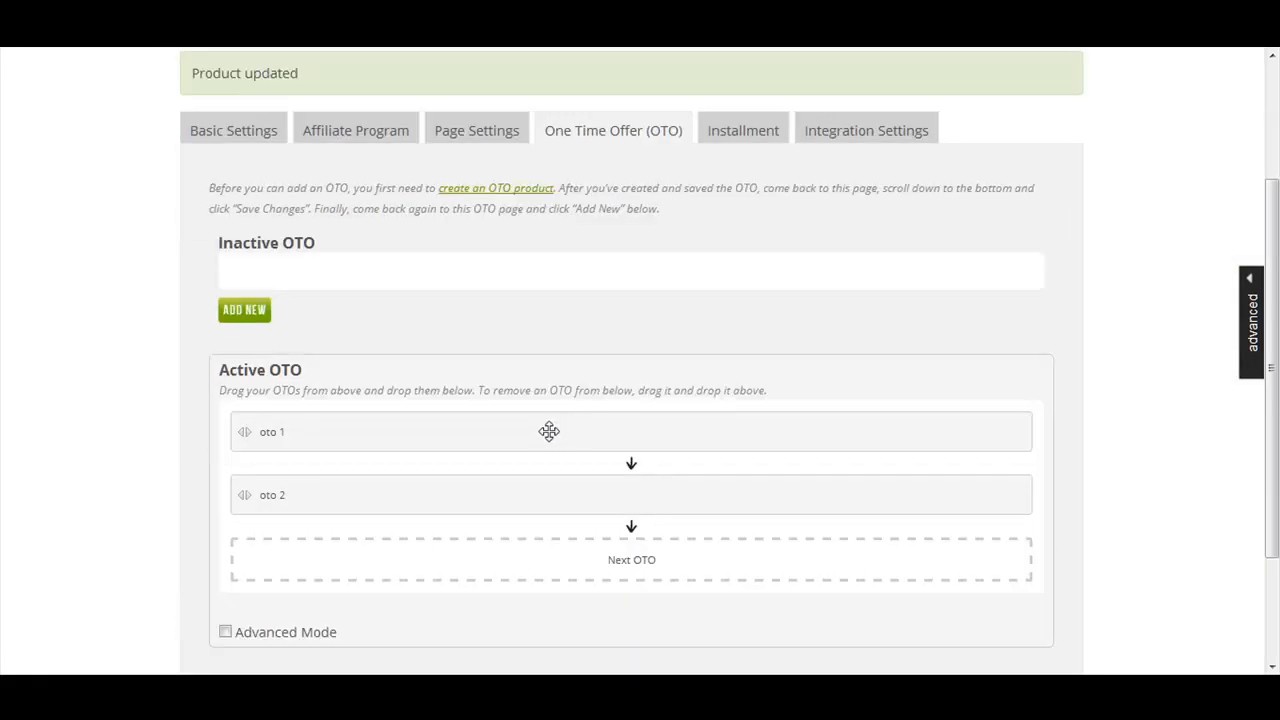
drag(549, 431, 544, 495)
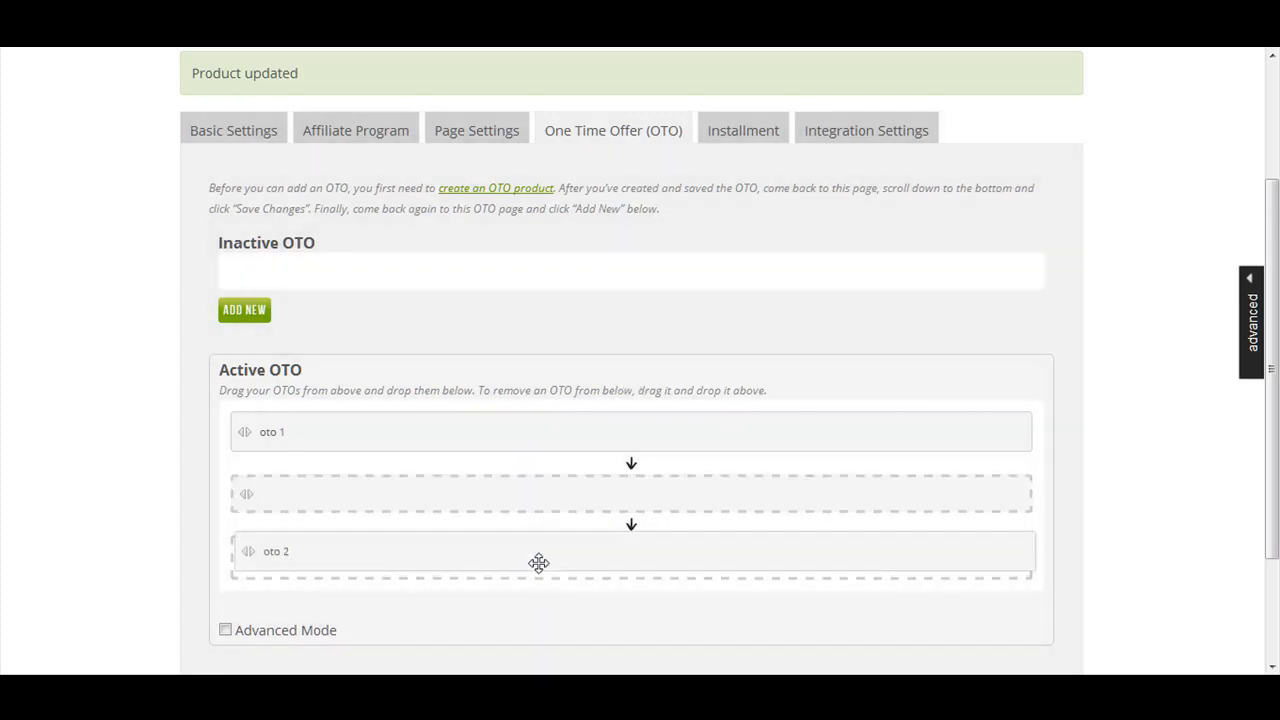
drag(538, 563, 533, 494)
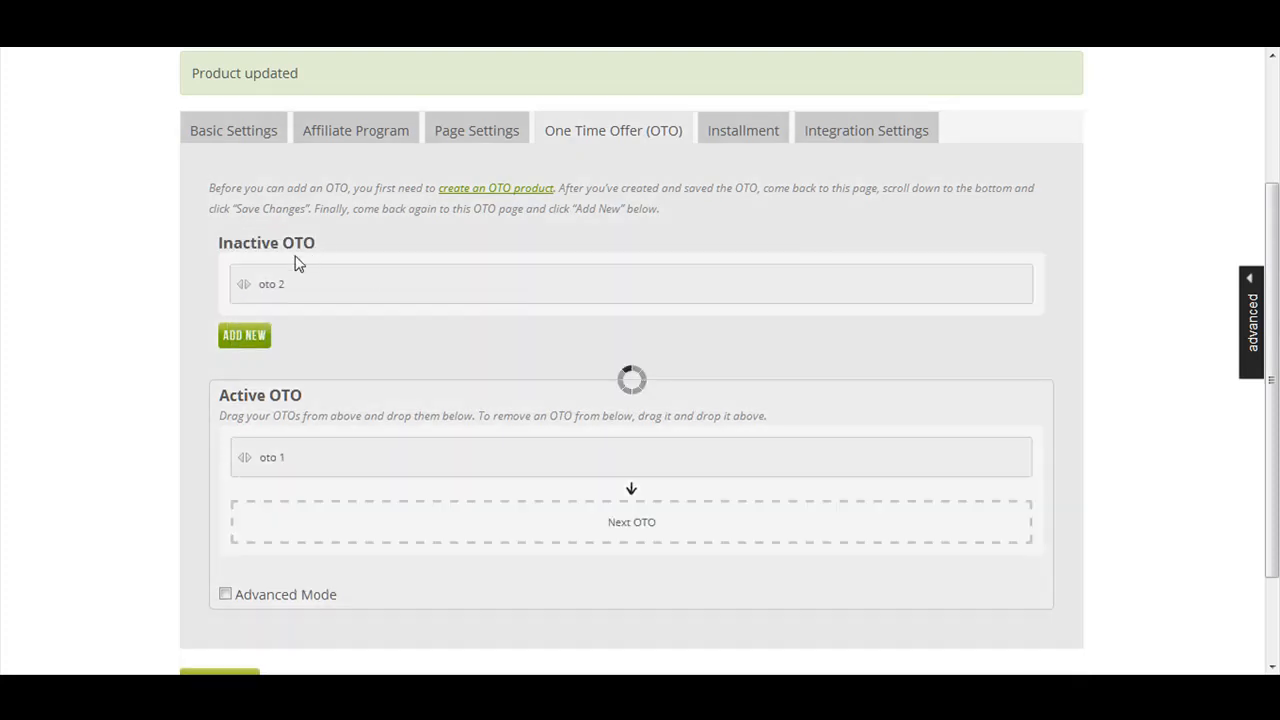
scroll(down, 3)
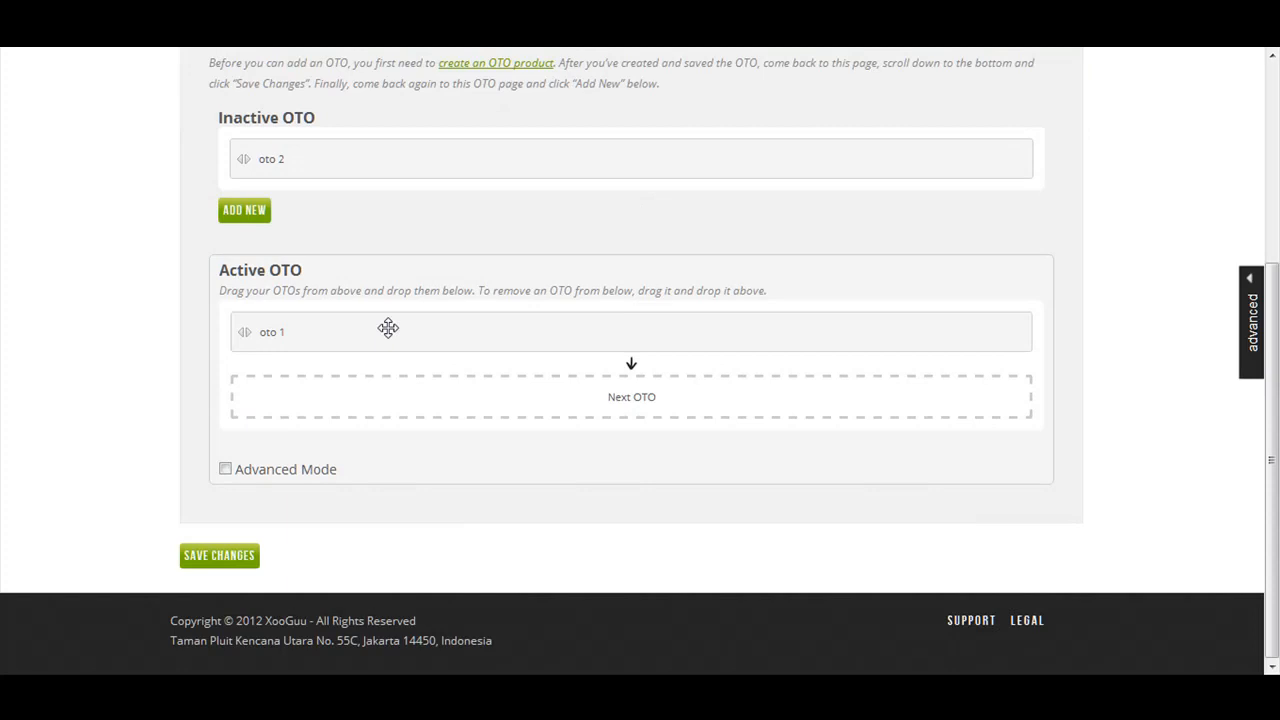
mouse_move(219, 555)
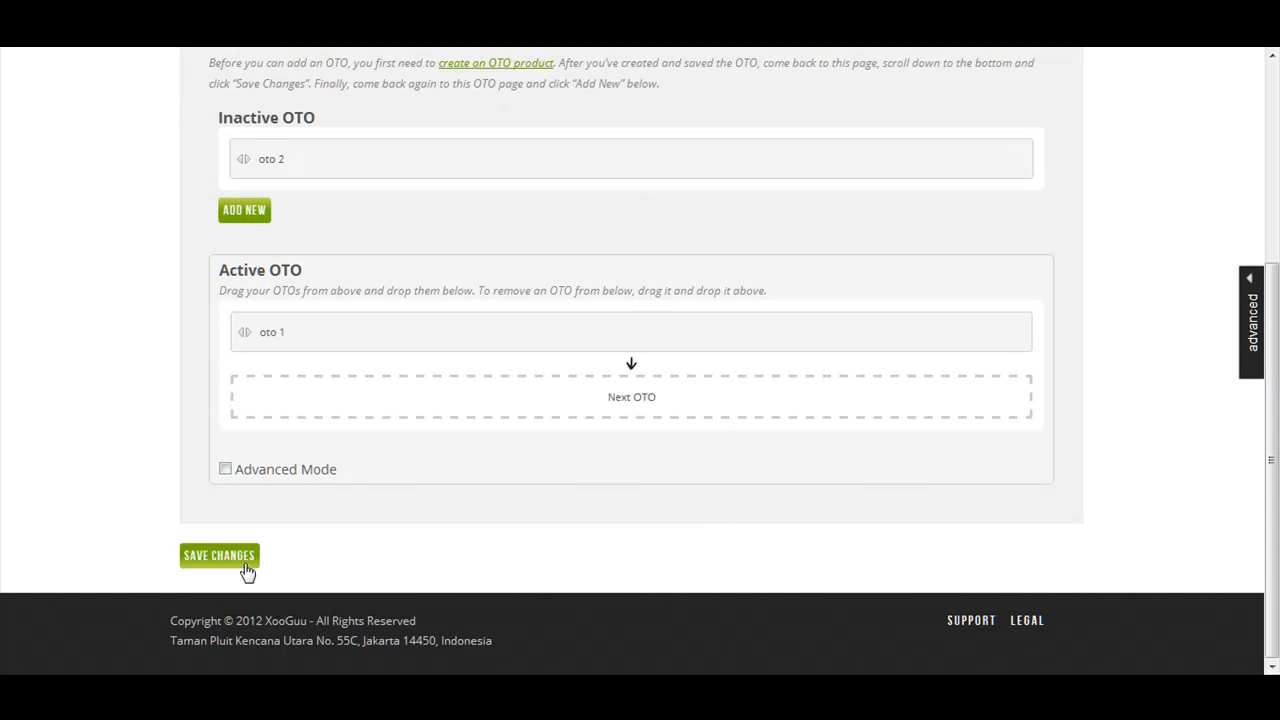